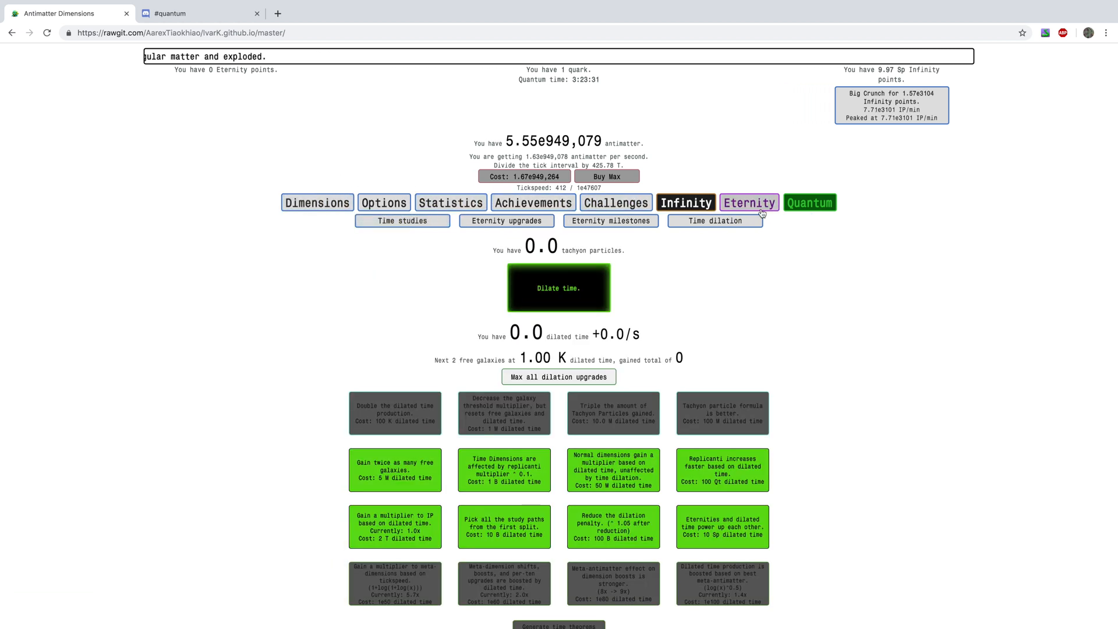
# Step: Check the quantum speedrun rewards, then go back to the antimatter dimensions list
pyautogui.click(533, 202)
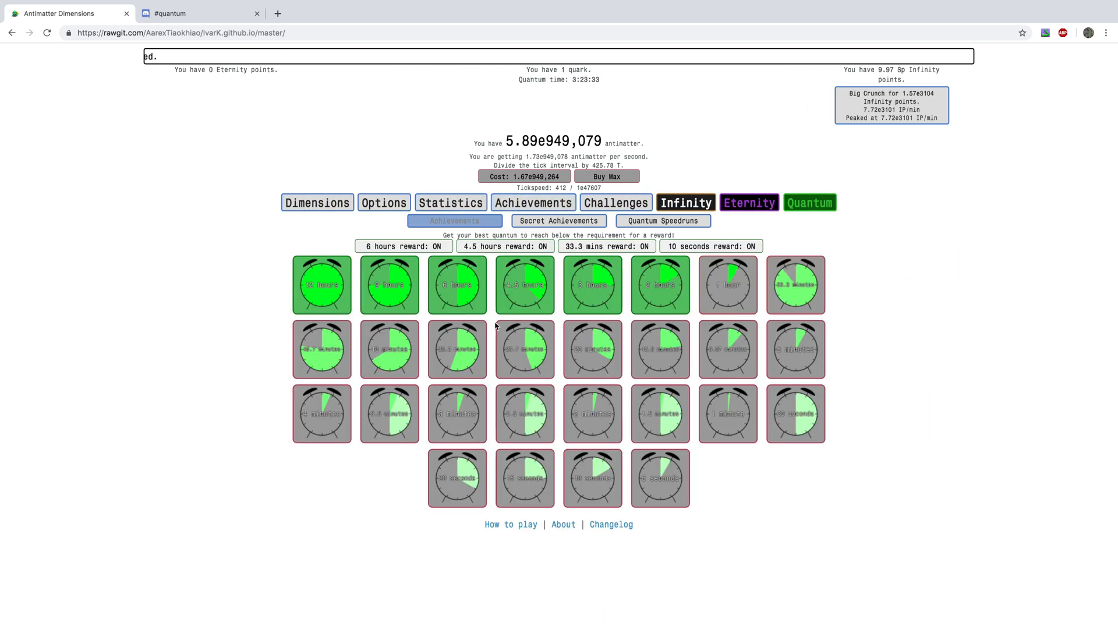
pyautogui.moveTo(457, 285)
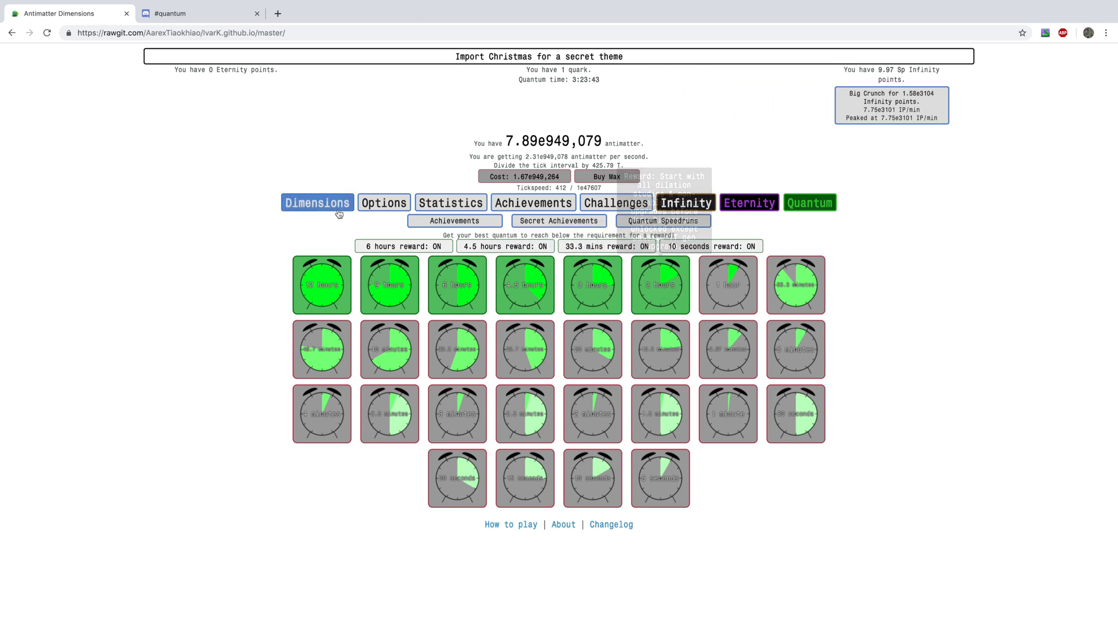
pyautogui.click(685, 202)
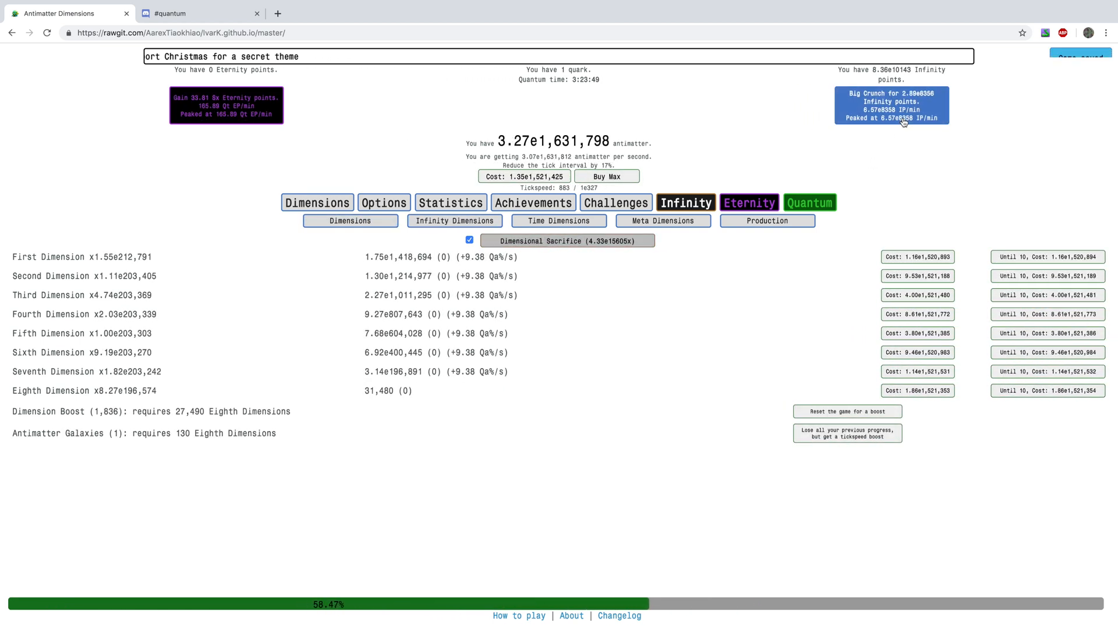
# Step: Bring up the time study tree under Eternity and scroll through its bought studies
pyautogui.click(402, 220)
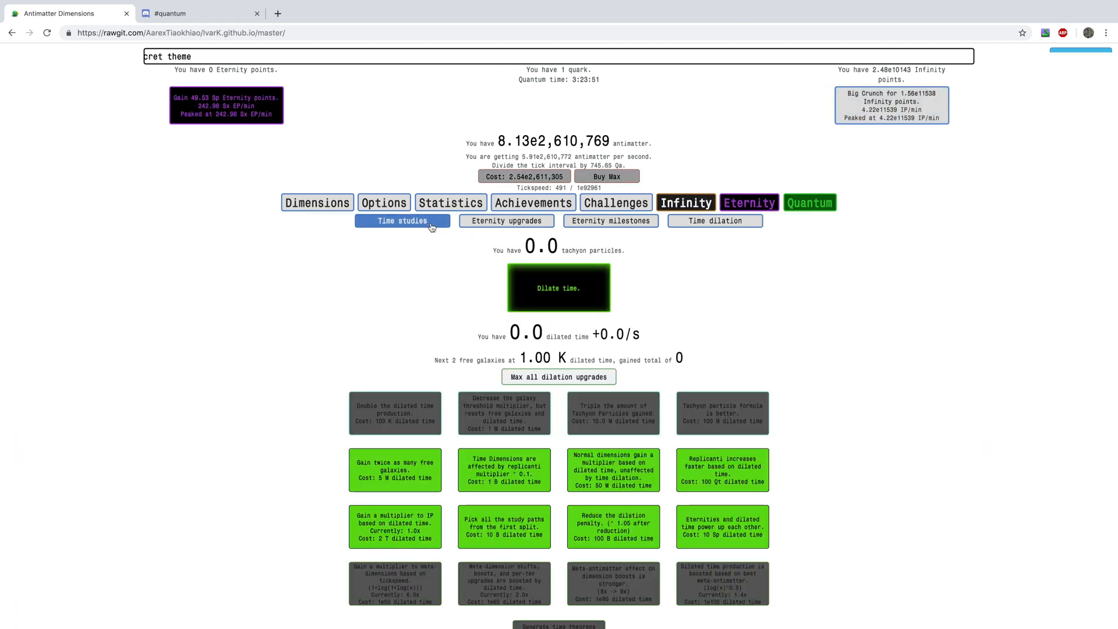
pyautogui.click(402, 220)
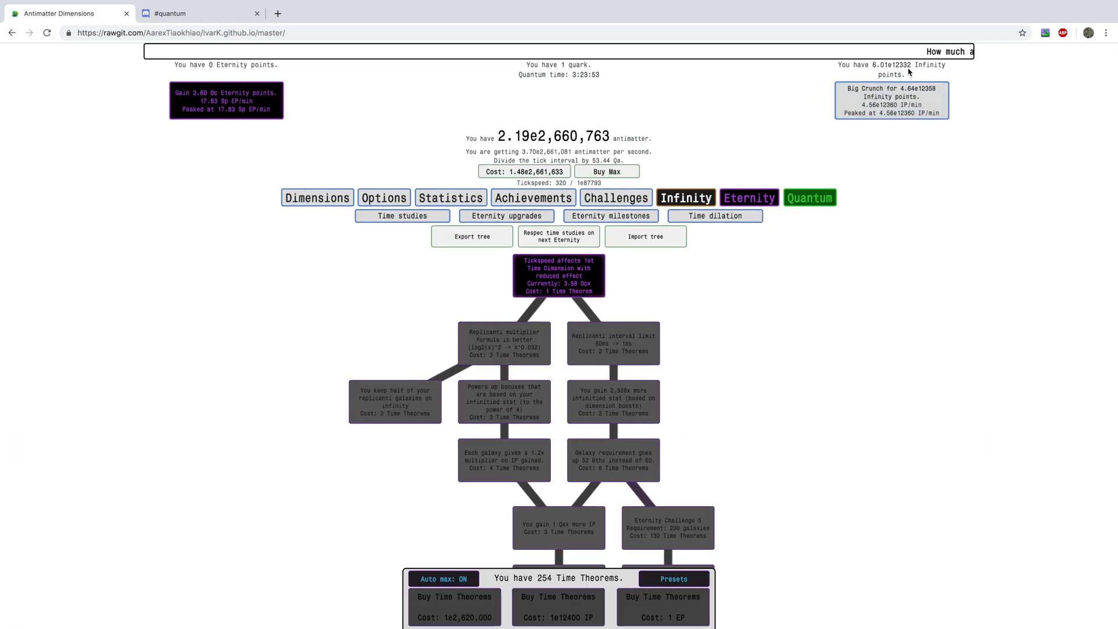
pyautogui.click(674, 579)
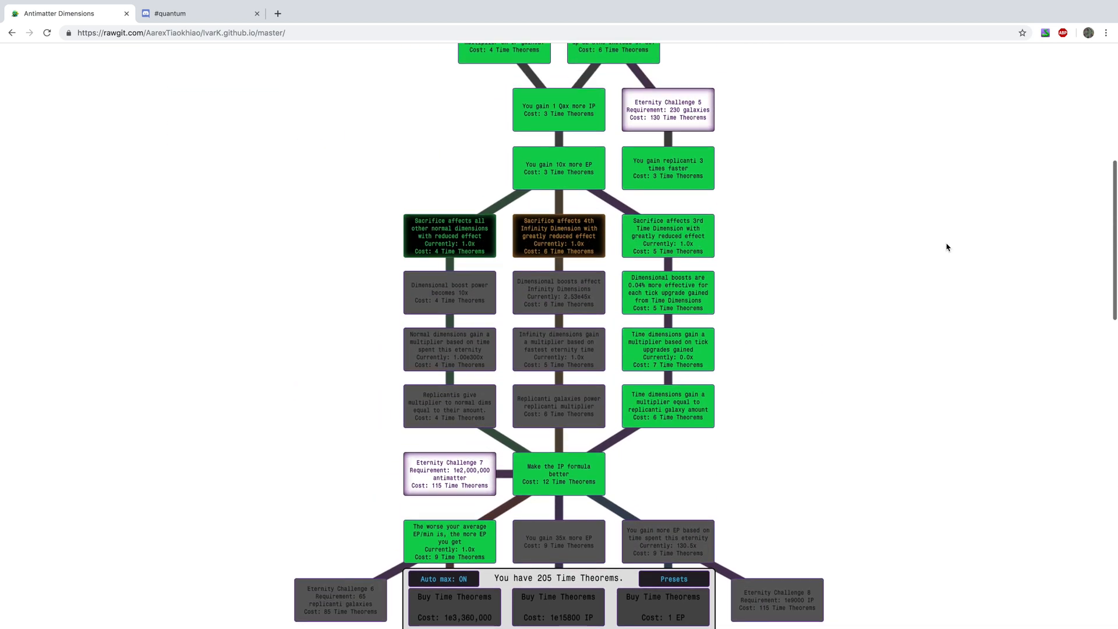
pyautogui.scroll(-3)
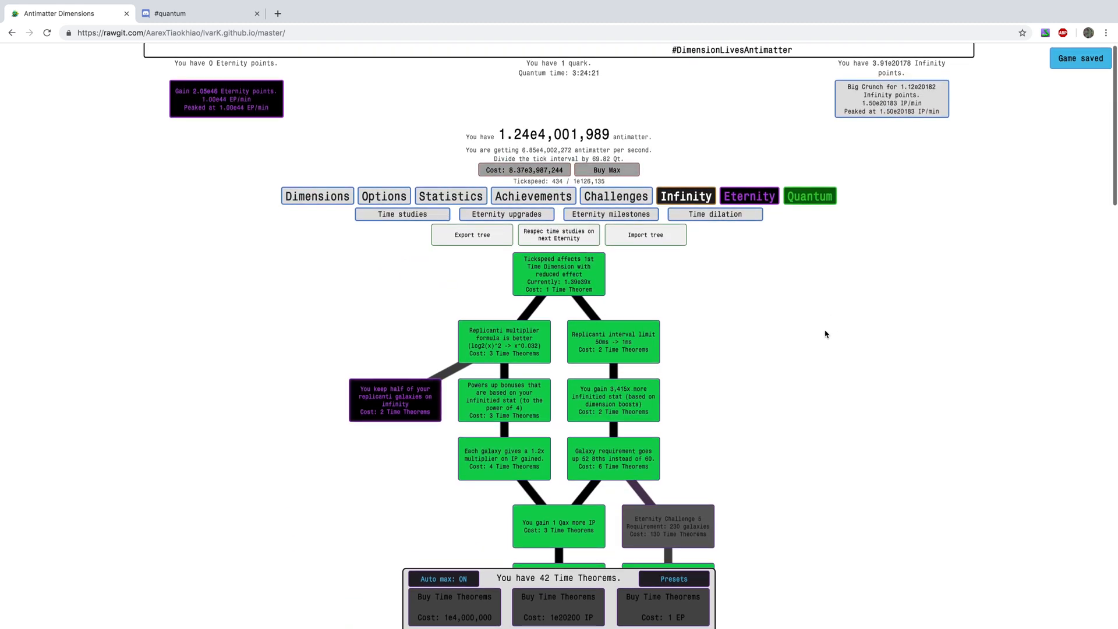
pyautogui.scroll(-3)
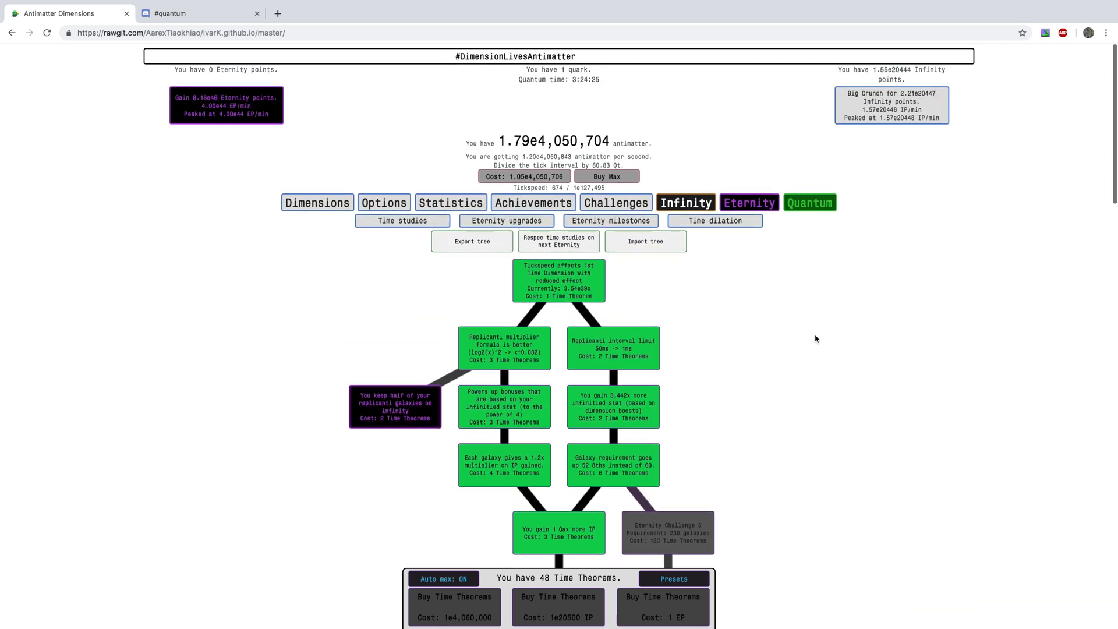
pyautogui.moveTo(342, 180)
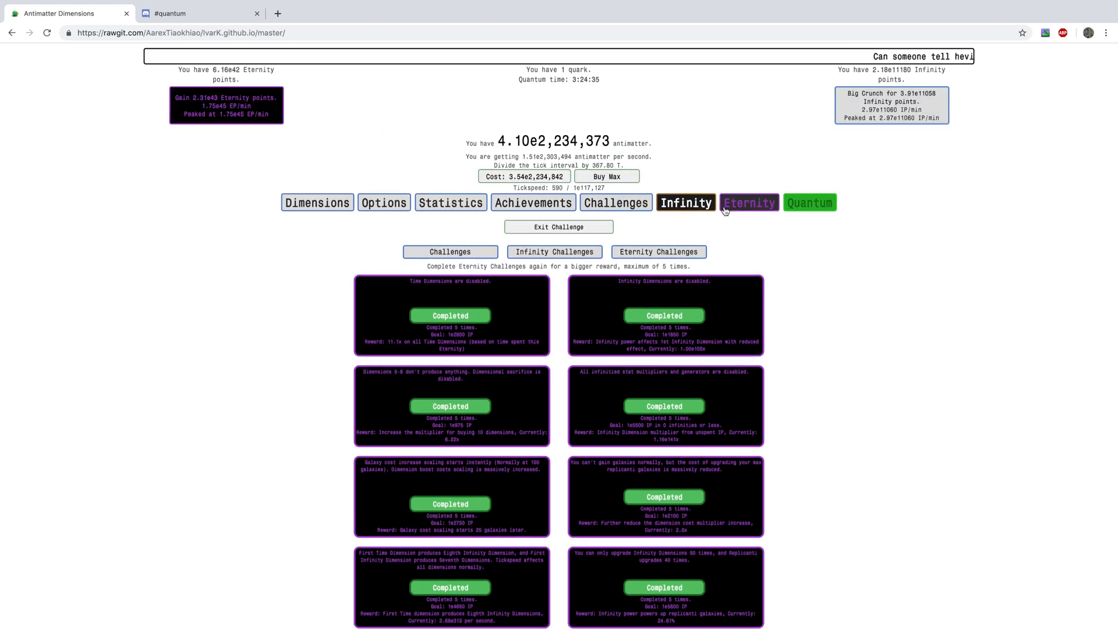
# Step: Return to the time study tree and scroll its branches down to the time dilation unlock
pyautogui.click(749, 202)
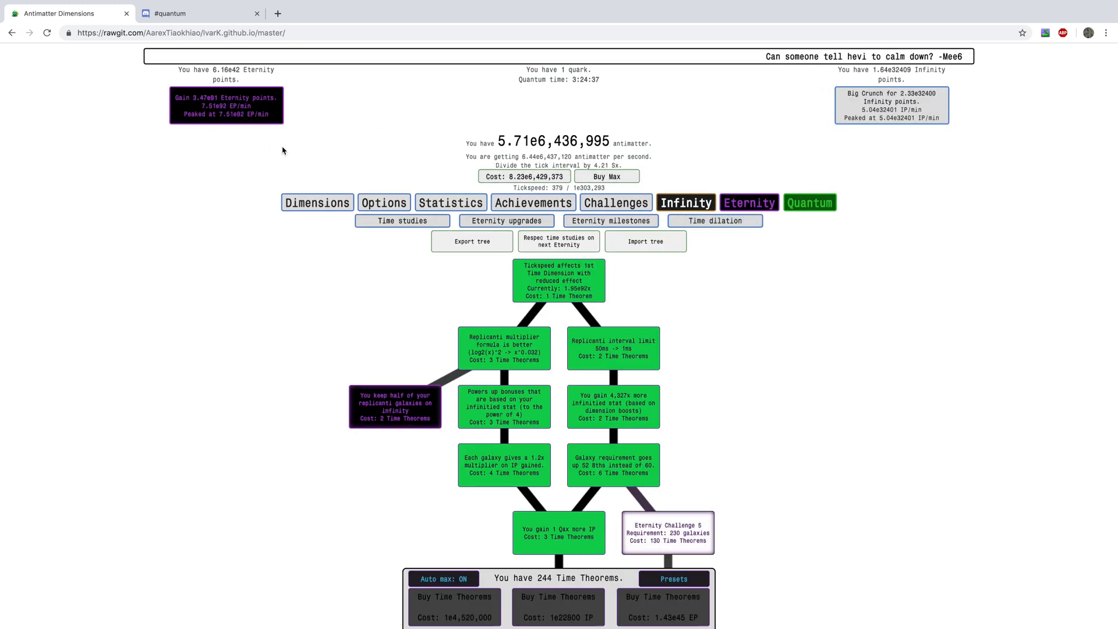
pyautogui.scroll(-3)
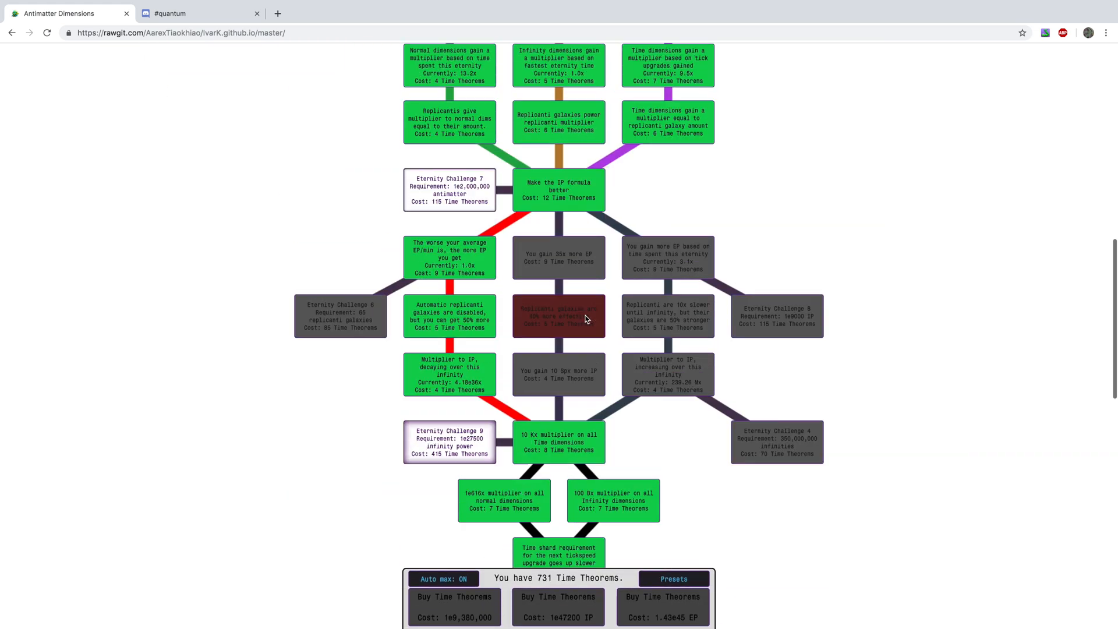
pyautogui.scroll(-3)
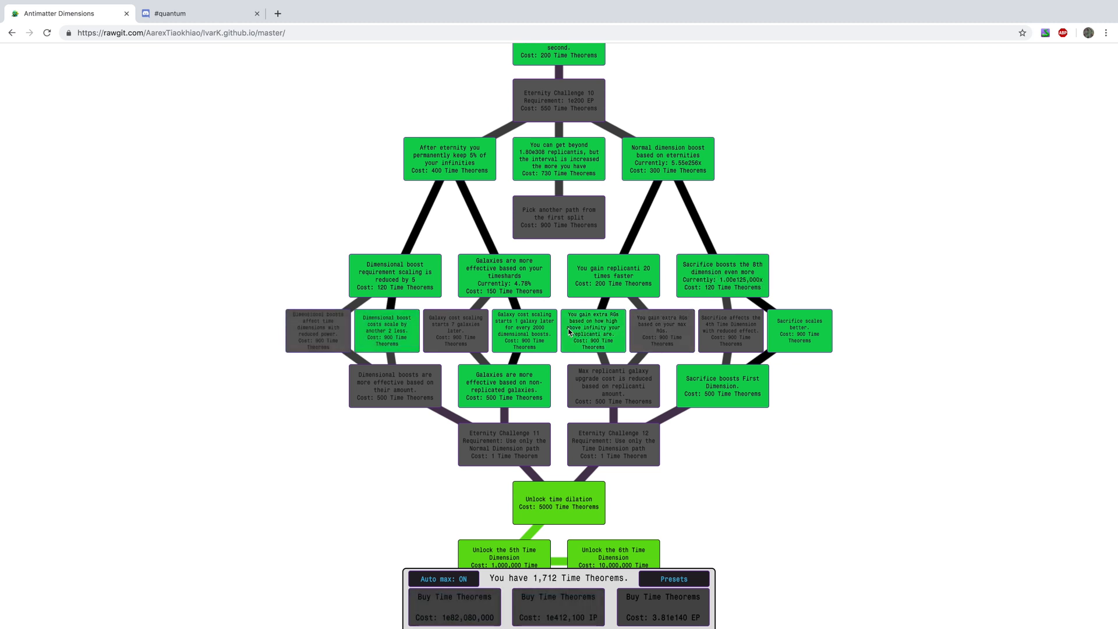
pyautogui.scroll(-3)
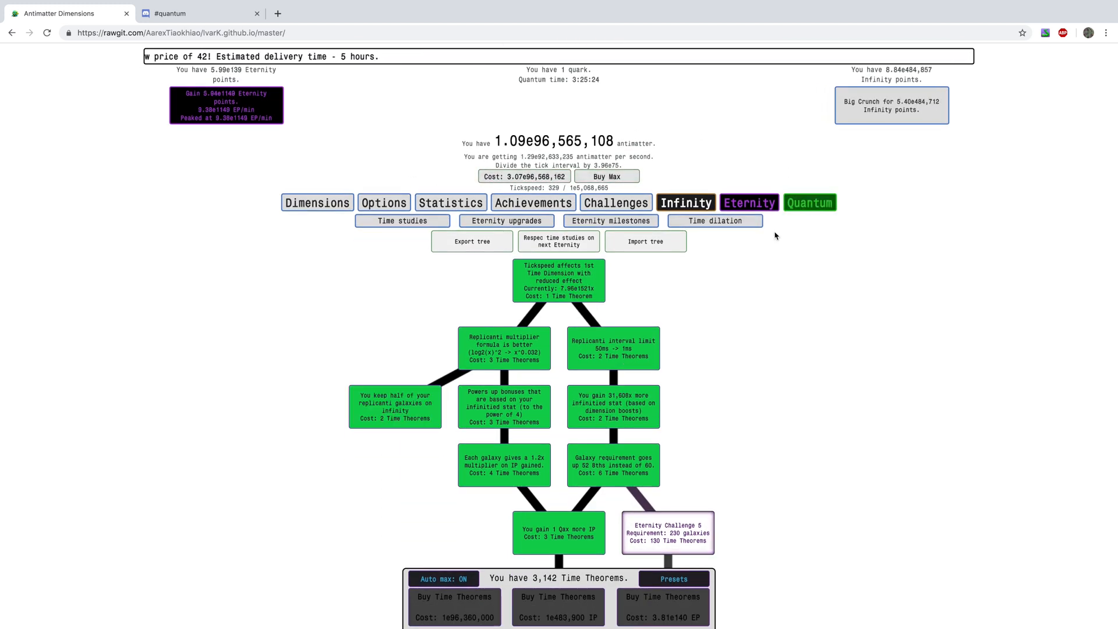
# Step: On the time dilation page, buy a dilation upgrade and the galaxy threshold upgrade
pyautogui.click(714, 220)
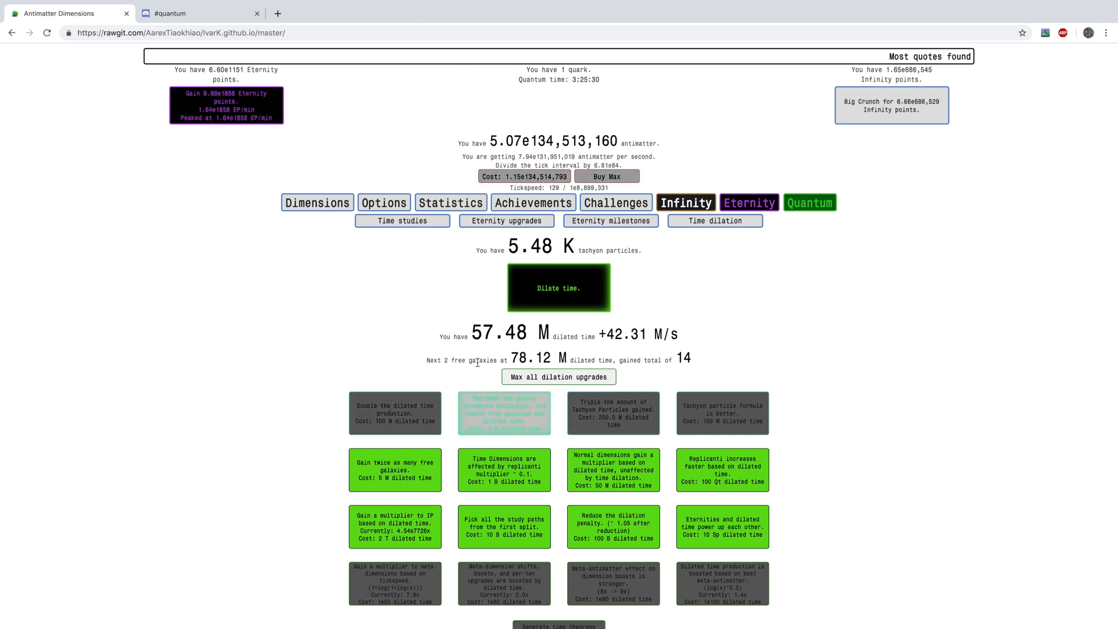
pyautogui.click(558, 288)
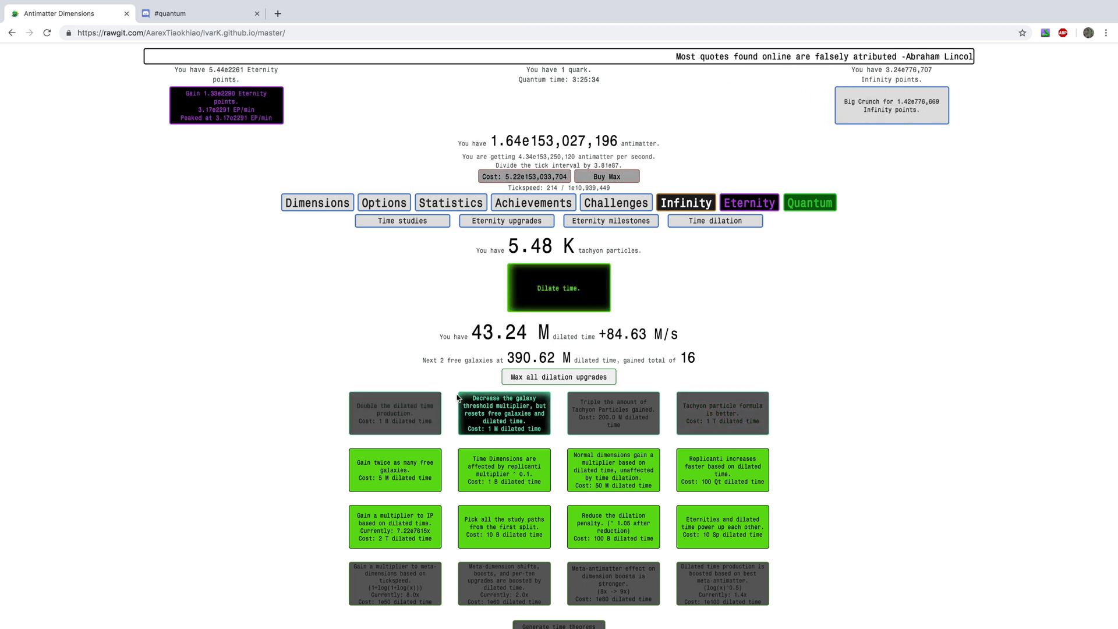
pyautogui.click(503, 412)
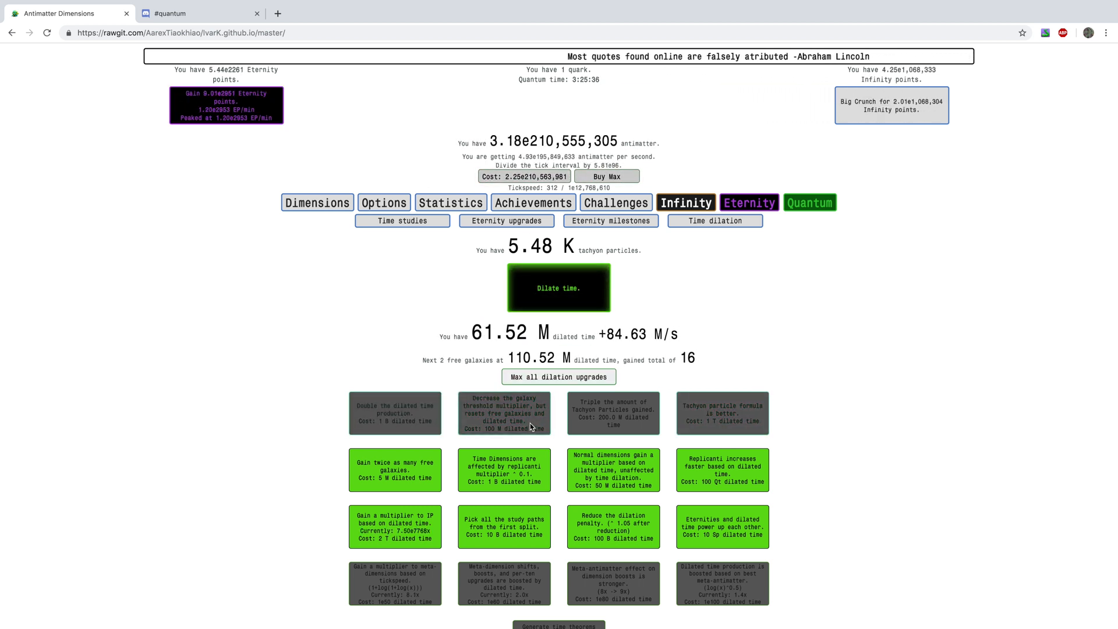
# Step: Run several short dilations to push tachyon particles to 1.48 T, then view quantum speedrun rewards
pyautogui.click(558, 288)
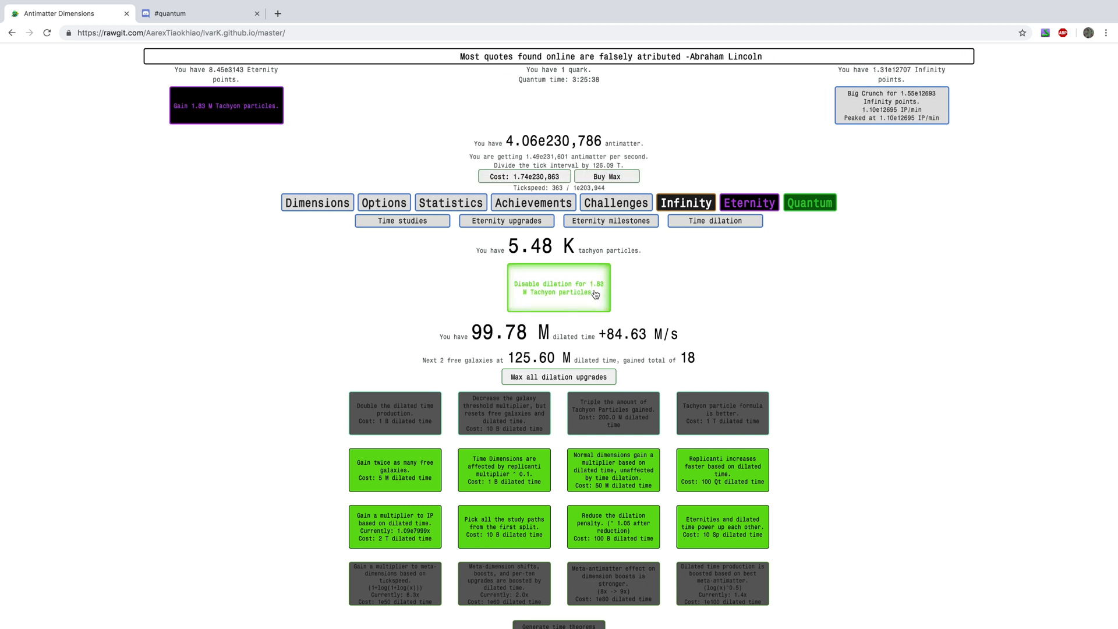
pyautogui.click(558, 288)
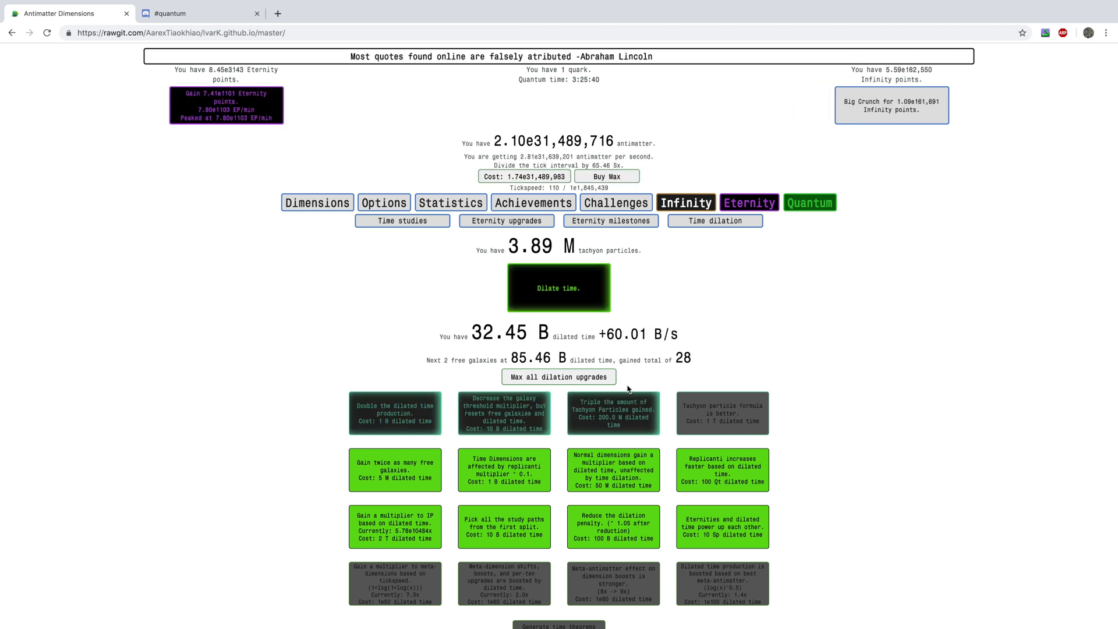
pyautogui.click(558, 376)
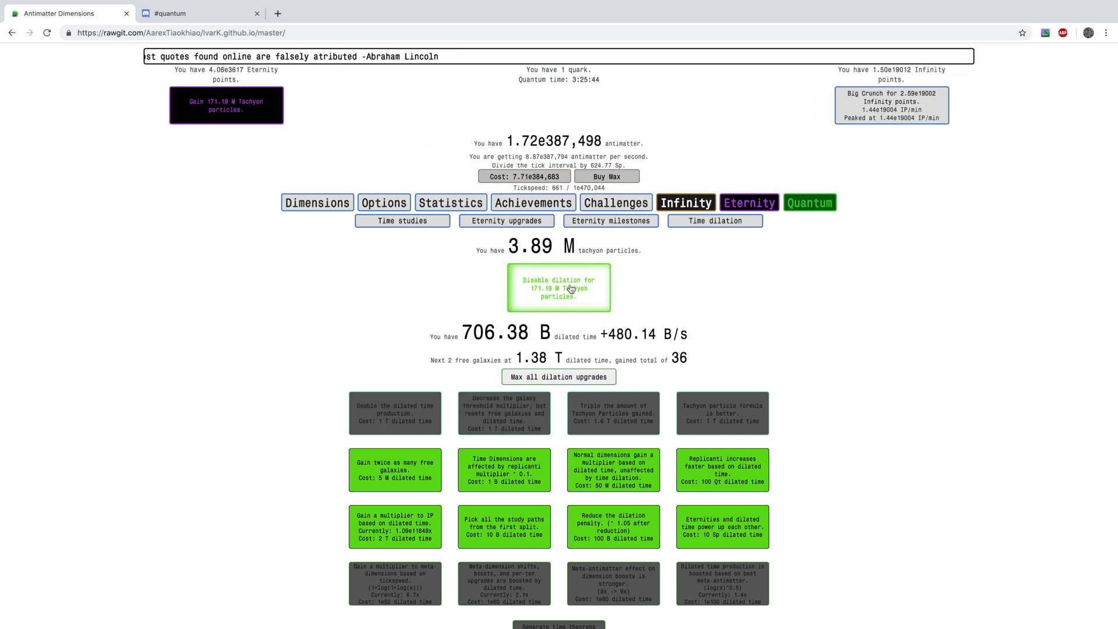
pyautogui.click(558, 288)
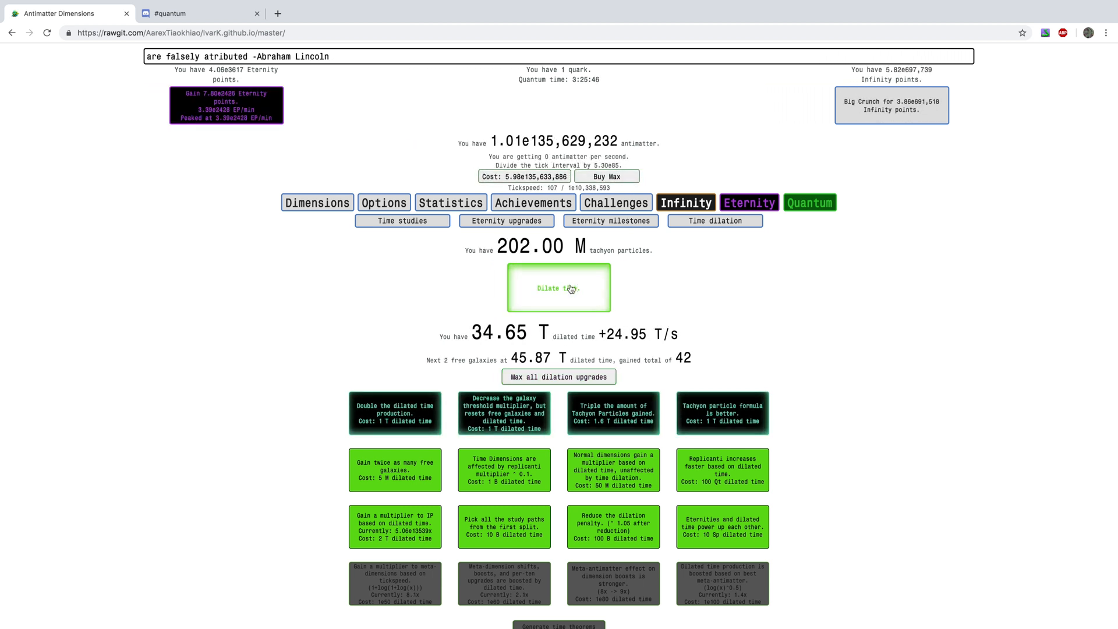
pyautogui.click(558, 376)
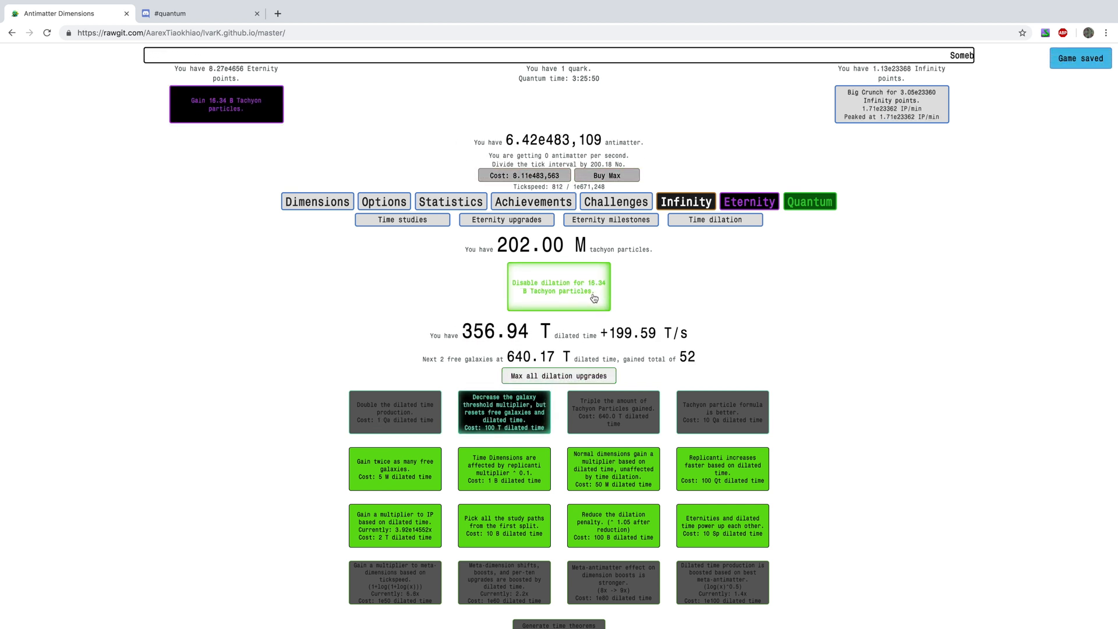
pyautogui.click(558, 286)
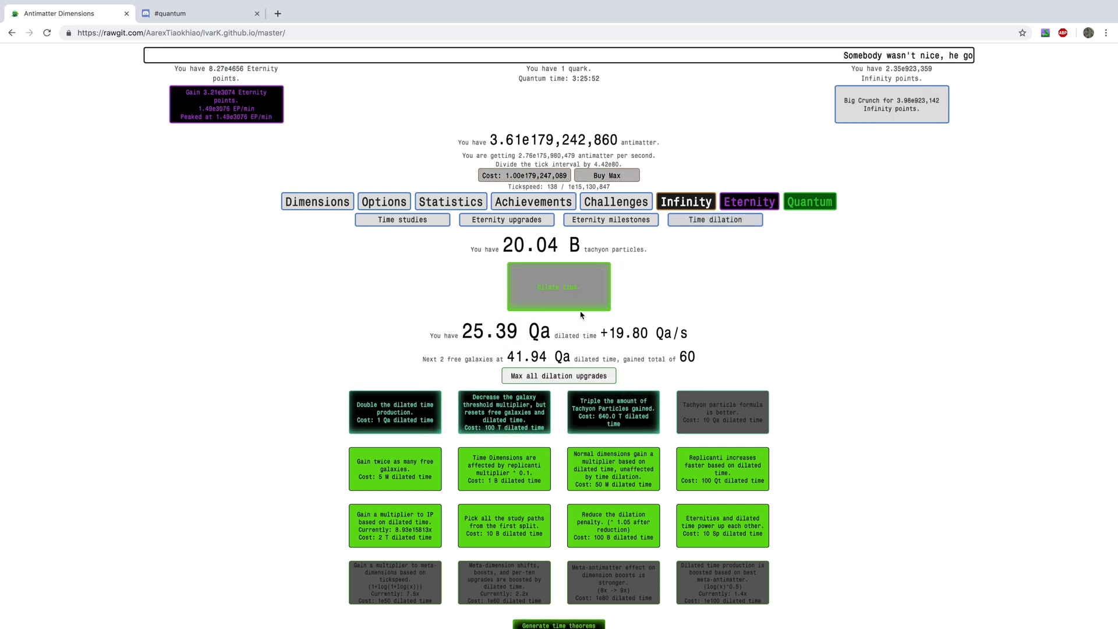
pyautogui.click(558, 286)
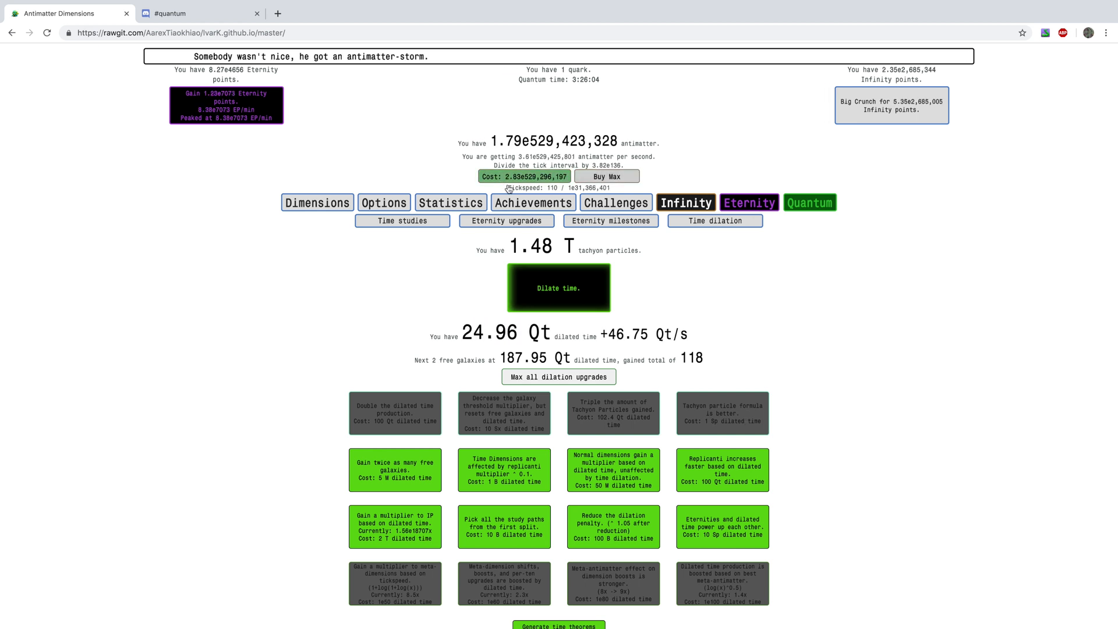
pyautogui.click(534, 201)
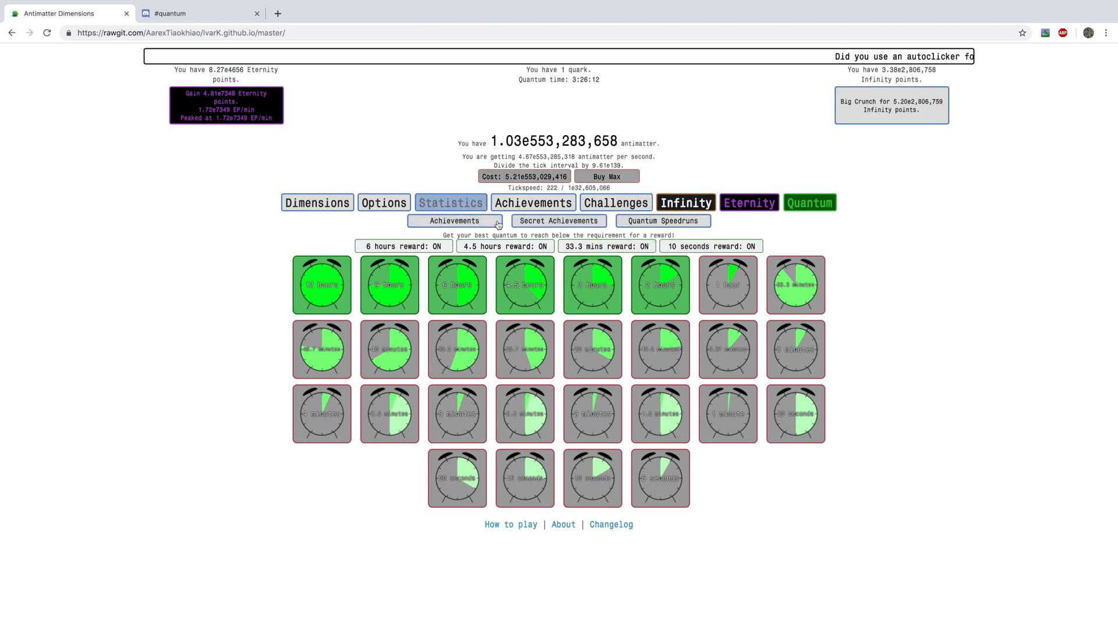
# Step: Max all dilation upgrades, buy the dilated-time doubling and TP formula upgrades, and dilate to 753.47 T tachyons
pyautogui.click(714, 220)
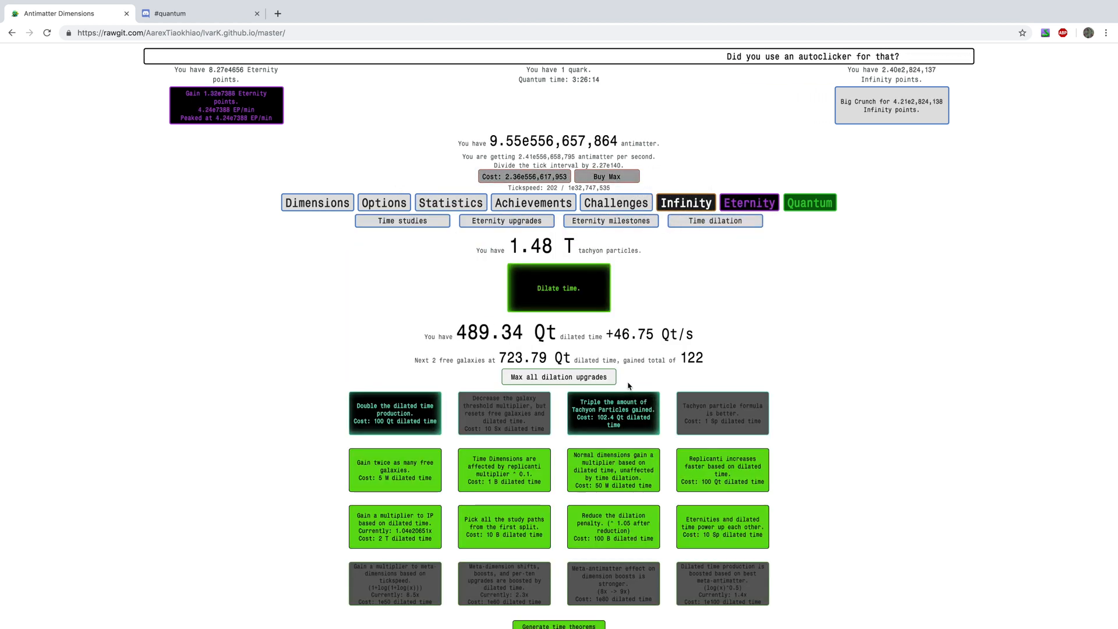
pyautogui.click(558, 288)
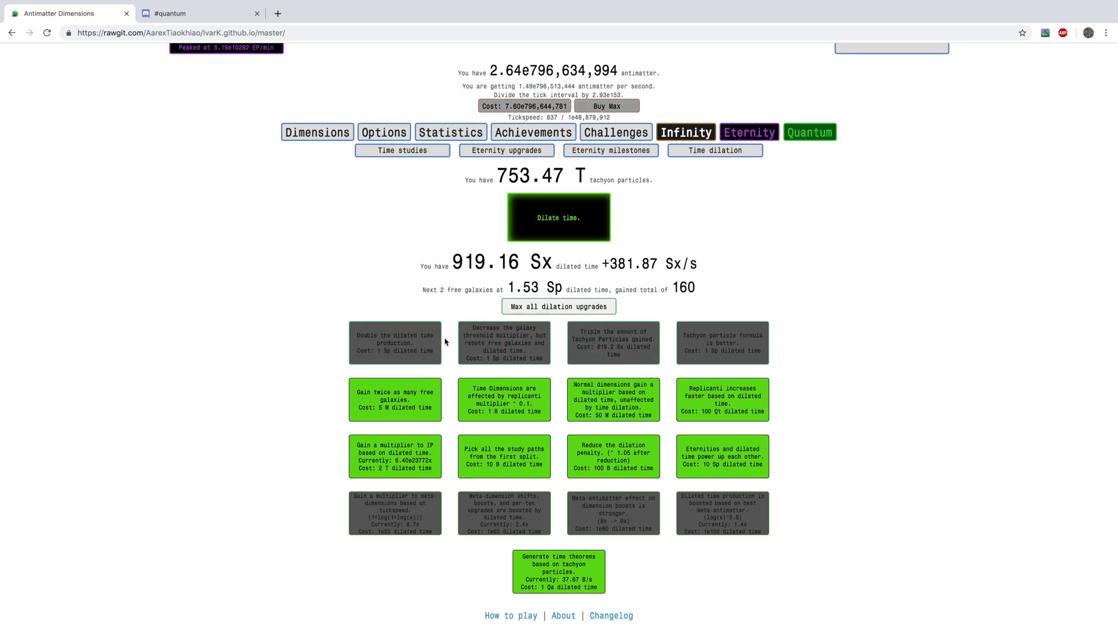
pyautogui.click(559, 218)
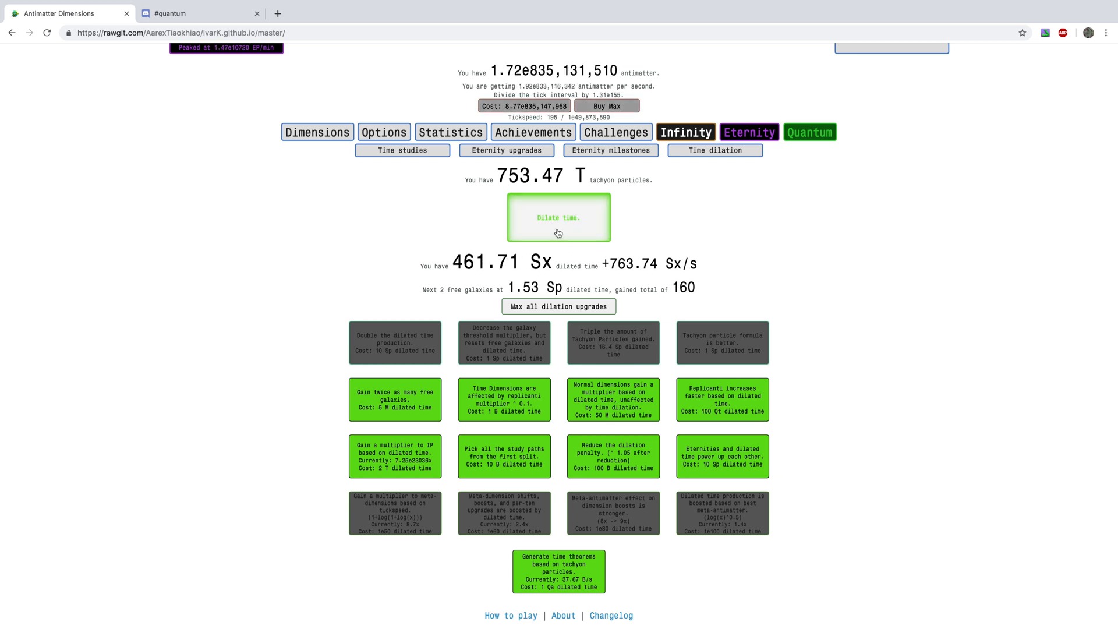
pyautogui.click(558, 218)
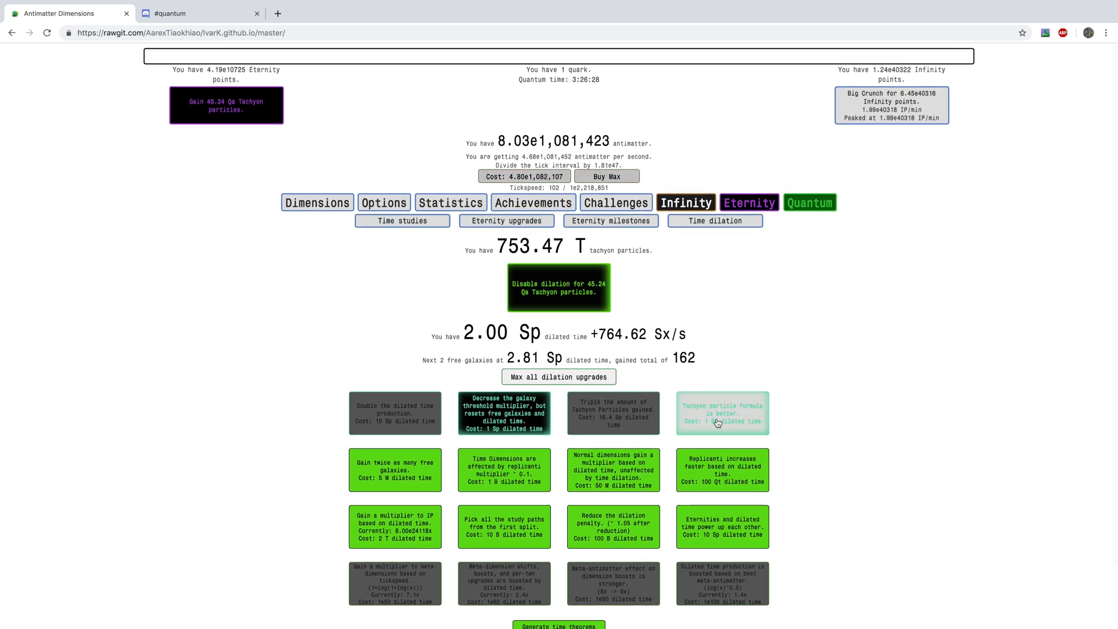
pyautogui.click(722, 412)
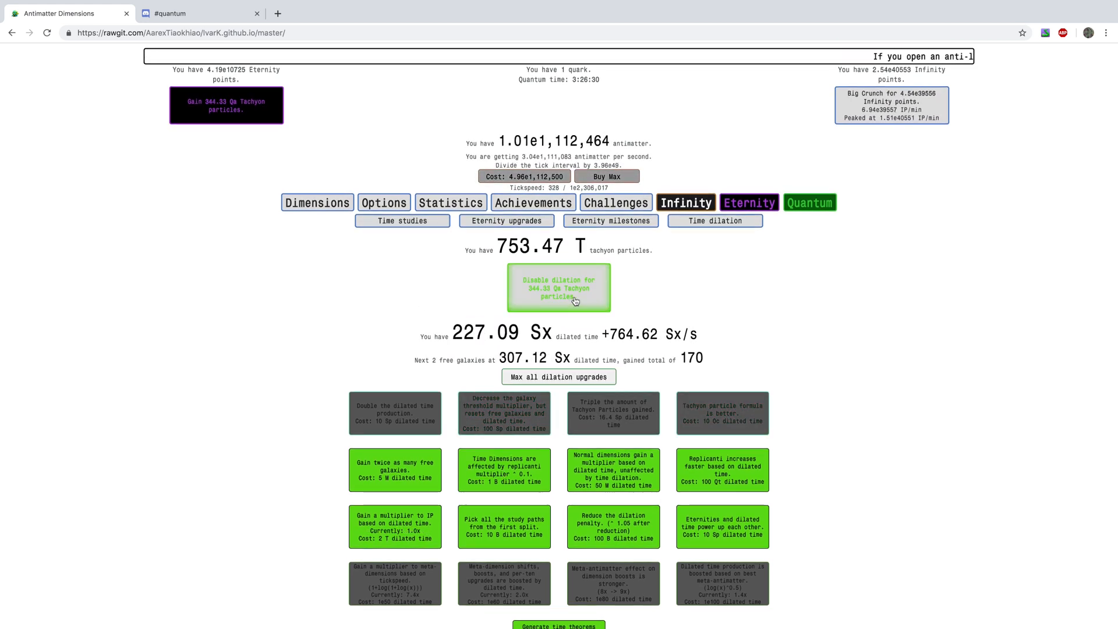
pyautogui.click(810, 203)
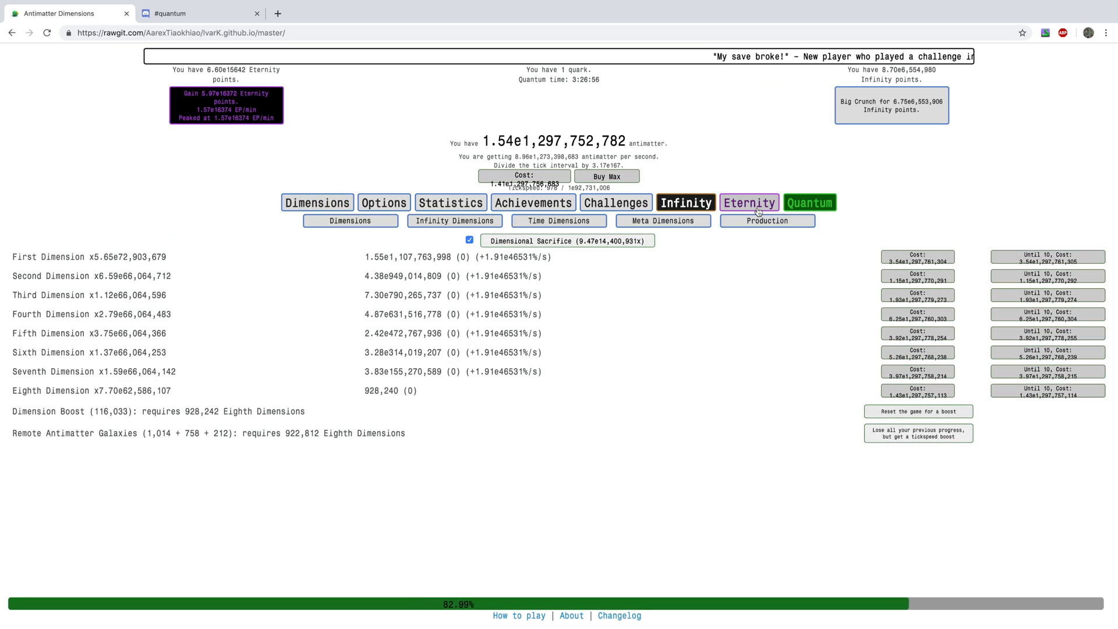
# Step: Buy all affordable dilation upgrades three times over
pyautogui.click(748, 202)
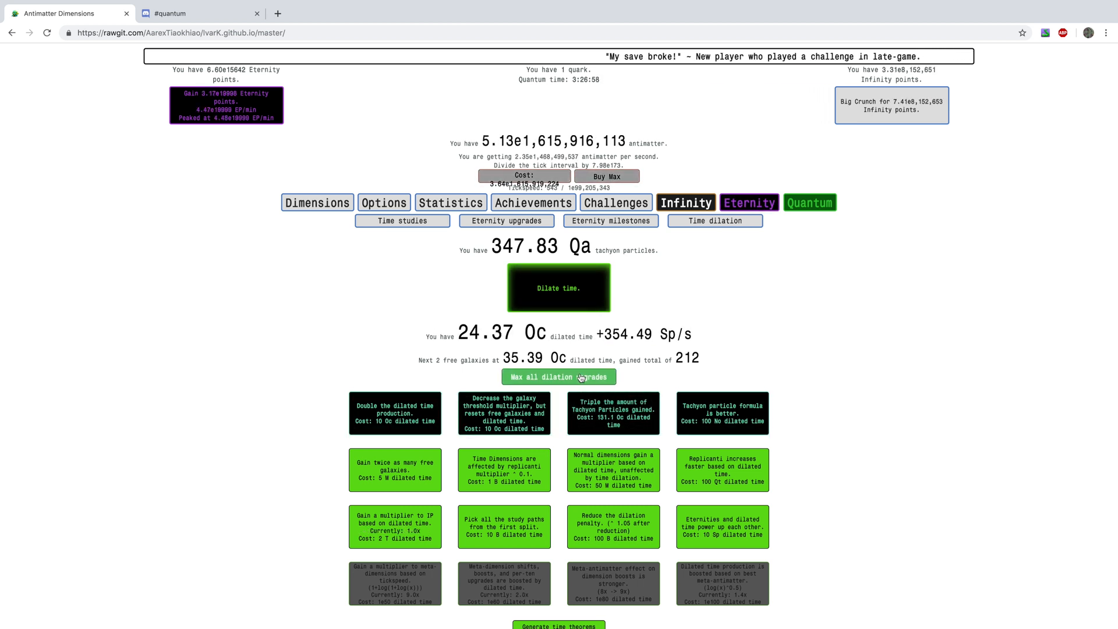
pyautogui.click(559, 377)
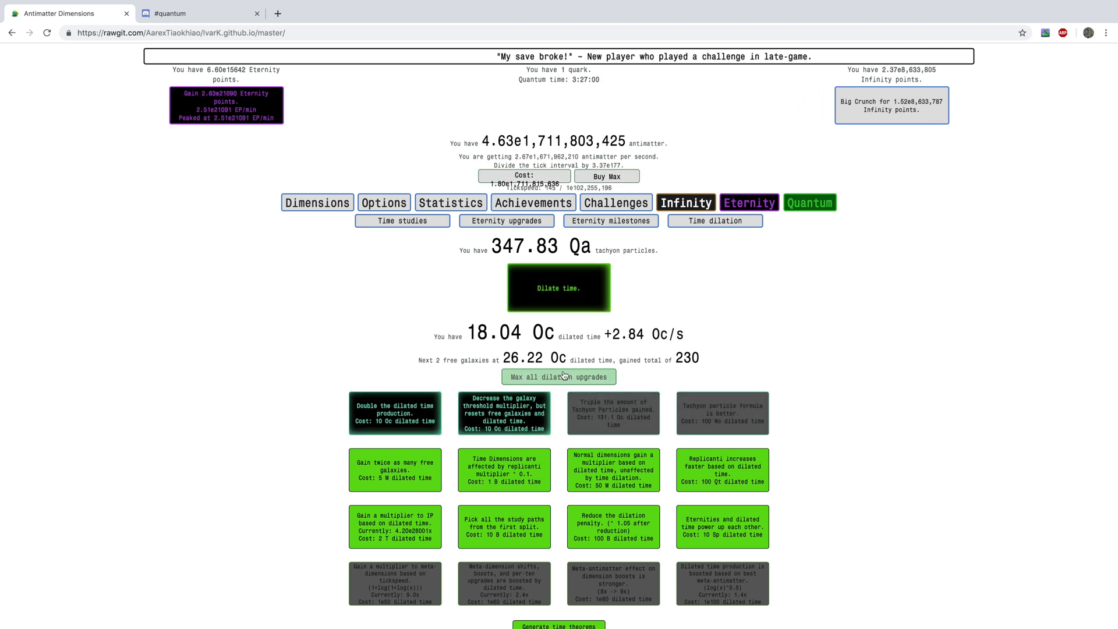
pyautogui.click(558, 376)
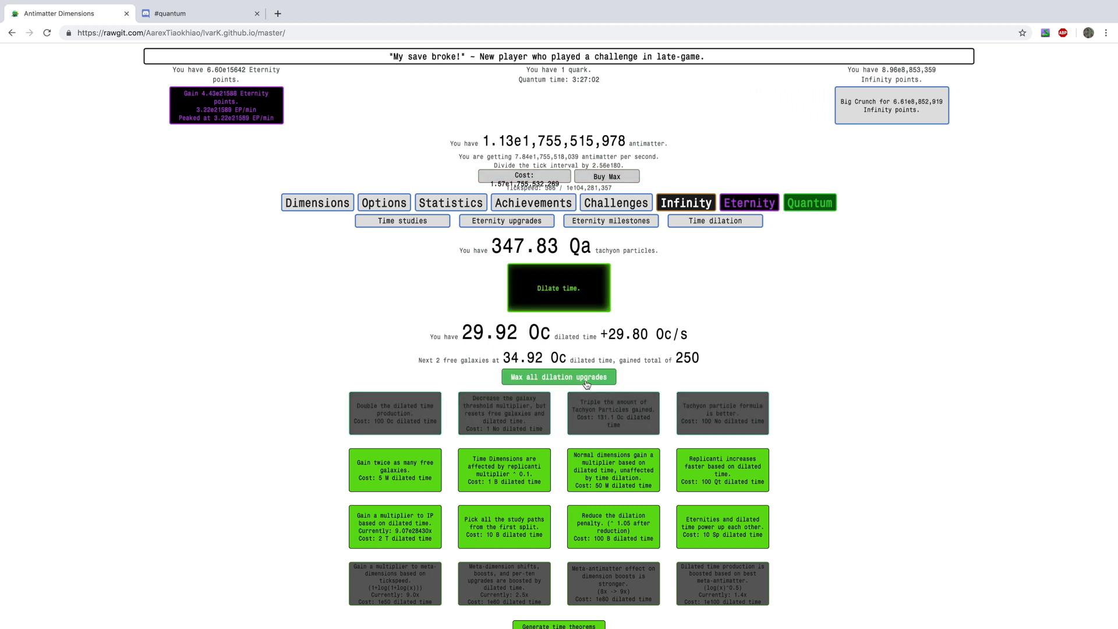
# Step: Cycle dilation runs to raise tachyon particles to 82.24 Oc, then bring up the meta-dimensions screen
pyautogui.click(558, 288)
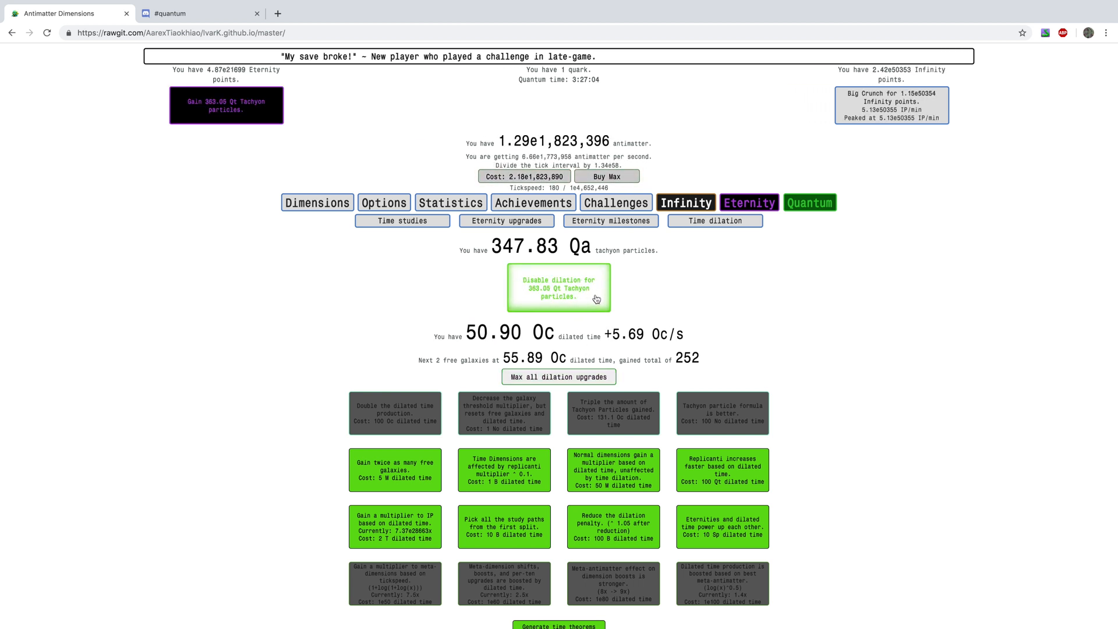
pyautogui.click(558, 288)
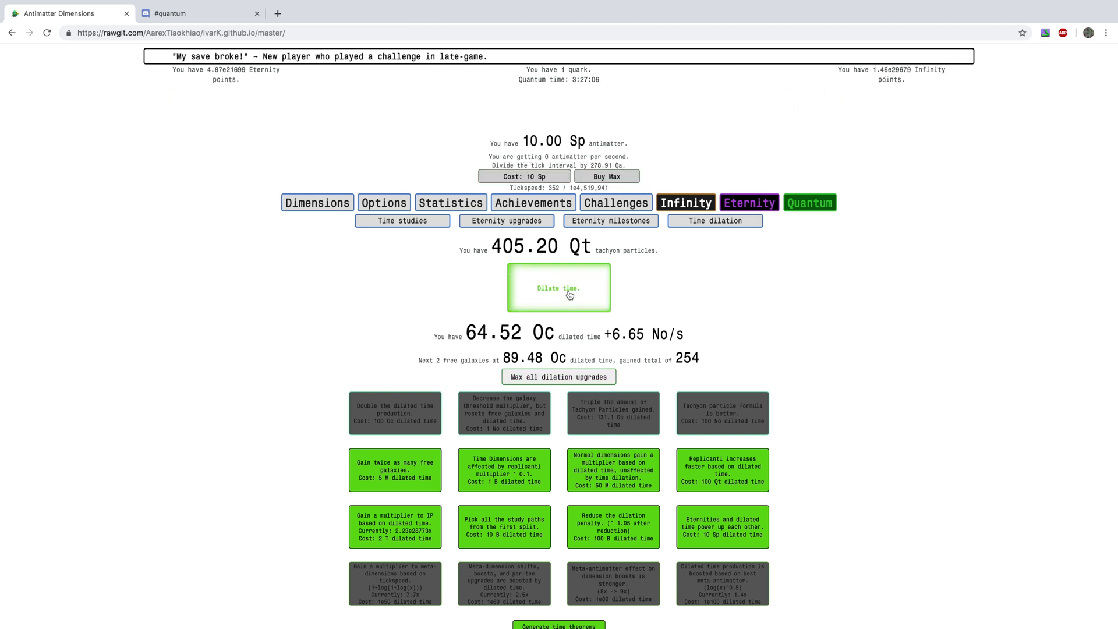
pyautogui.click(558, 376)
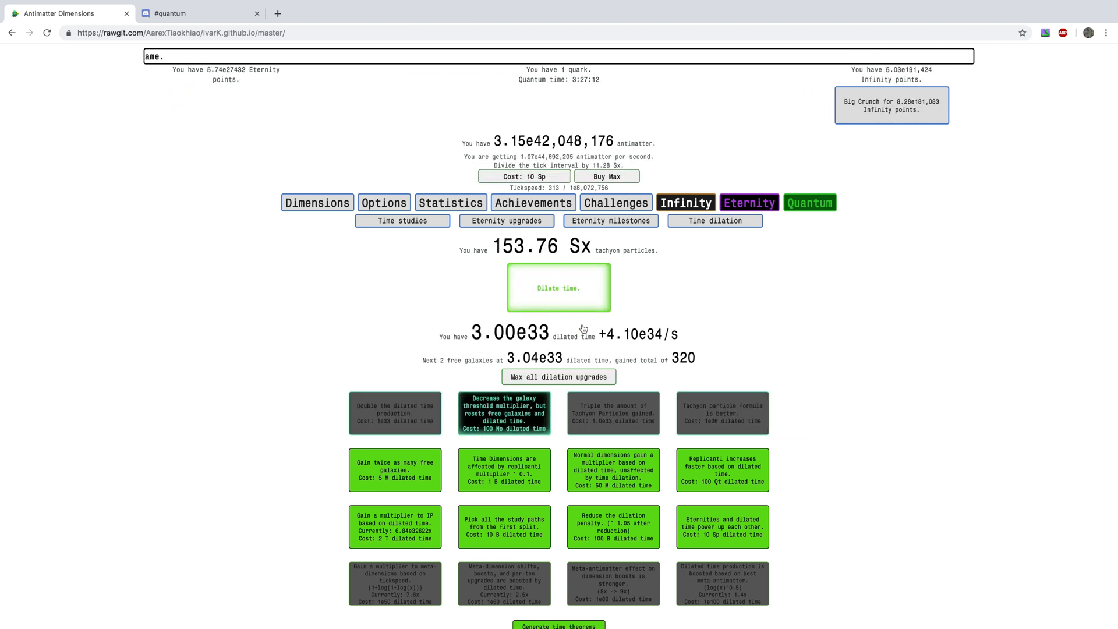
pyautogui.click(558, 376)
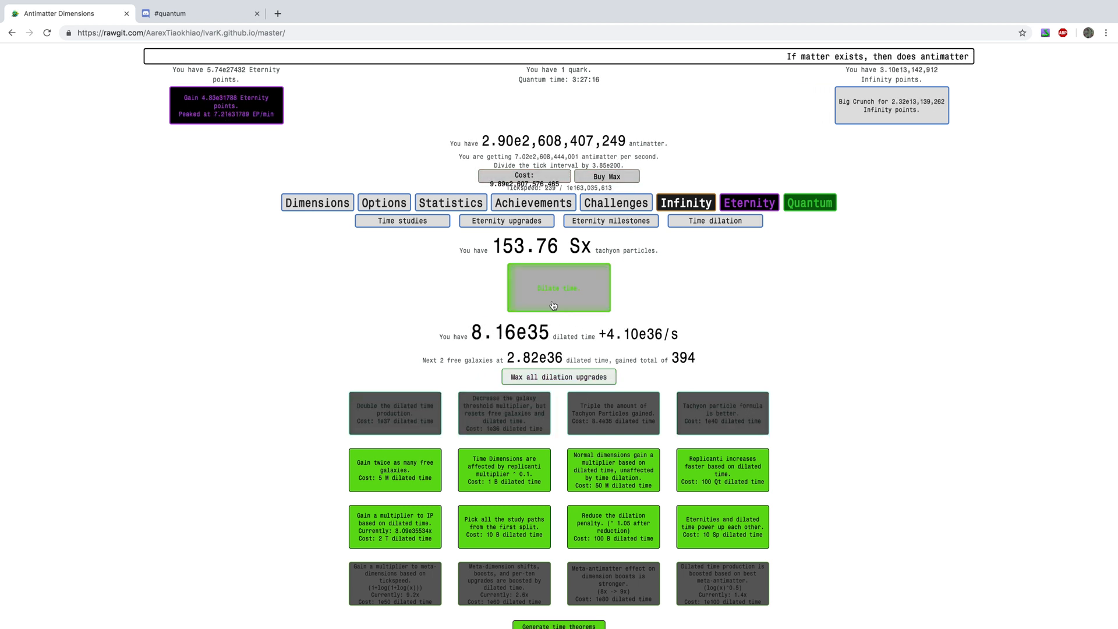
pyautogui.click(558, 288)
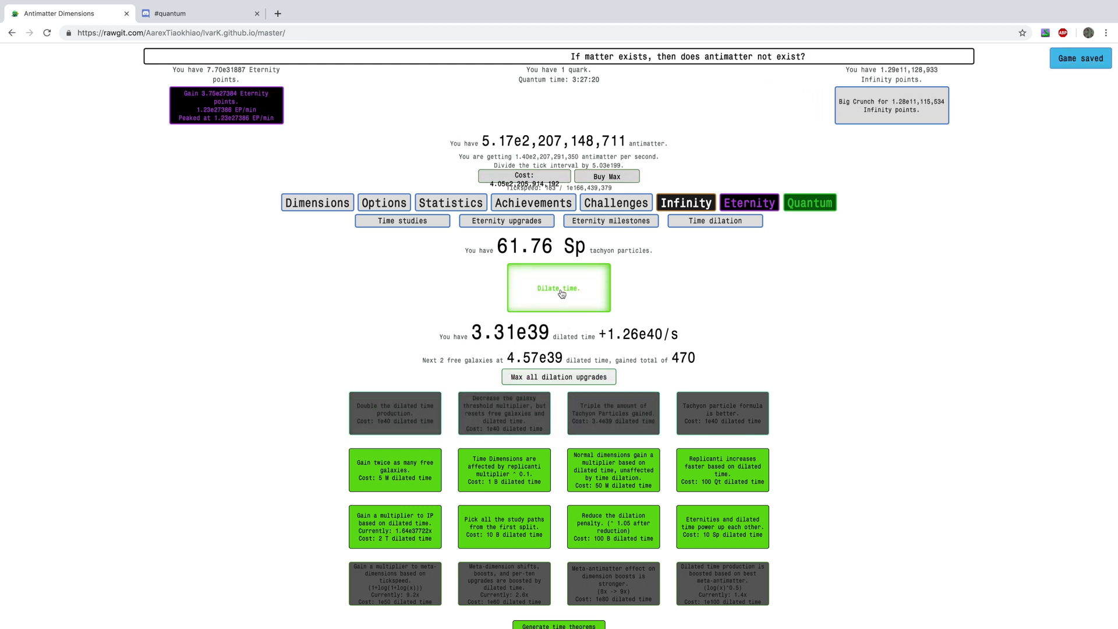
pyautogui.click(558, 288)
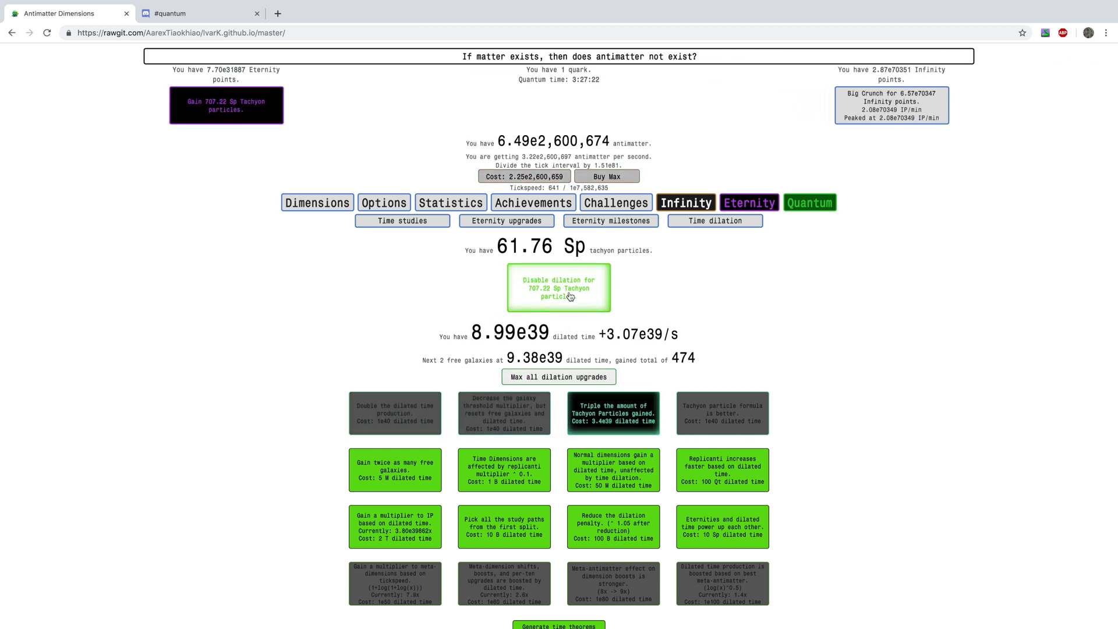
pyautogui.click(558, 377)
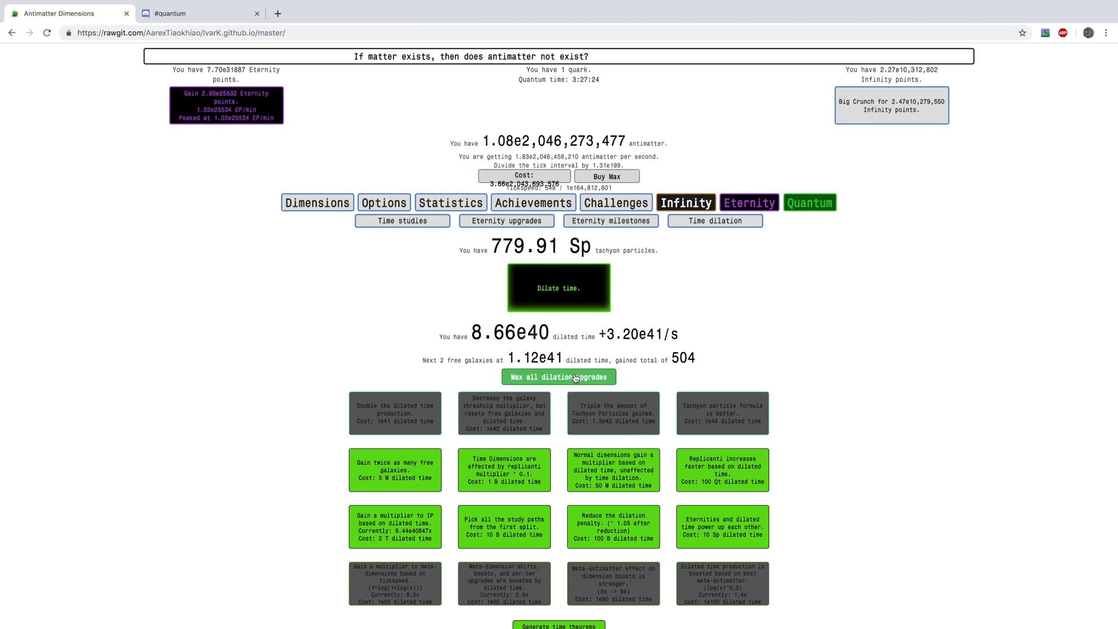
pyautogui.click(558, 288)
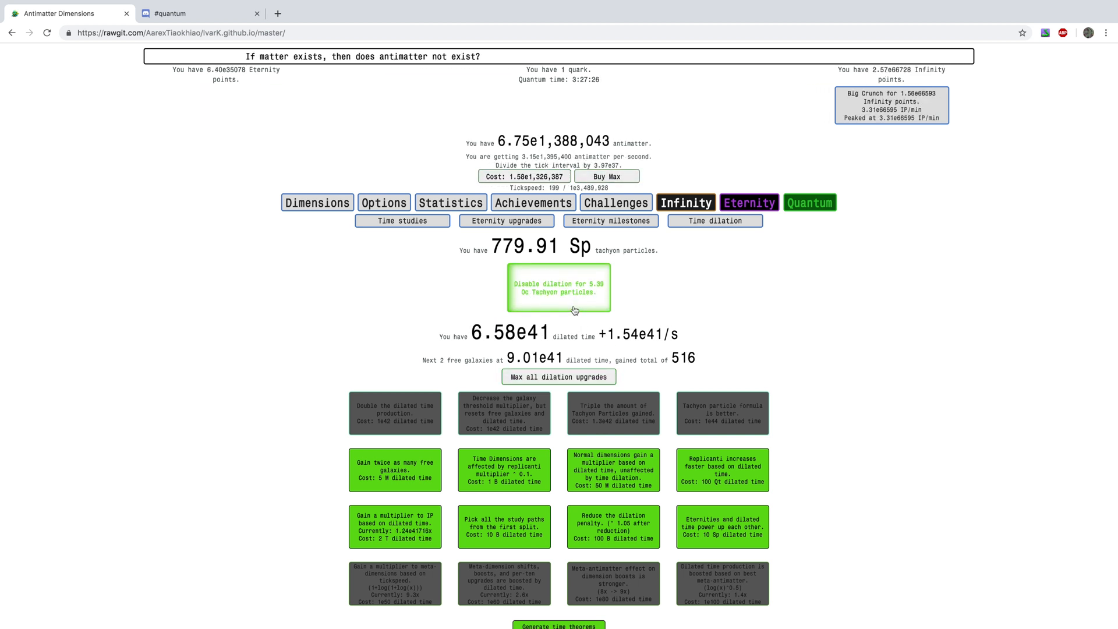
pyautogui.click(560, 288)
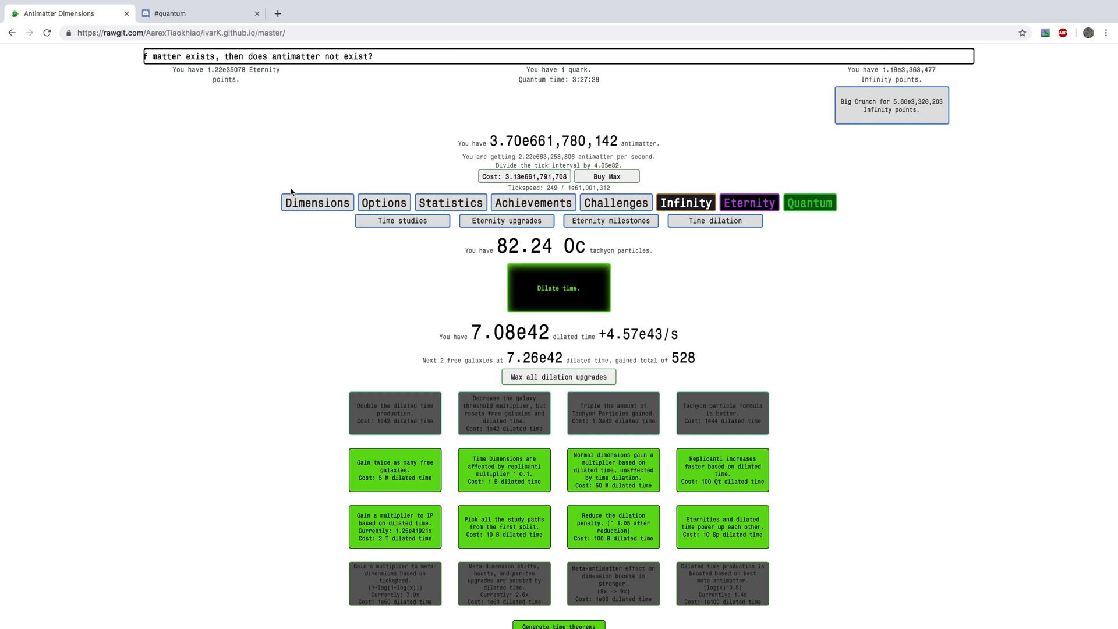
pyautogui.click(401, 221)
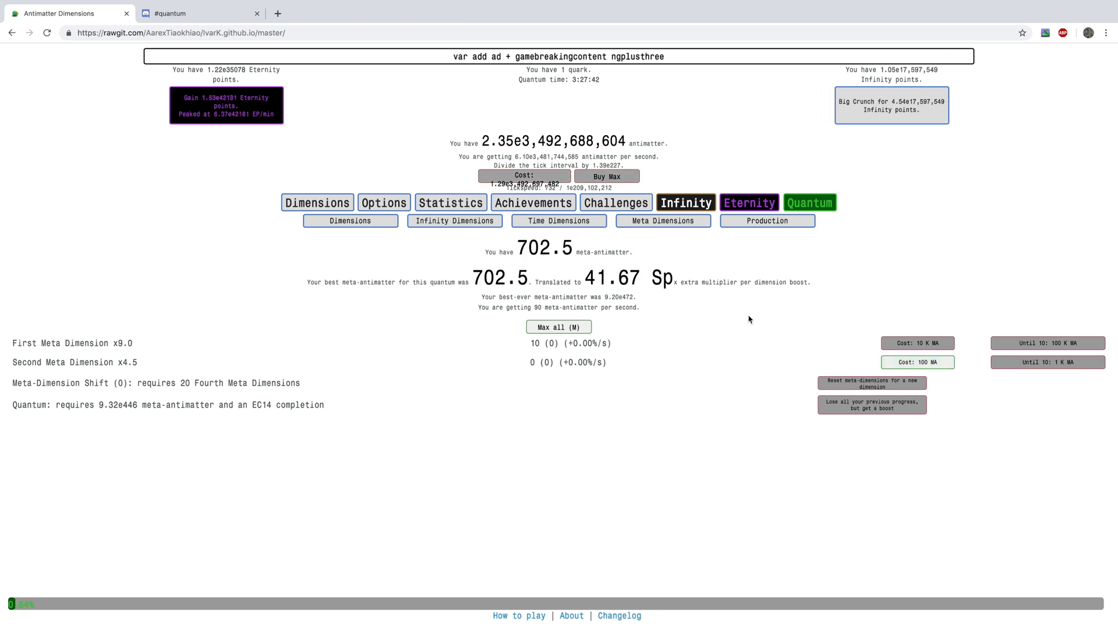
# Step: Buy Second Meta Dimensions to unlock the Third, then head back to time dilation for a new run
pyautogui.click(917, 361)
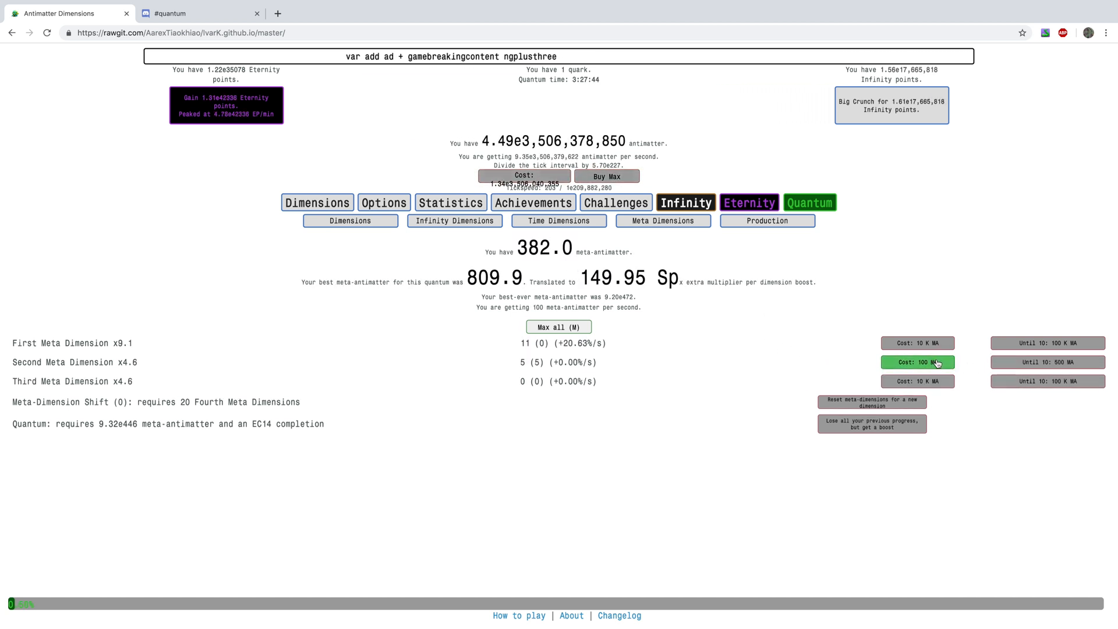
pyautogui.click(750, 203)
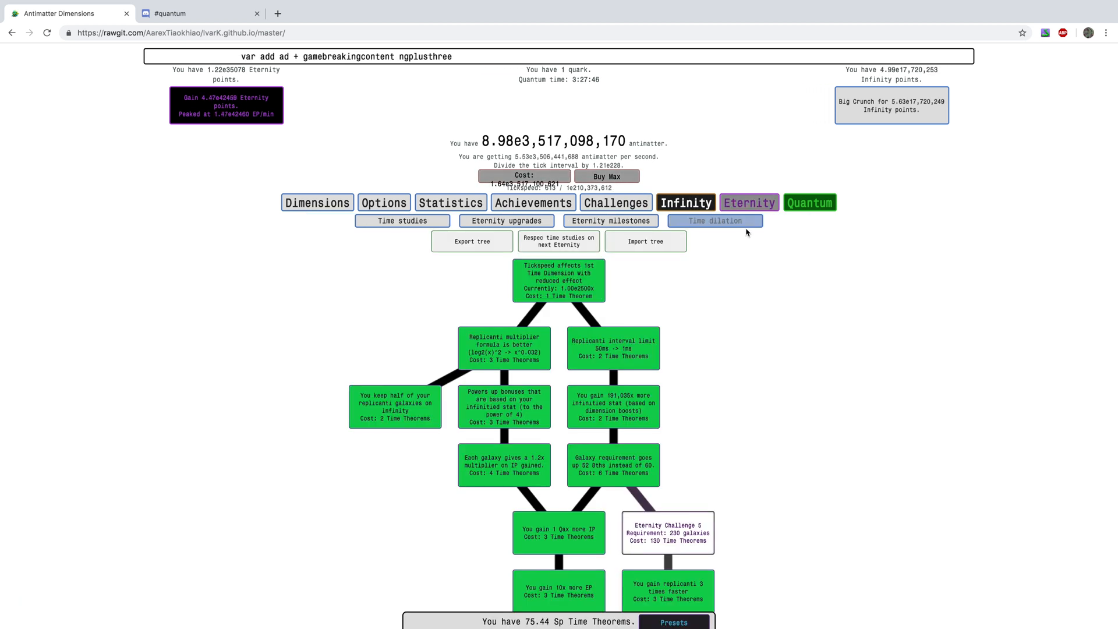
pyautogui.click(714, 220)
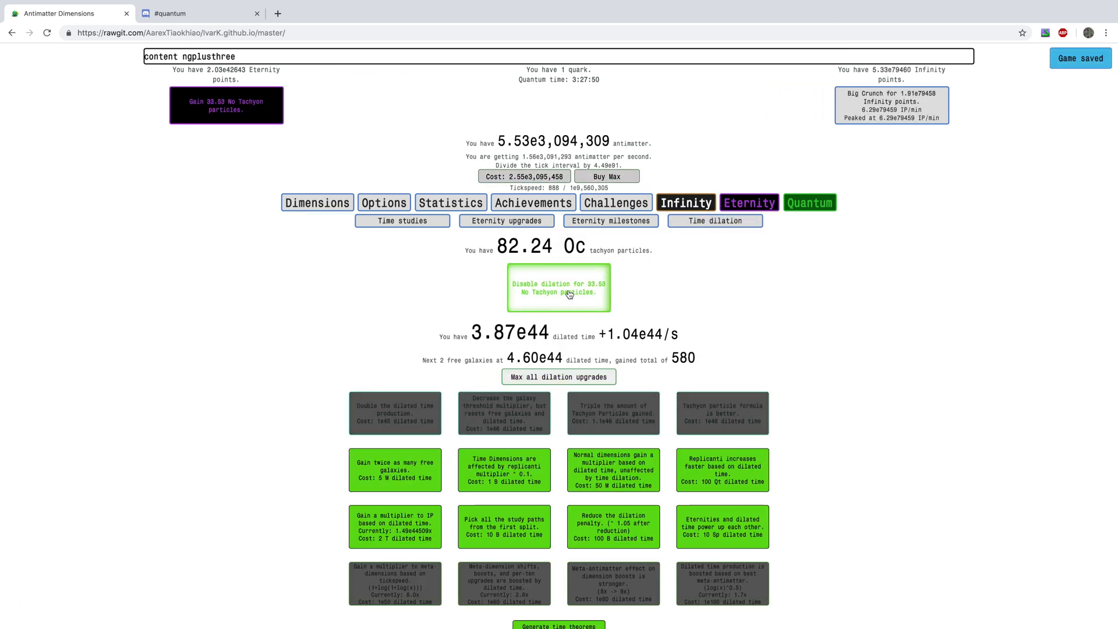
# Step: Alternate short dilation runs with max-all upgrade purchases to grow tachyon particles
pyautogui.click(558, 288)
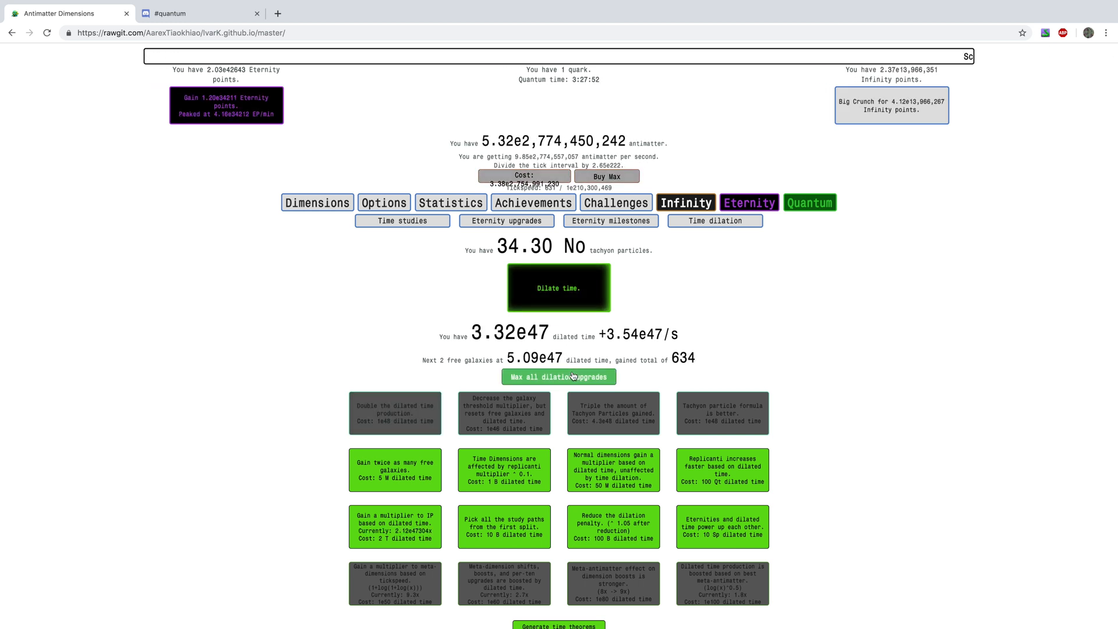
pyautogui.click(558, 376)
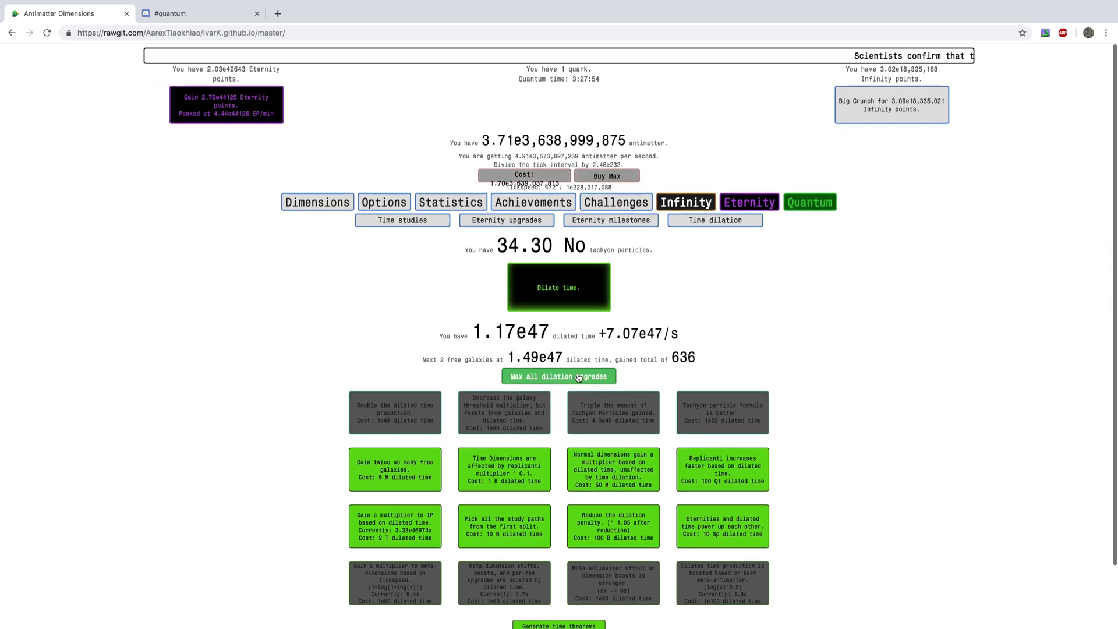
pyautogui.click(559, 288)
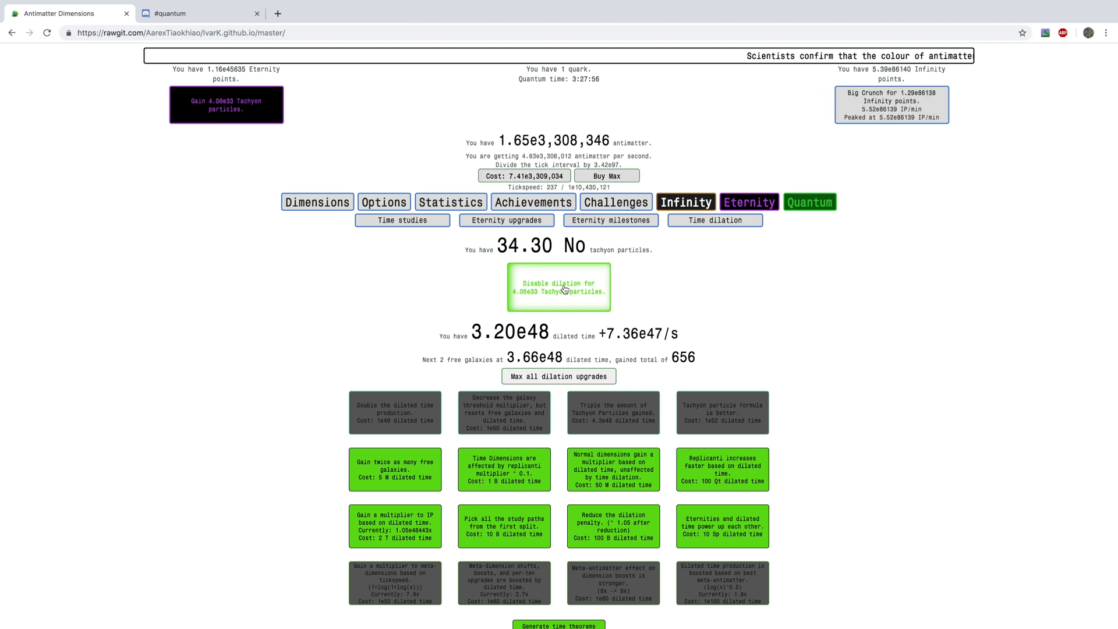
pyautogui.click(558, 288)
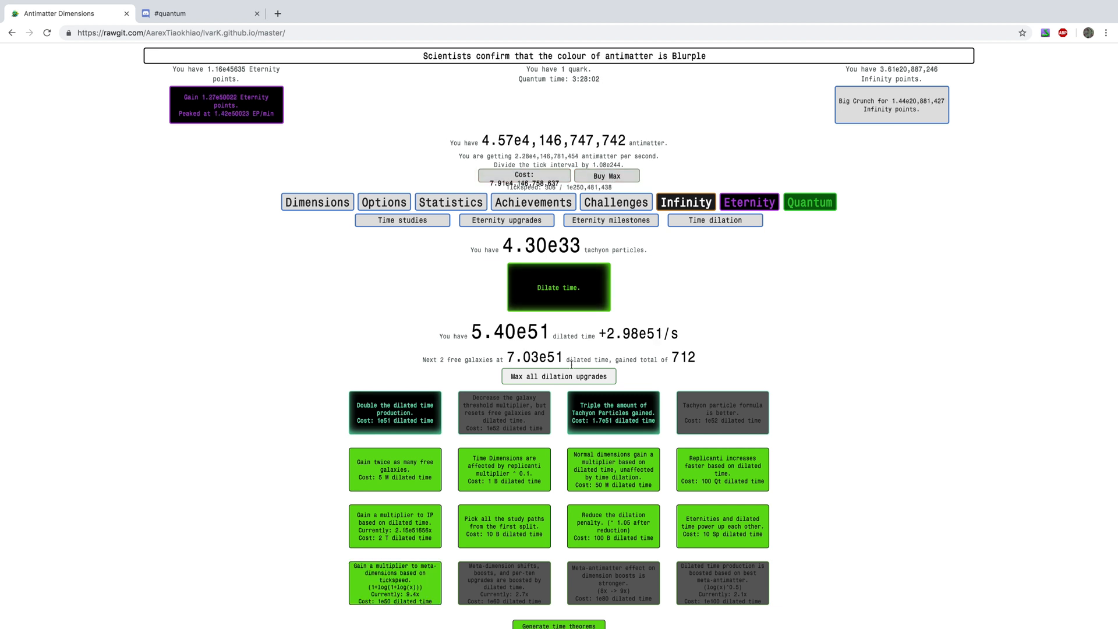
pyautogui.click(559, 288)
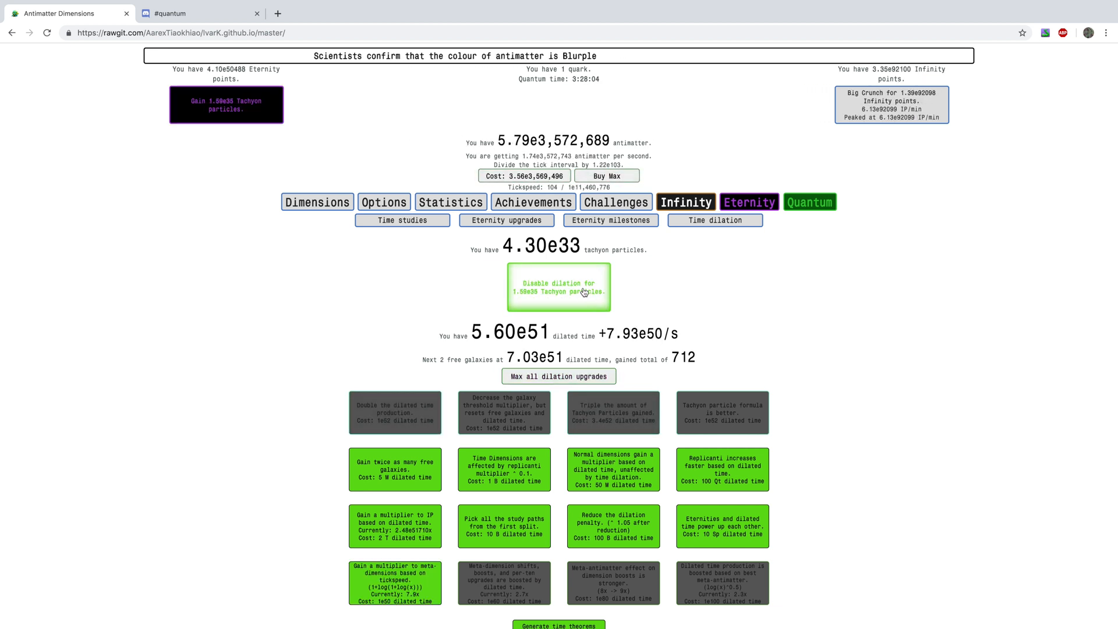
pyautogui.click(559, 287)
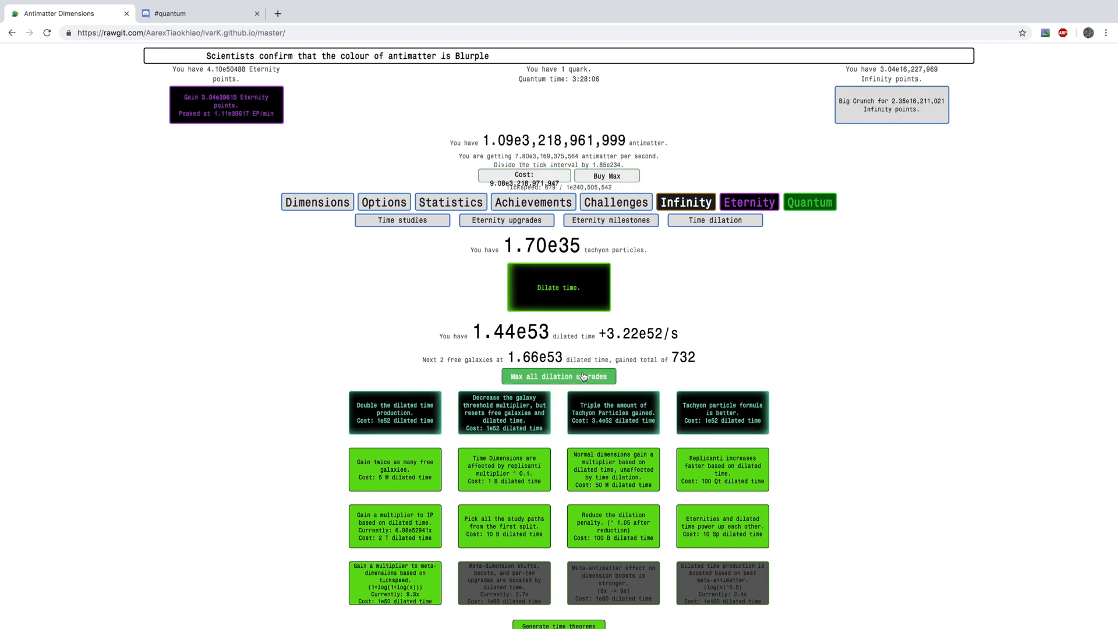
pyautogui.click(559, 288)
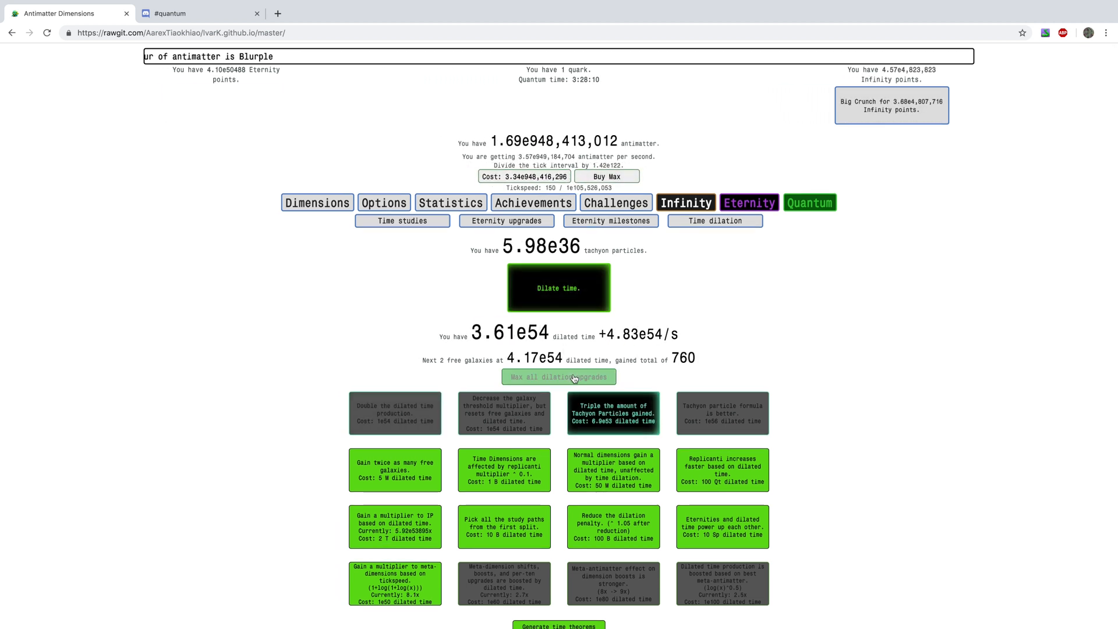
pyautogui.click(558, 377)
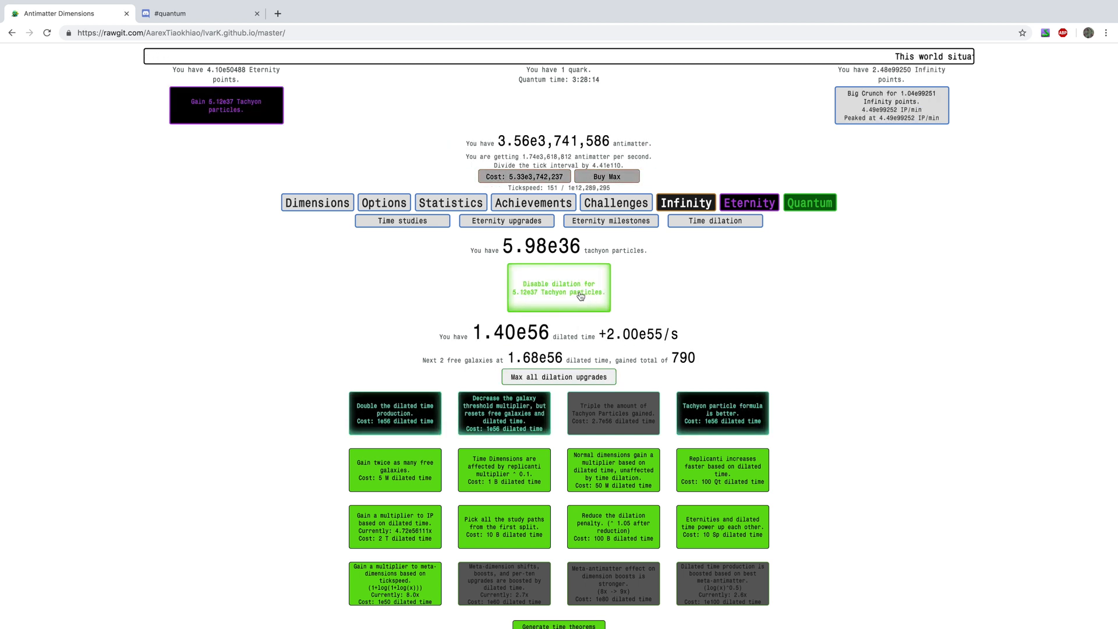
pyautogui.click(558, 376)
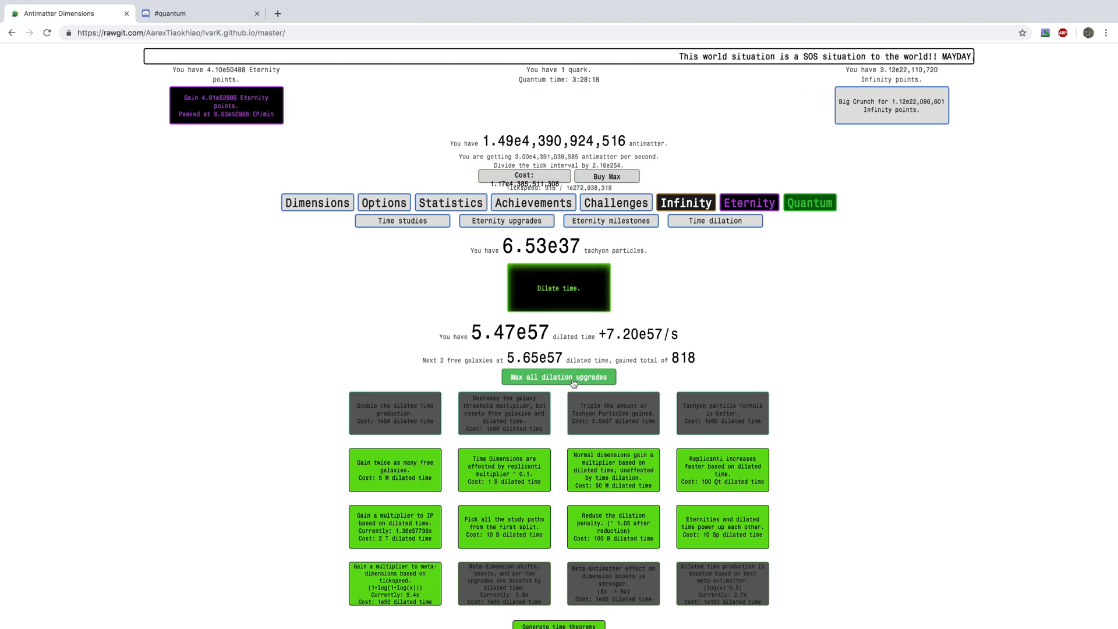
pyautogui.click(558, 288)
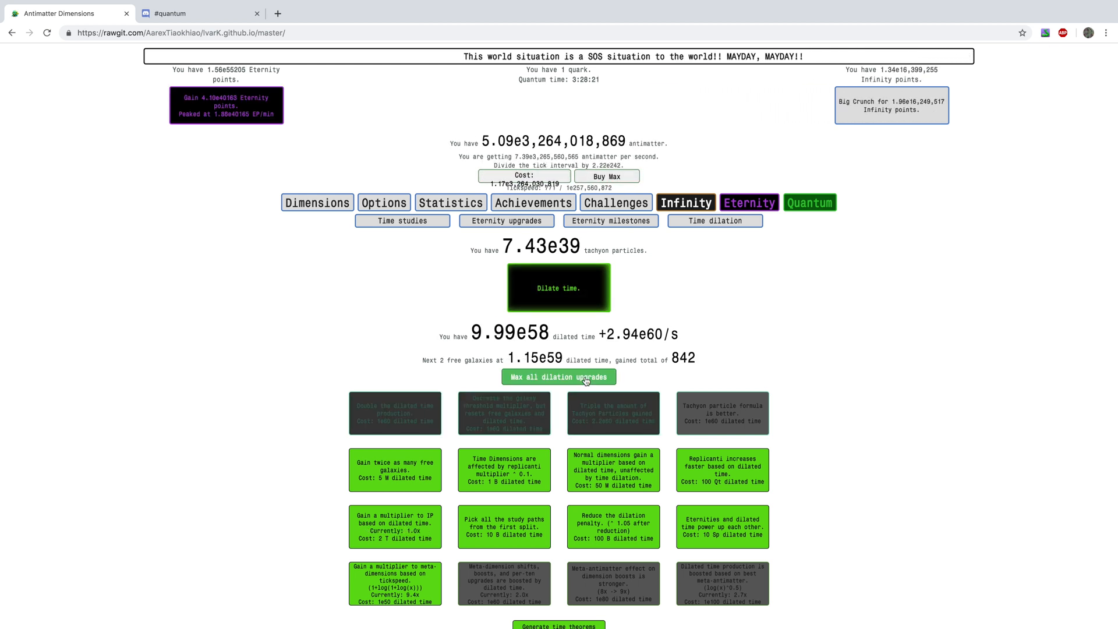
# Step: Buy the meta-dimension shift boost upgrade and cash in several more dilation runs
pyautogui.click(558, 376)
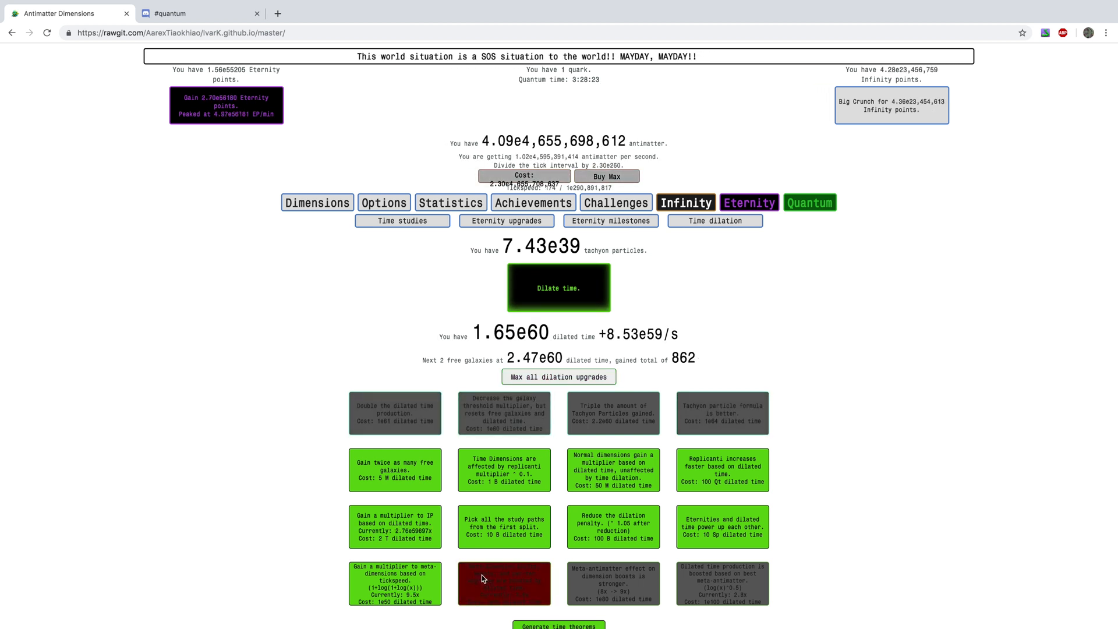
pyautogui.click(558, 288)
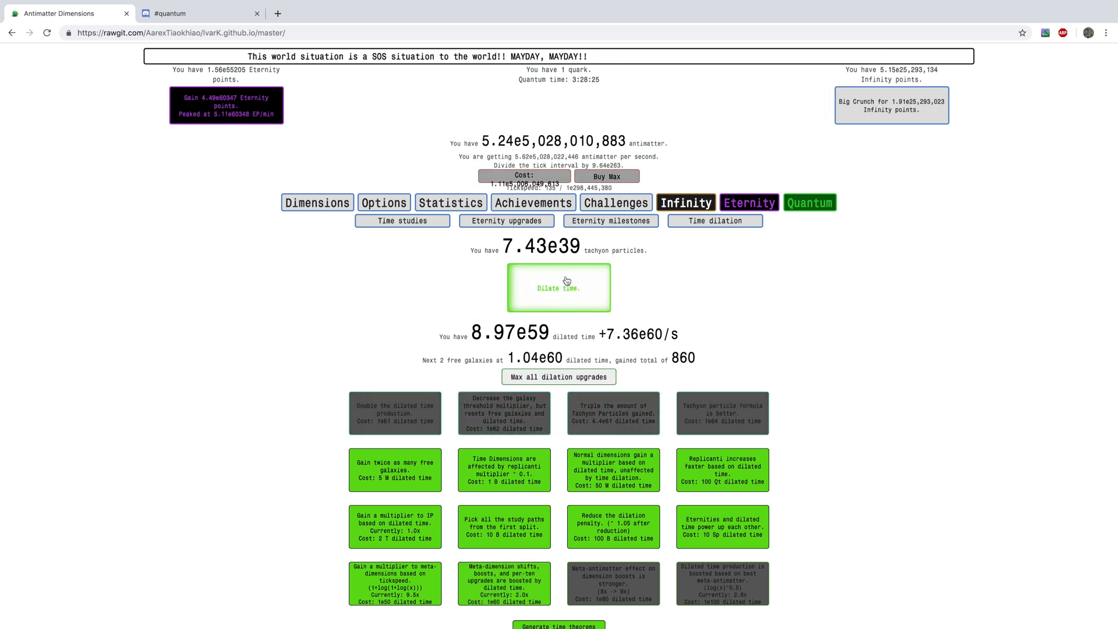
pyautogui.click(558, 287)
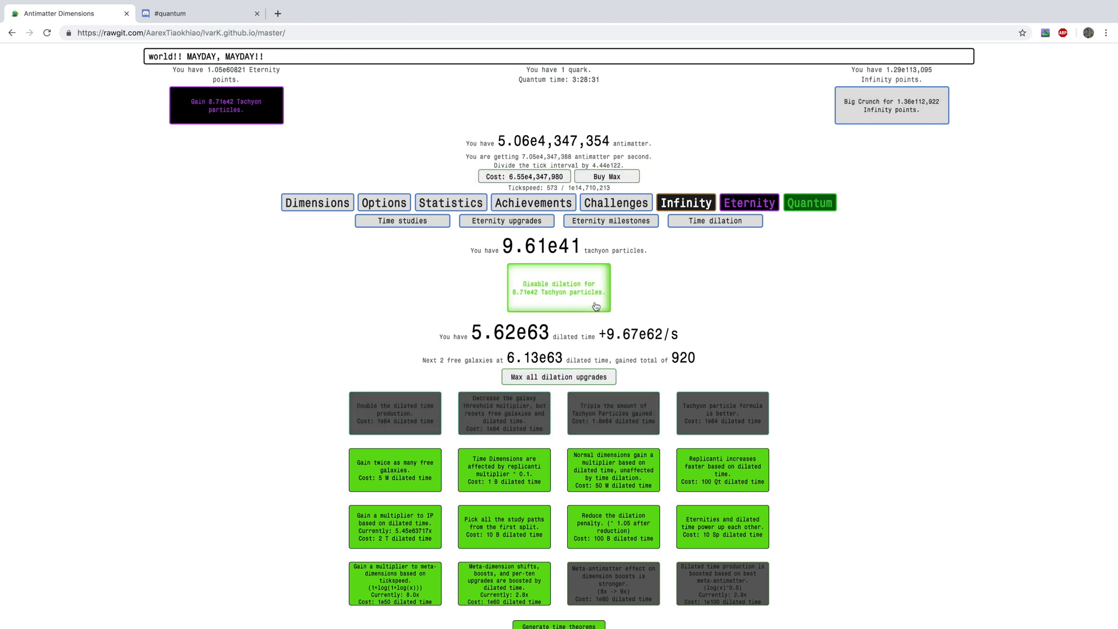
pyautogui.click(558, 288)
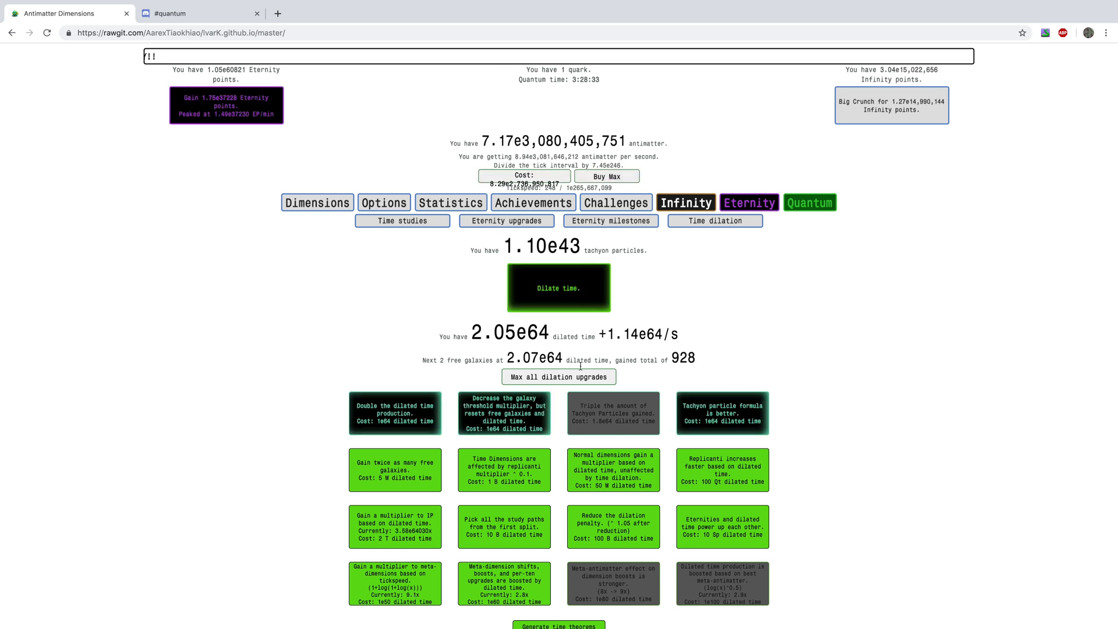
pyautogui.click(558, 288)
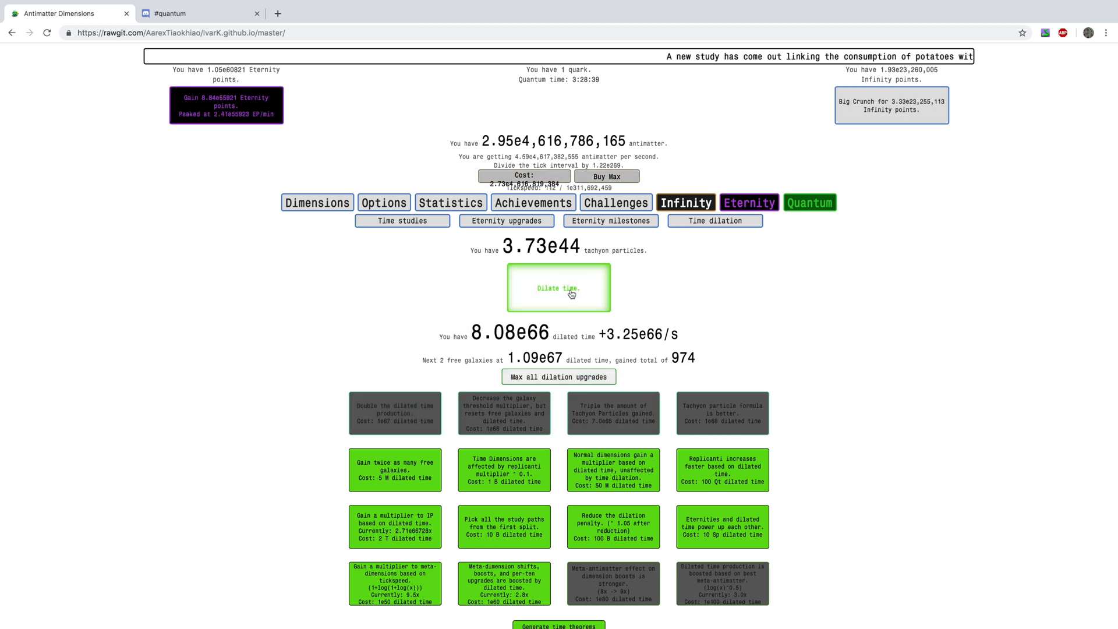
pyautogui.click(558, 288)
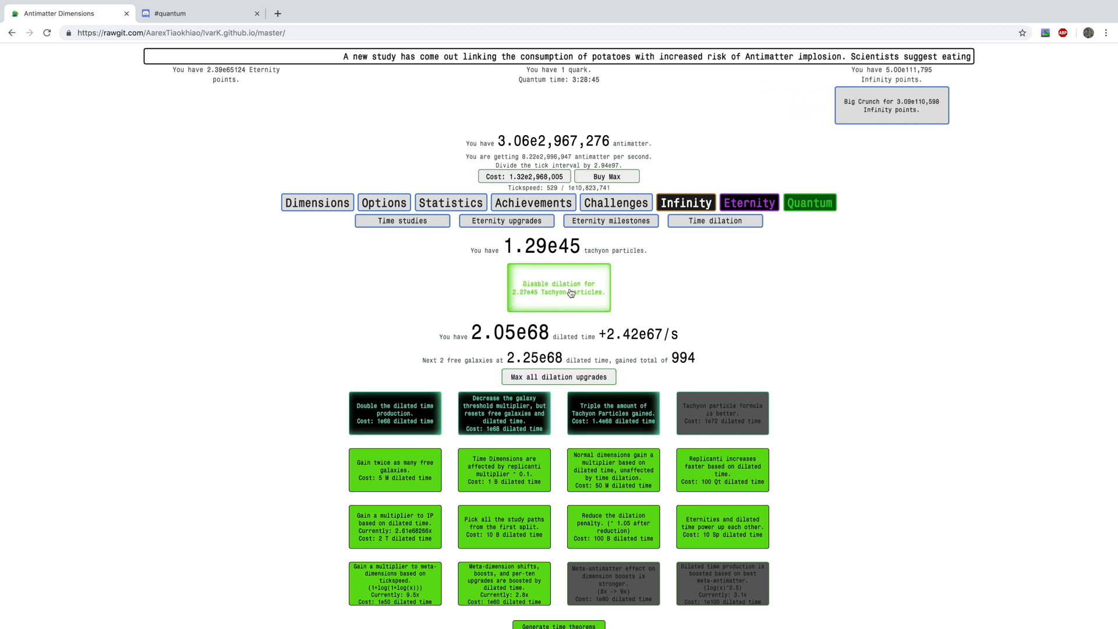
pyautogui.click(560, 287)
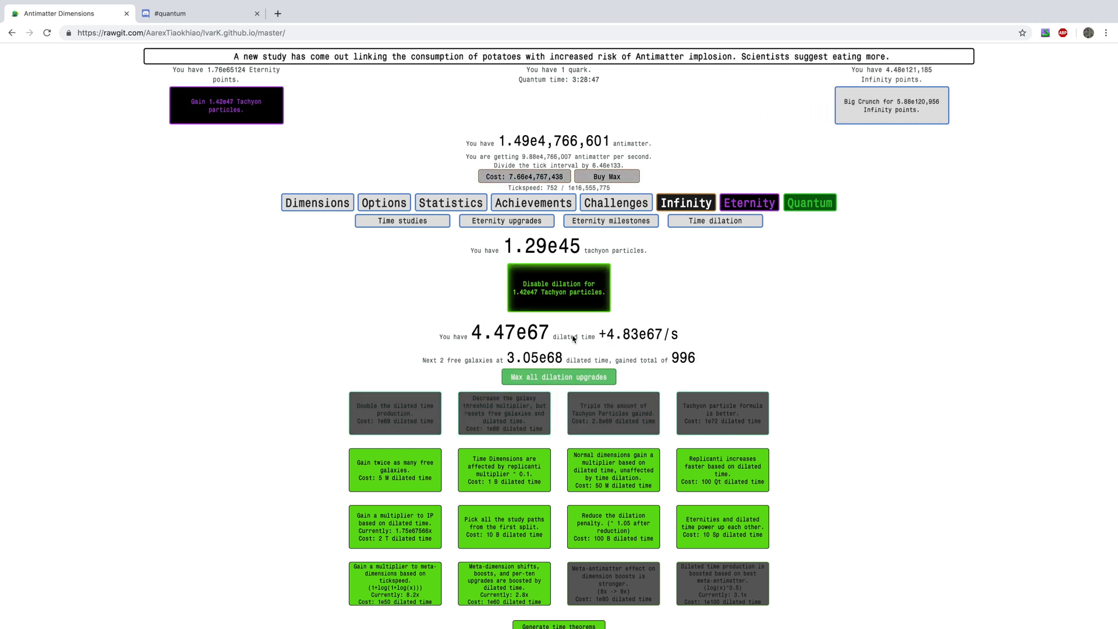
# Step: Spend the 2.30e49 tachyons on repeated max-all upgrades until free galaxies reach 1,088
pyautogui.click(558, 376)
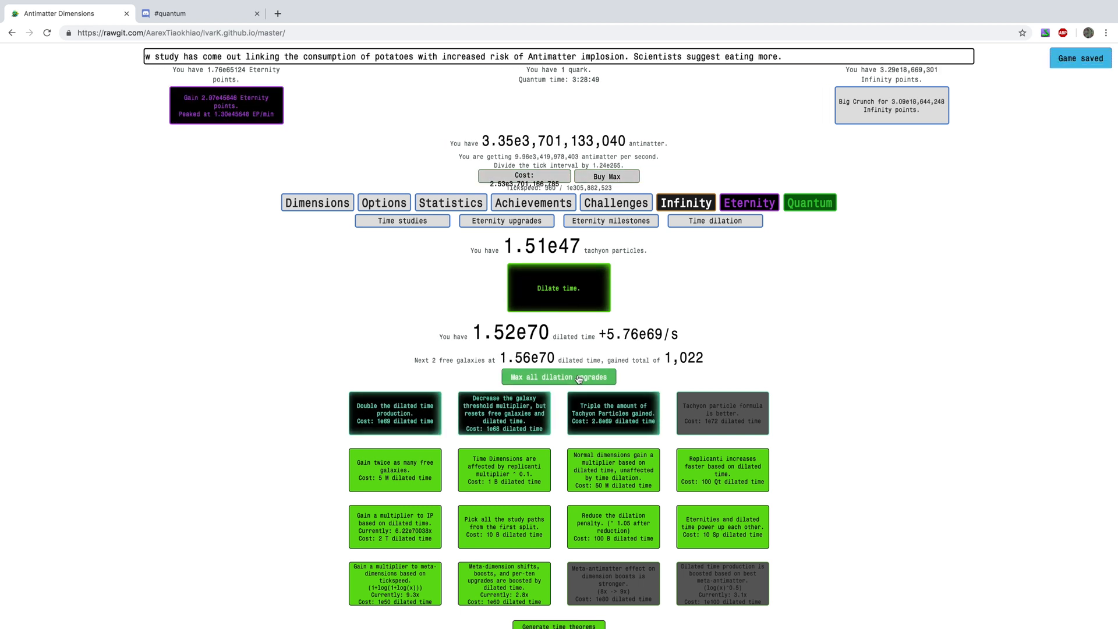
pyautogui.click(559, 377)
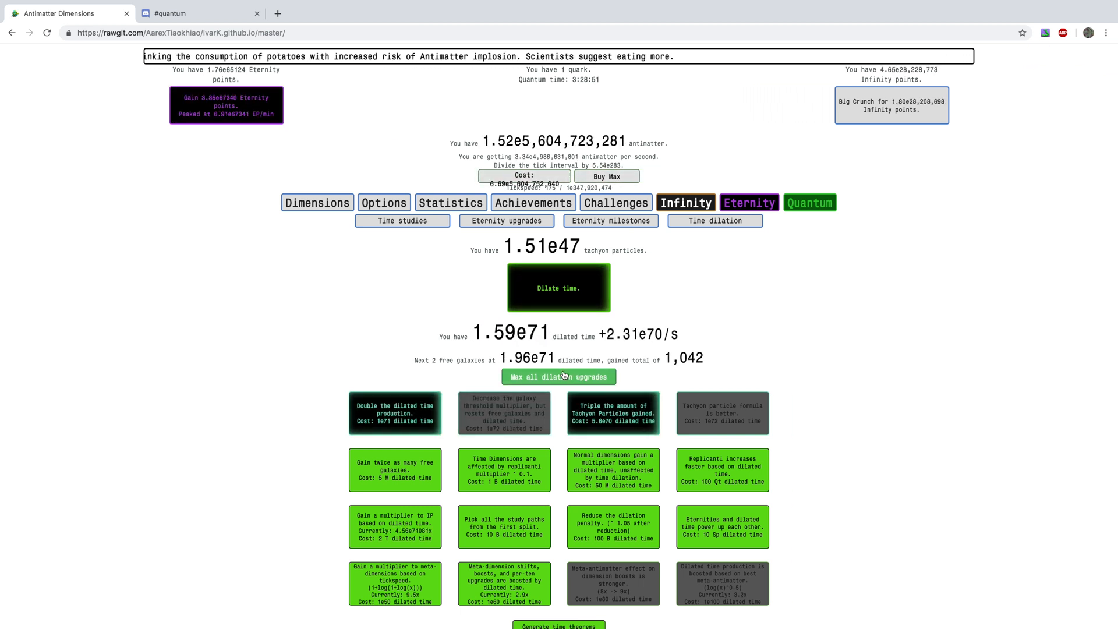
pyautogui.click(558, 376)
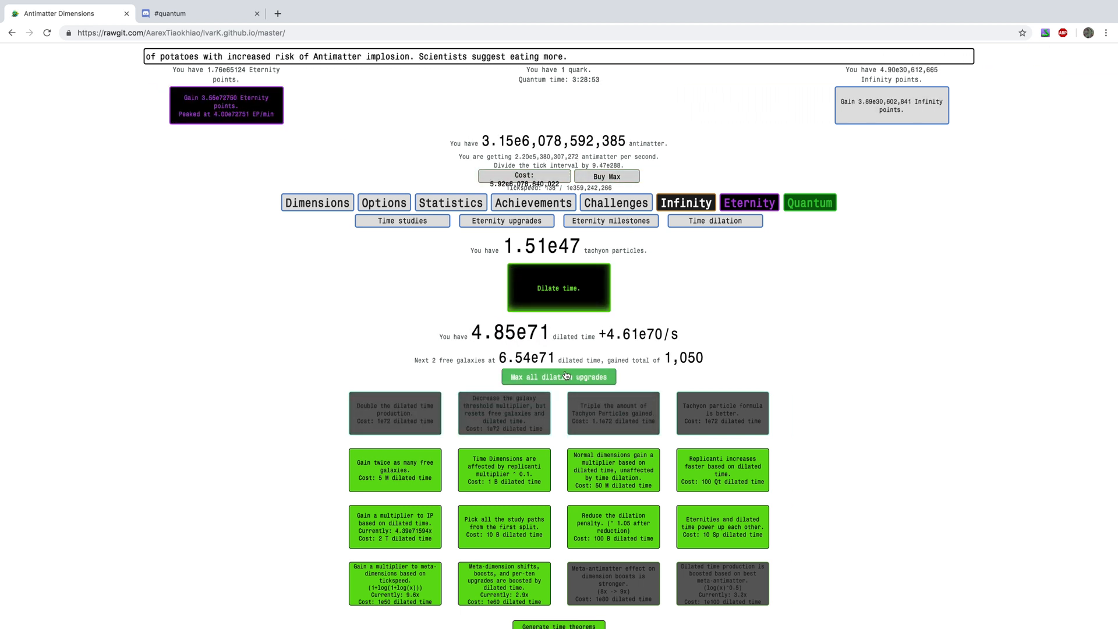
pyautogui.click(558, 376)
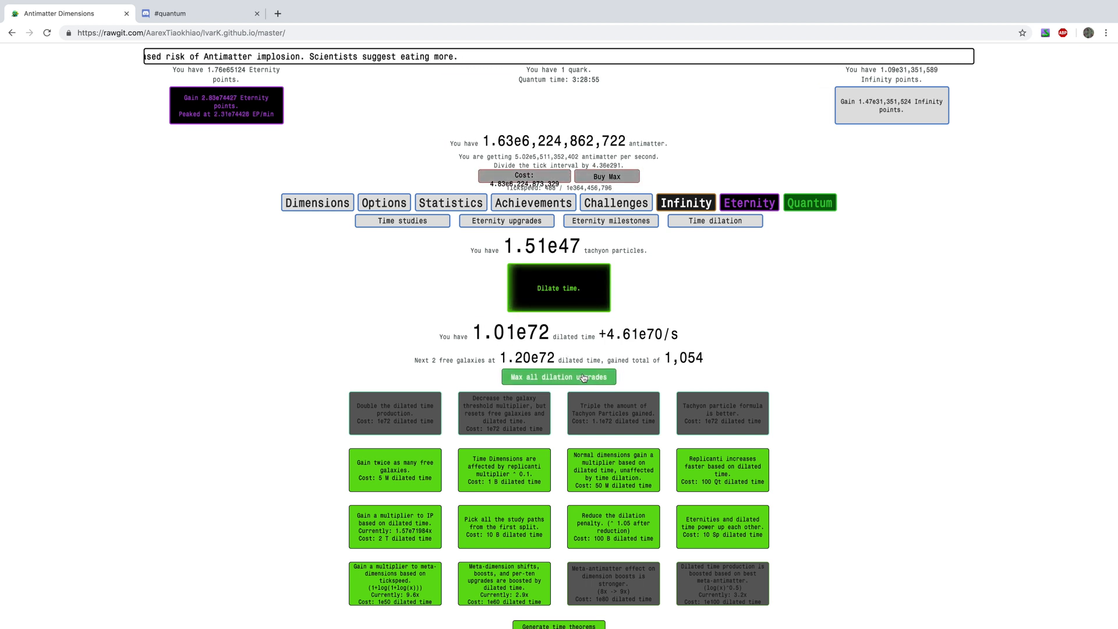
pyautogui.click(558, 287)
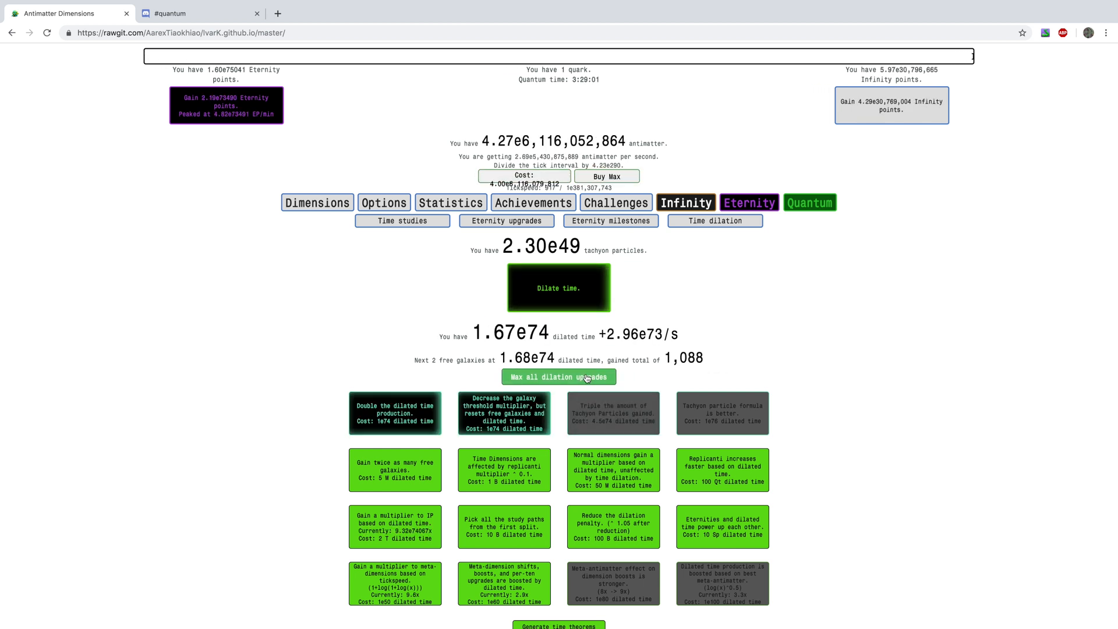
pyautogui.click(559, 288)
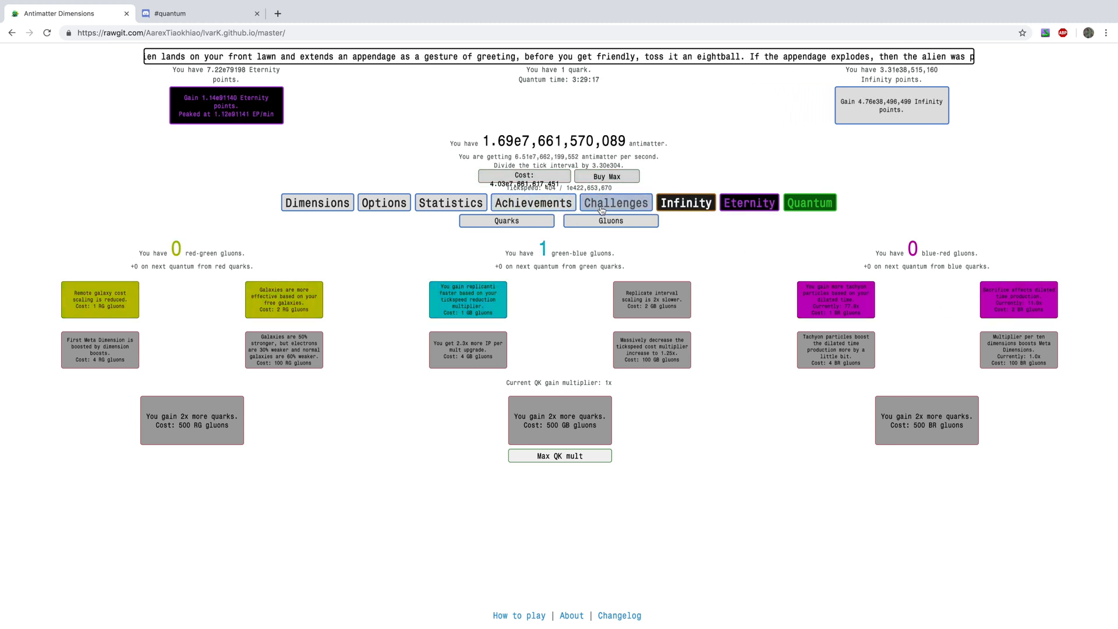
# Step: Leave the gluon upgrades and go back to the time dilation page at 1.03e51 tachyons
pyautogui.click(748, 203)
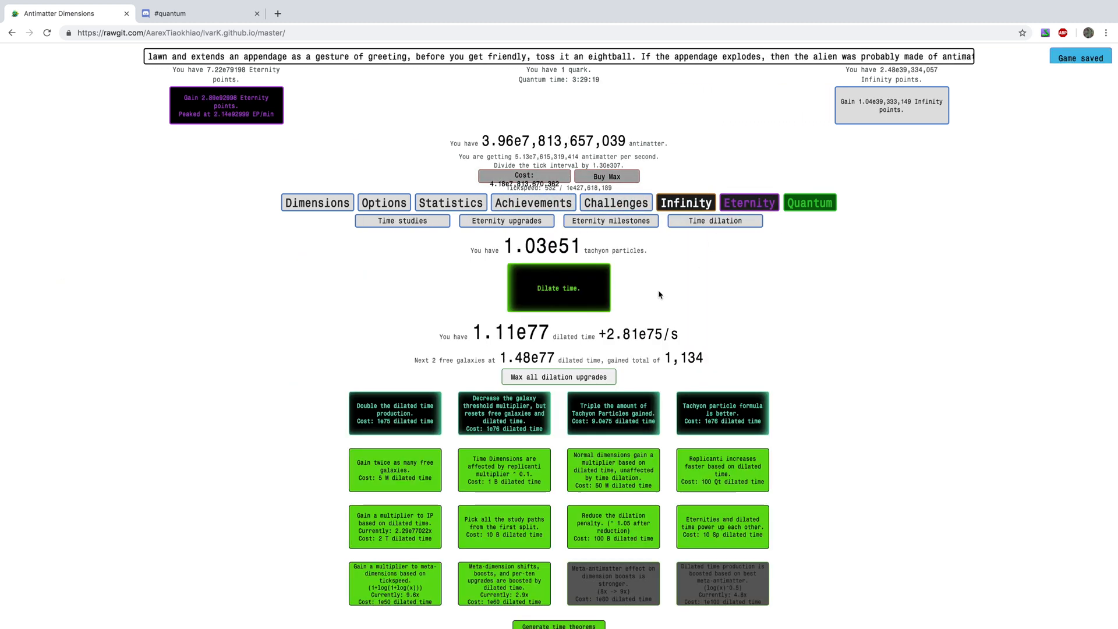
# Step: Keep cycling dilation runs and max-all dilation upgrades to climb past 1.03e51 tachyons
pyautogui.click(558, 288)
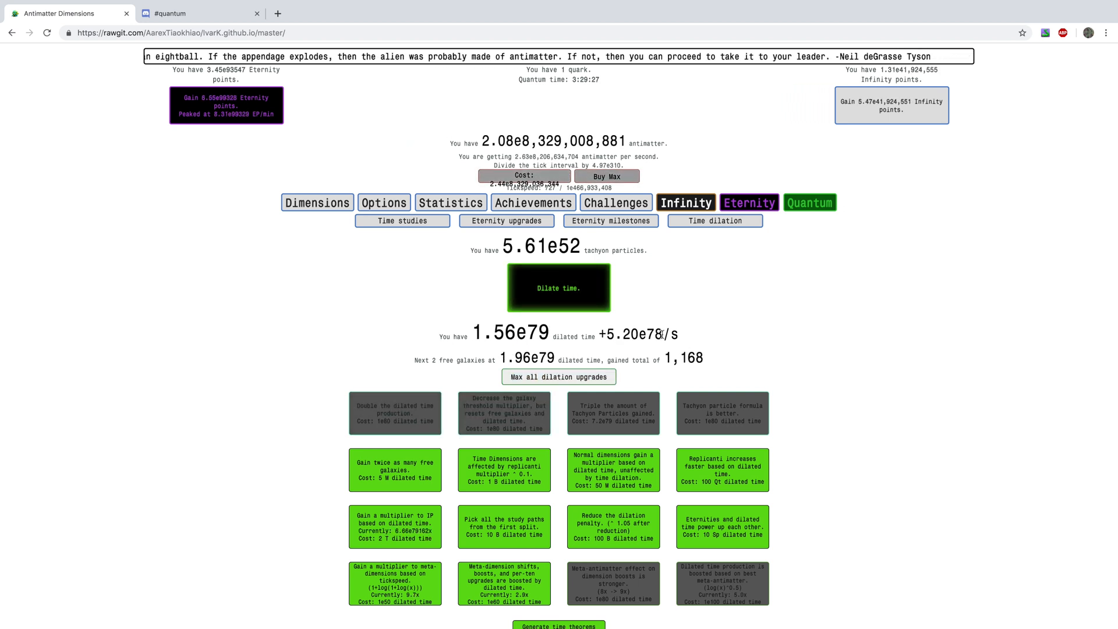
pyautogui.click(560, 376)
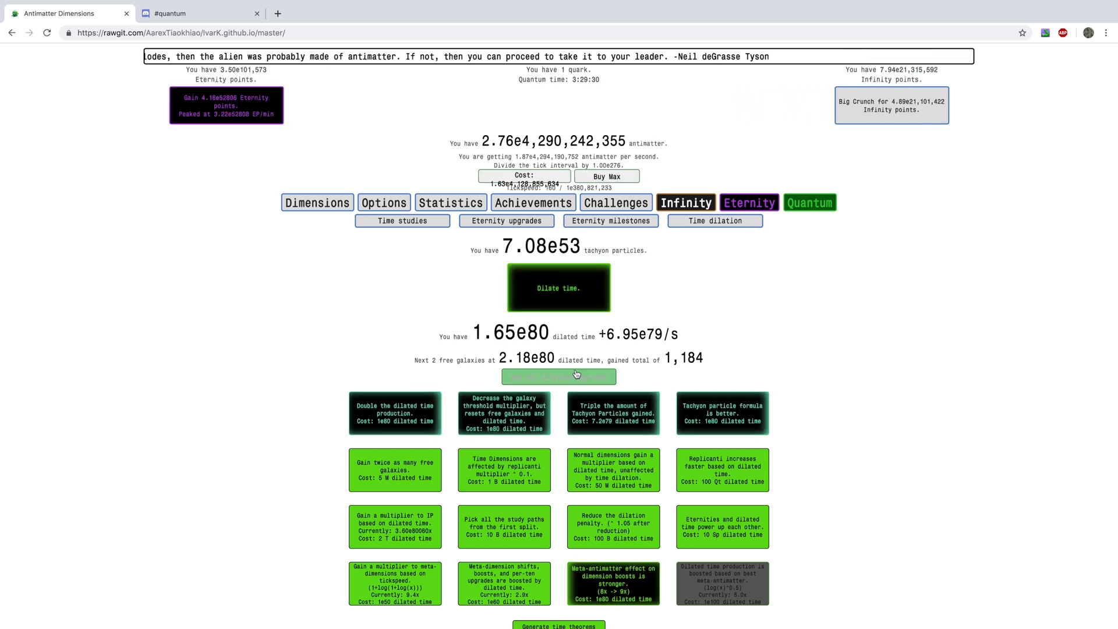
pyautogui.click(558, 376)
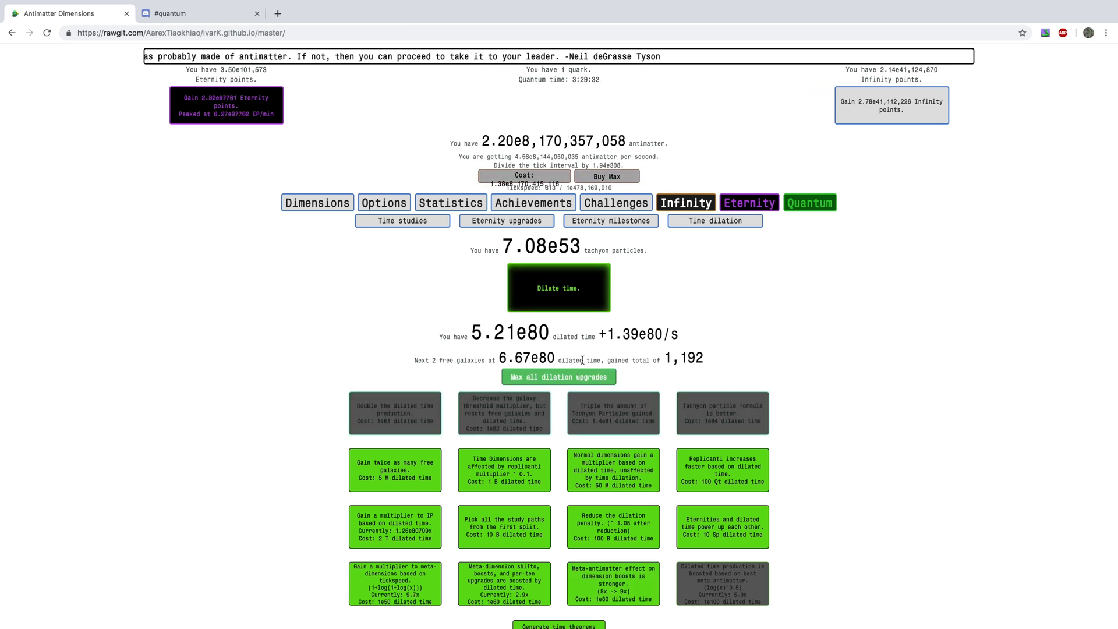
pyautogui.click(558, 287)
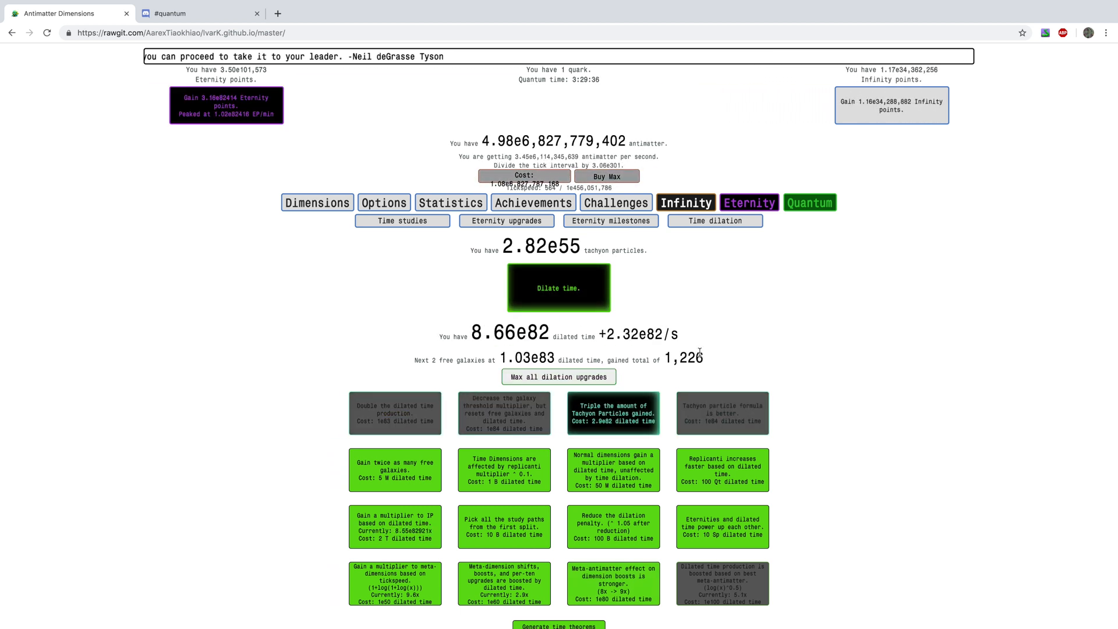
pyautogui.click(558, 288)
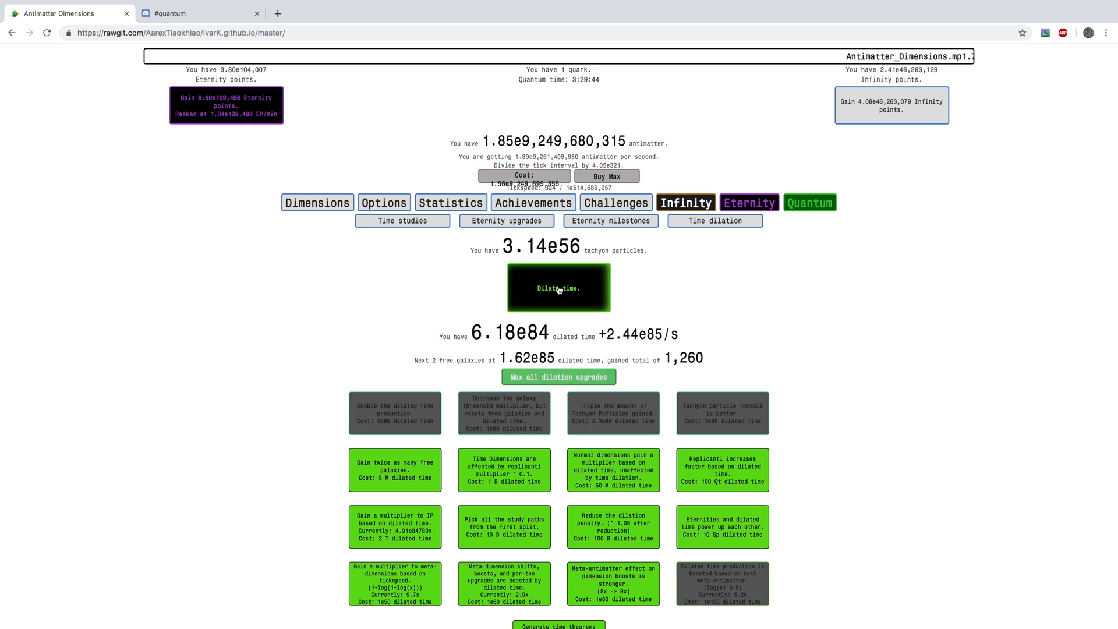
pyautogui.click(559, 288)
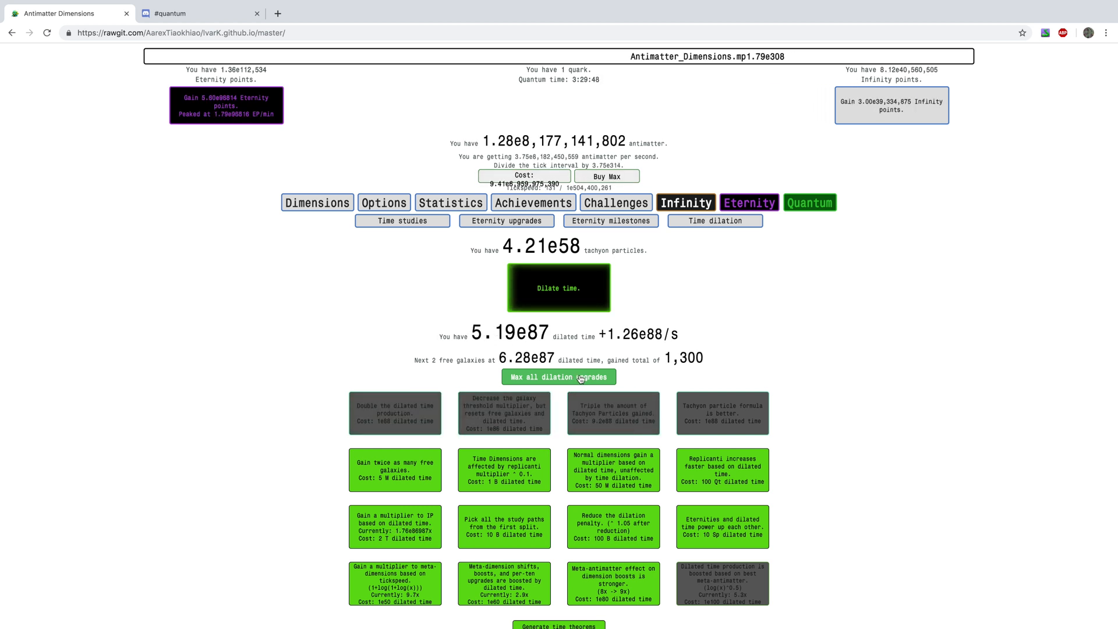
pyautogui.click(559, 377)
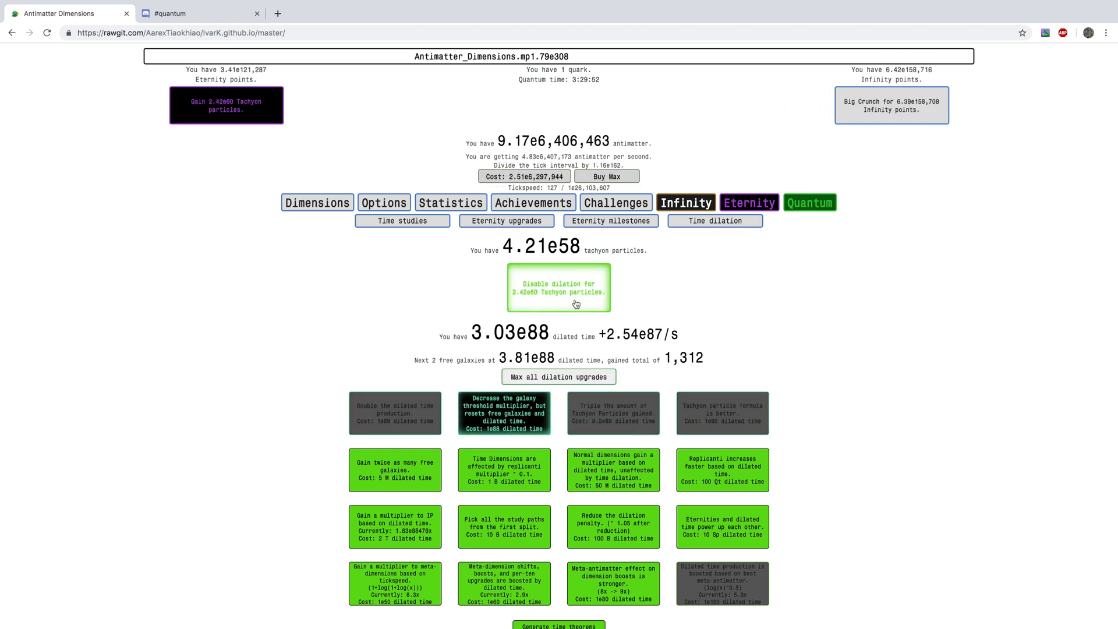
pyautogui.click(558, 288)
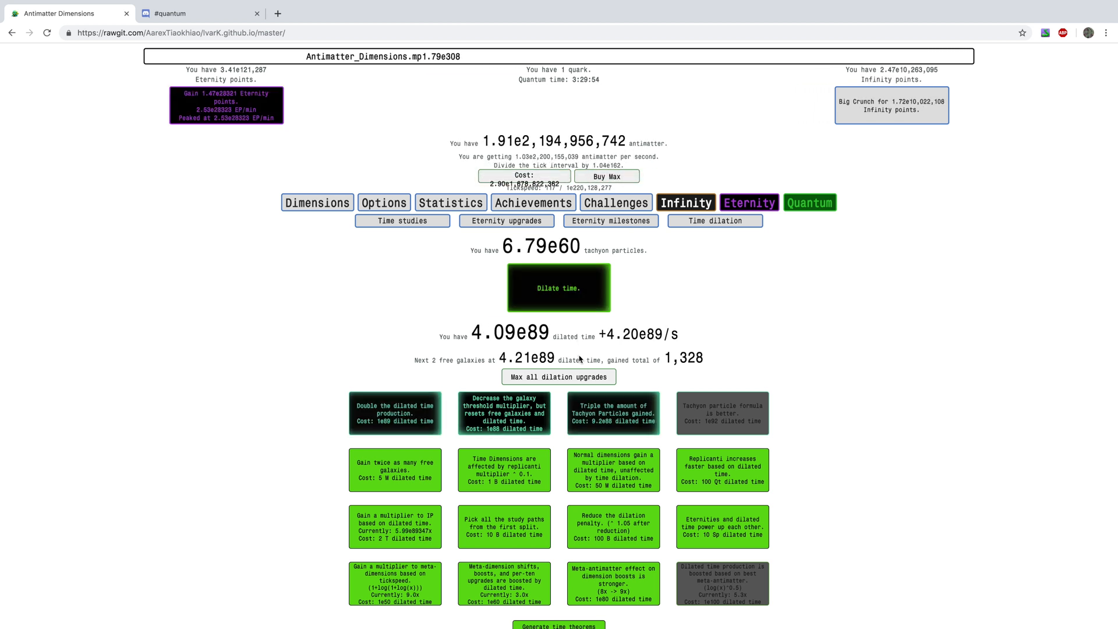
pyautogui.click(559, 377)
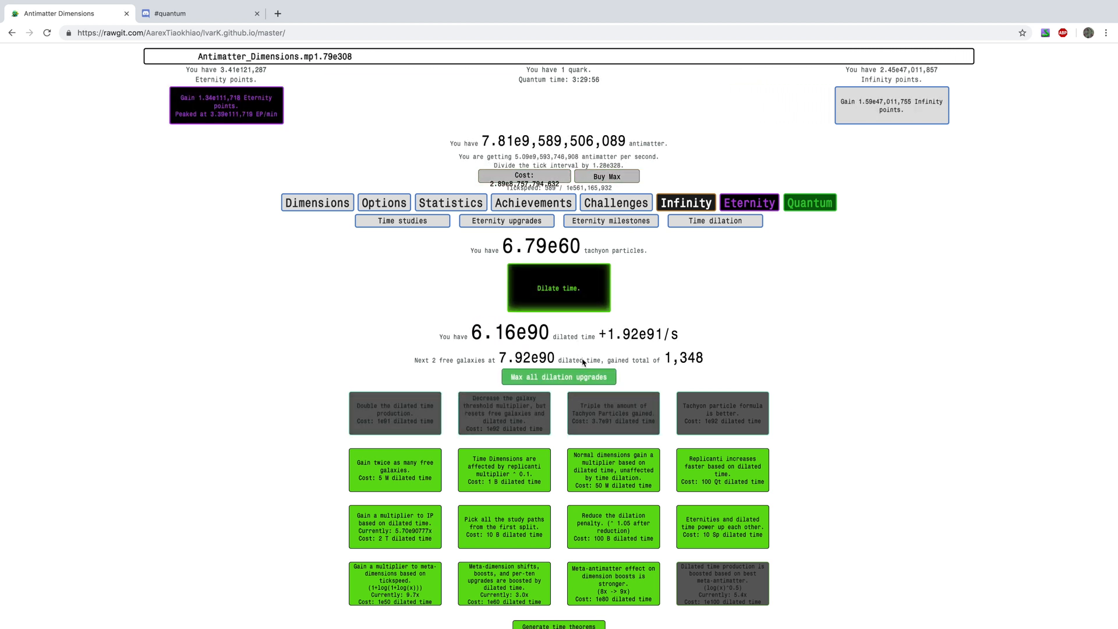
pyautogui.click(558, 288)
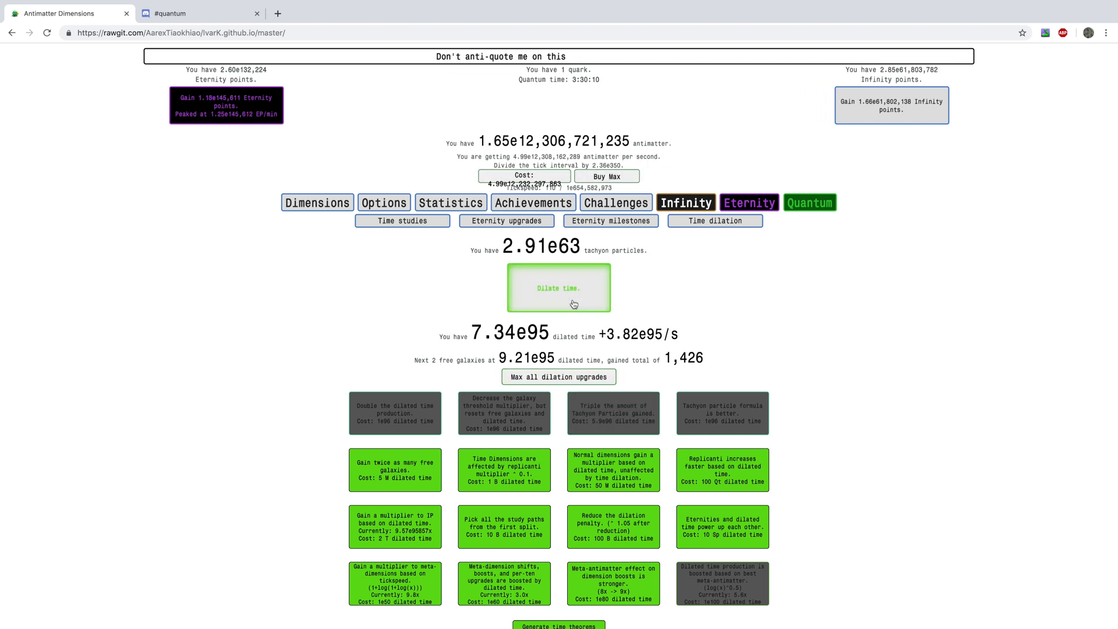
# Step: Push tachyons to 2.77e71 and free galaxies to 1,626, buying the galaxy threshold reduction upgrade
pyautogui.click(558, 288)
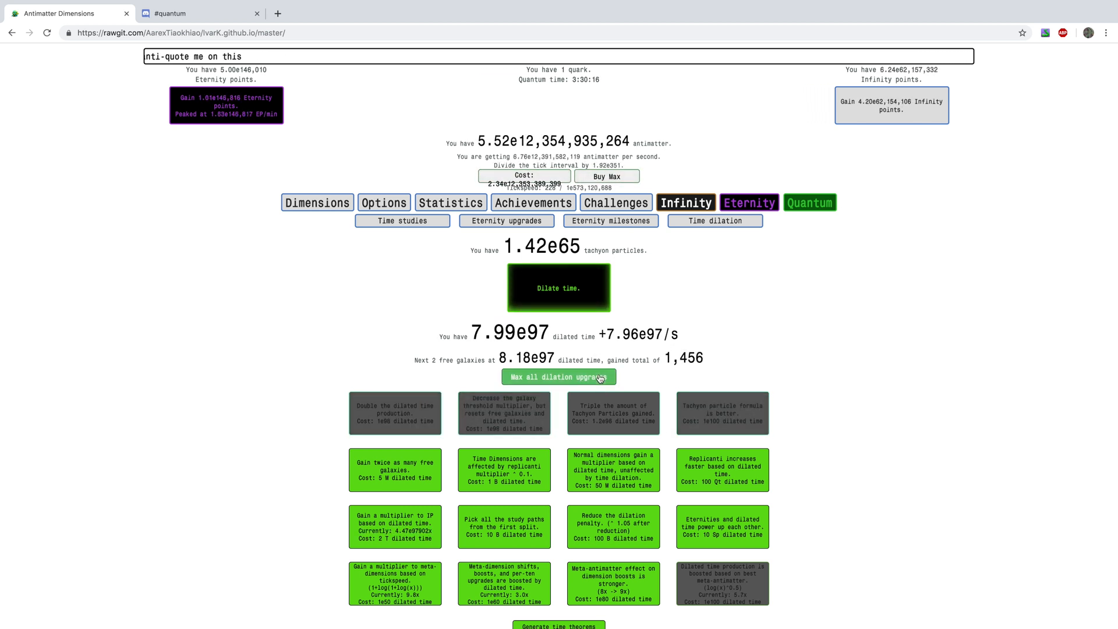
pyautogui.click(559, 288)
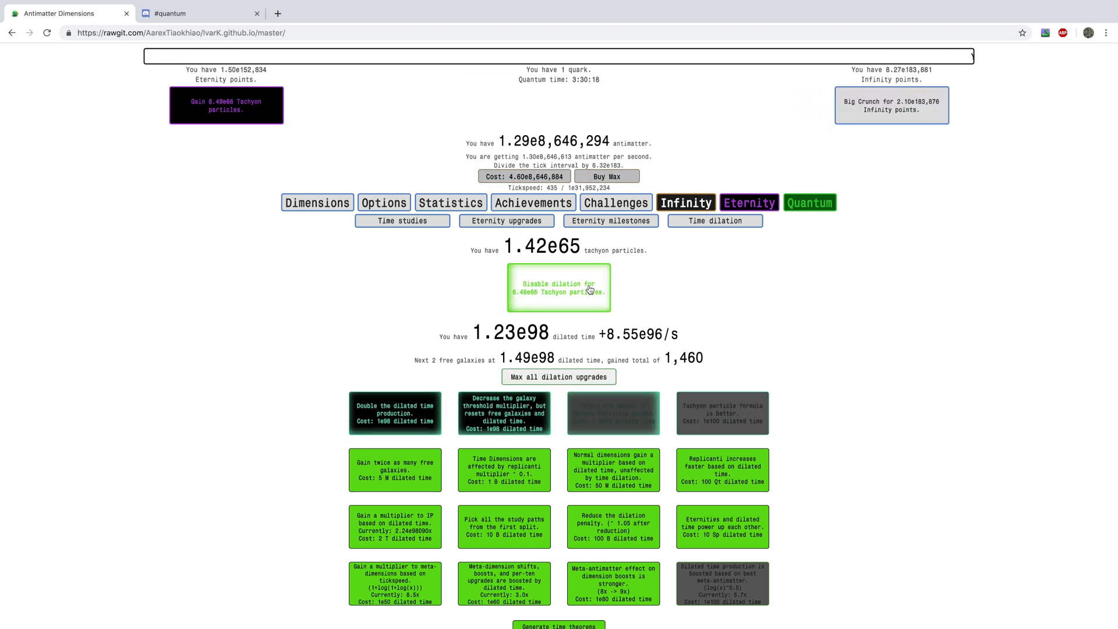
pyautogui.click(558, 377)
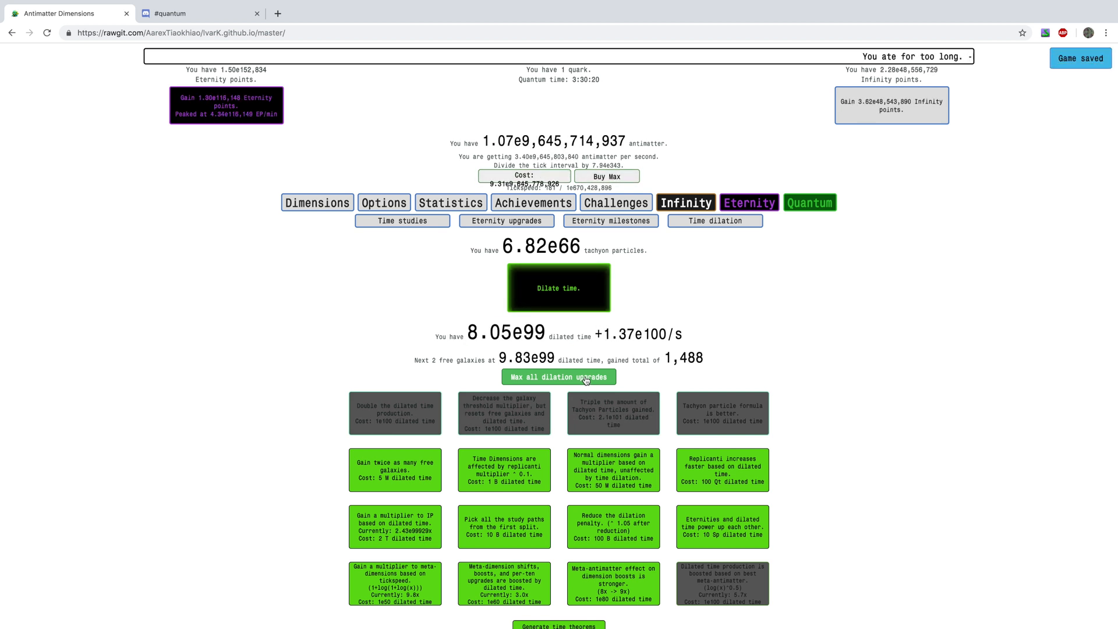
pyautogui.click(558, 376)
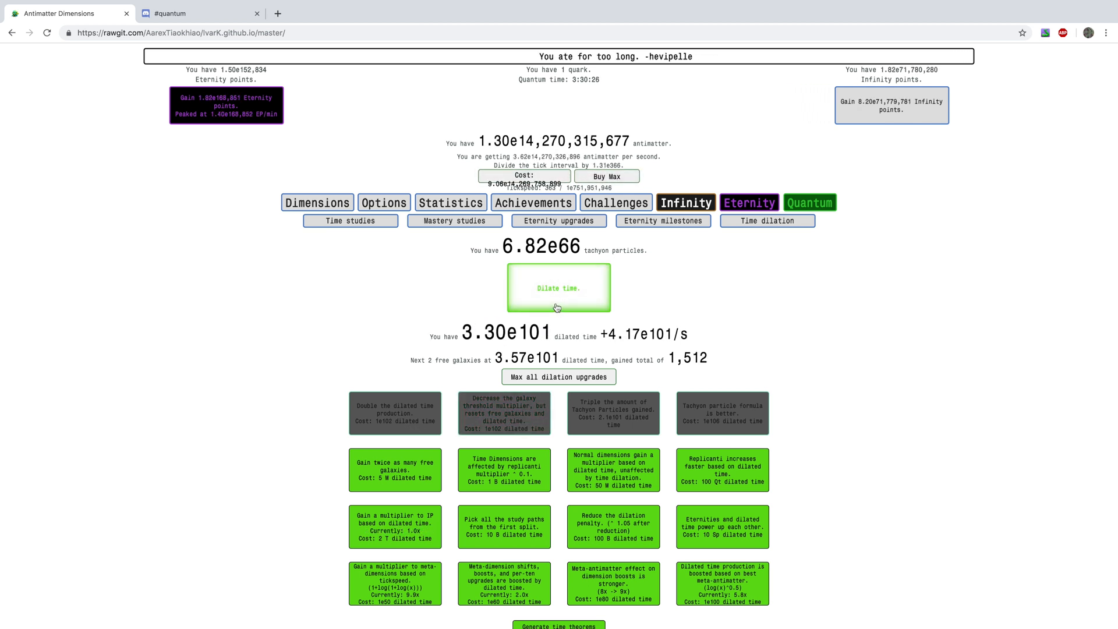
pyautogui.click(613, 412)
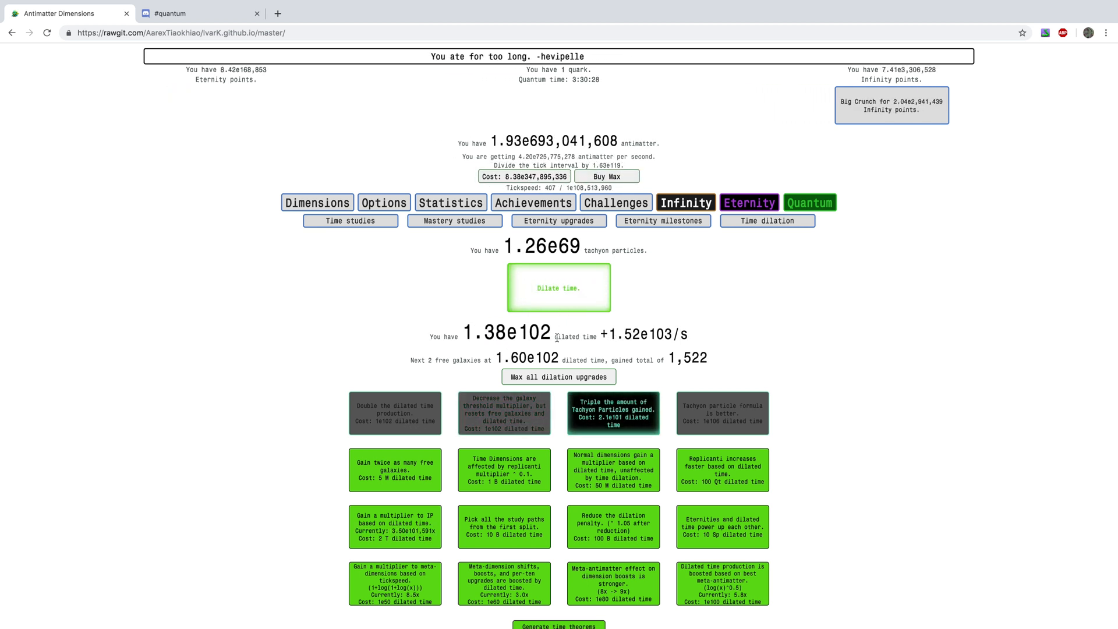
pyautogui.click(559, 376)
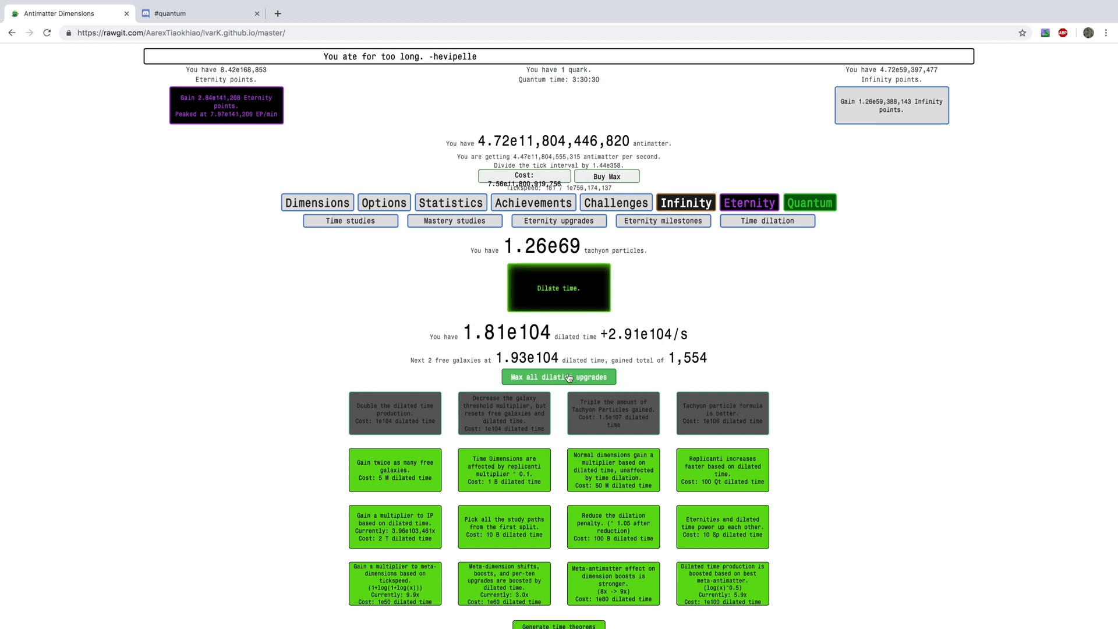
pyautogui.click(559, 376)
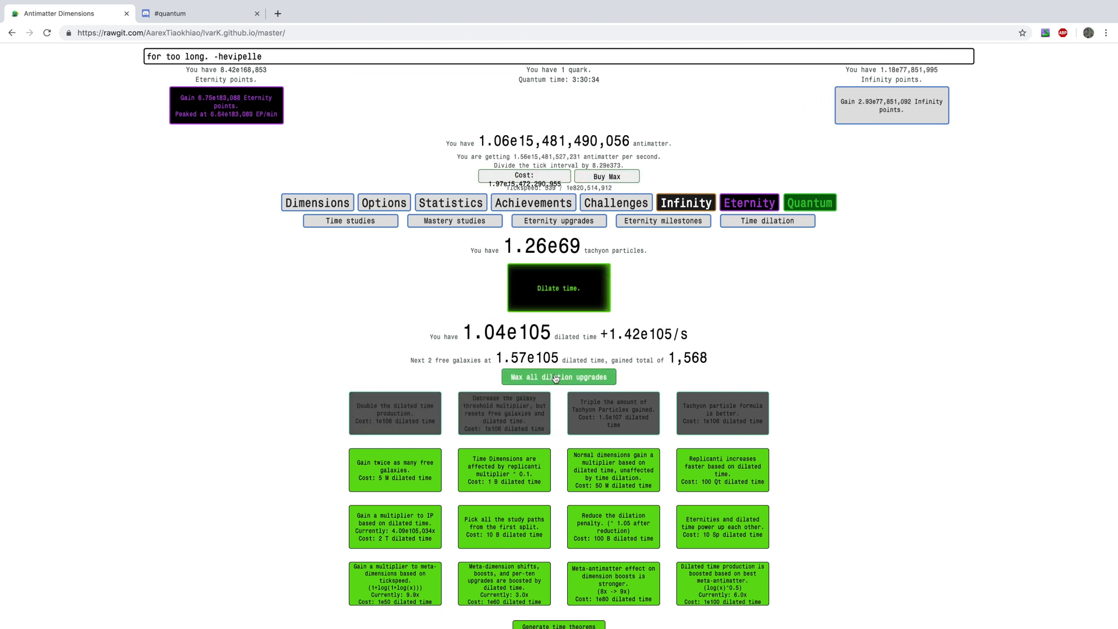
pyautogui.click(558, 288)
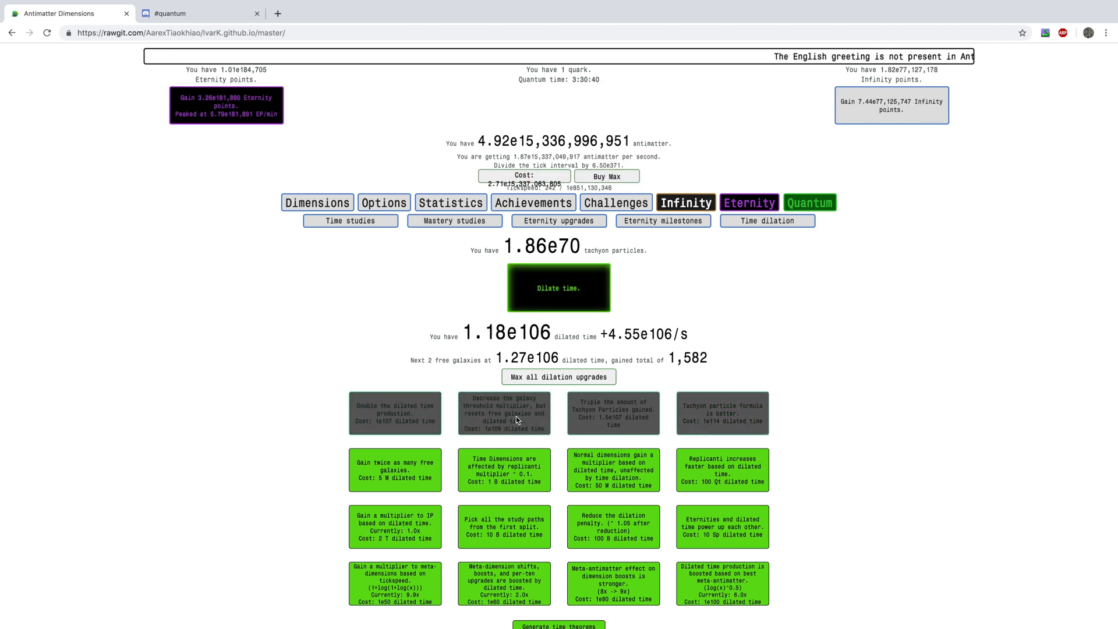
pyautogui.click(558, 288)
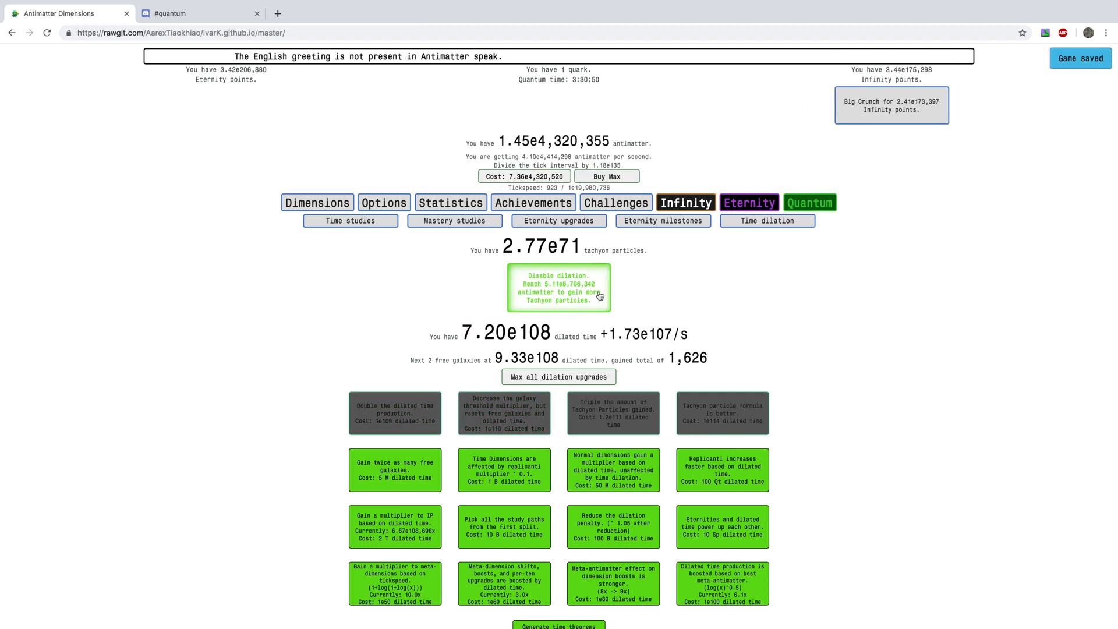
pyautogui.click(558, 288)
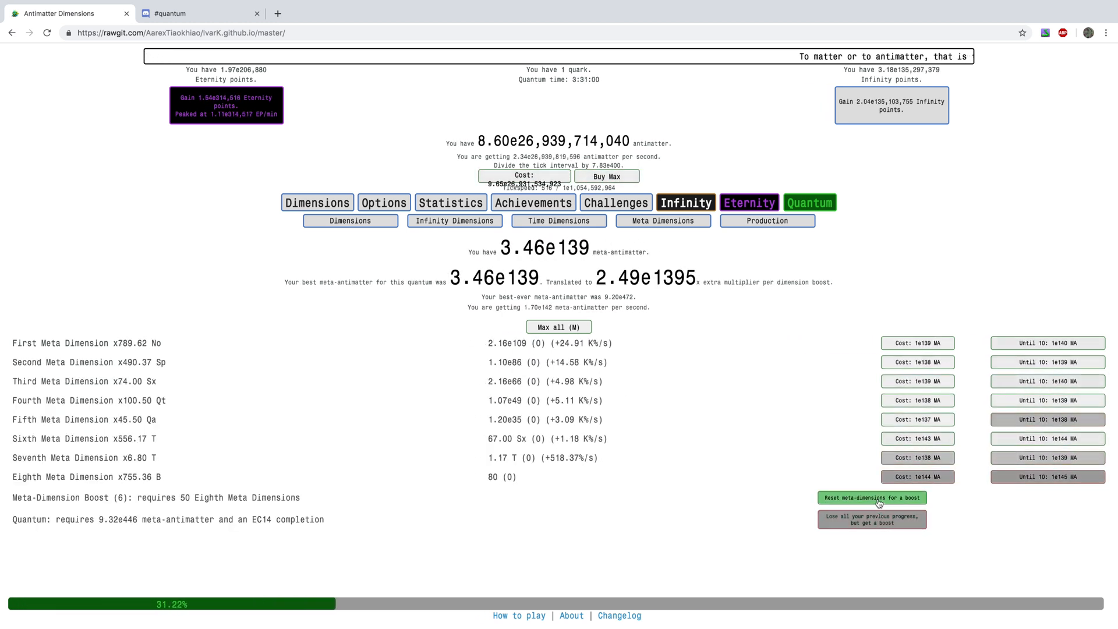
# Step: Reset meta-dimensions twice more to reach 14 boosts and 1.91e204 meta-antimatter
pyautogui.click(871, 497)
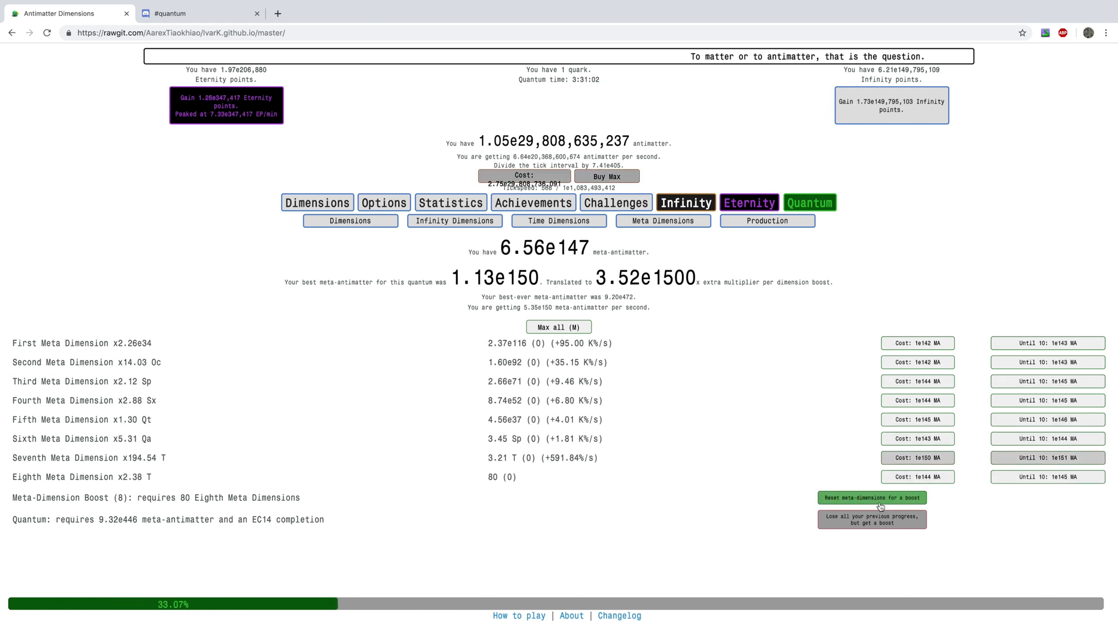
pyautogui.click(871, 498)
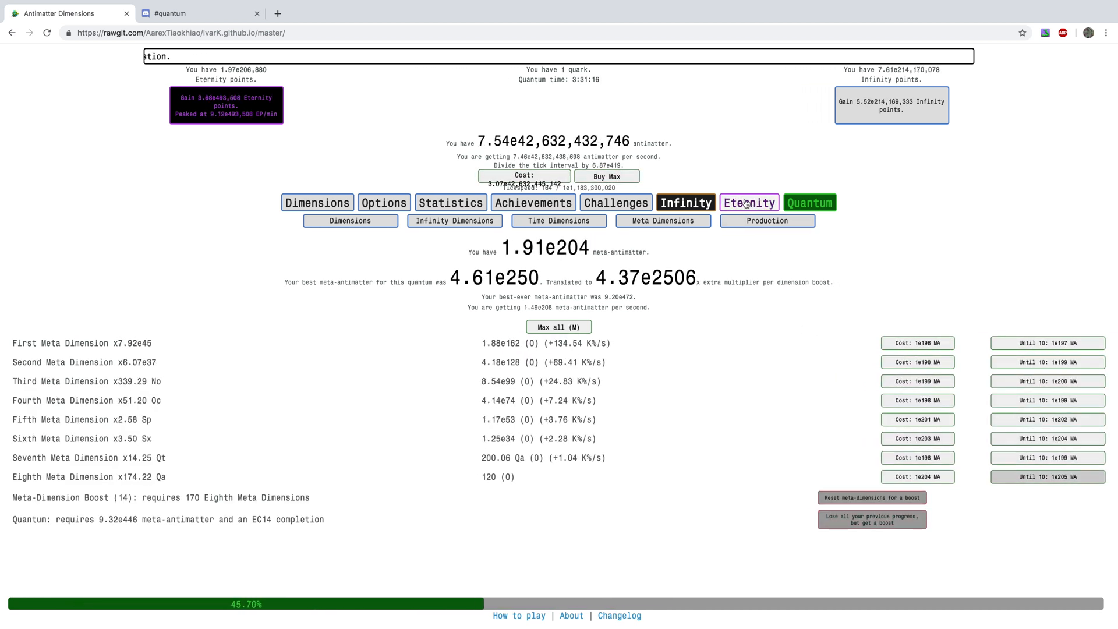
pyautogui.click(750, 202)
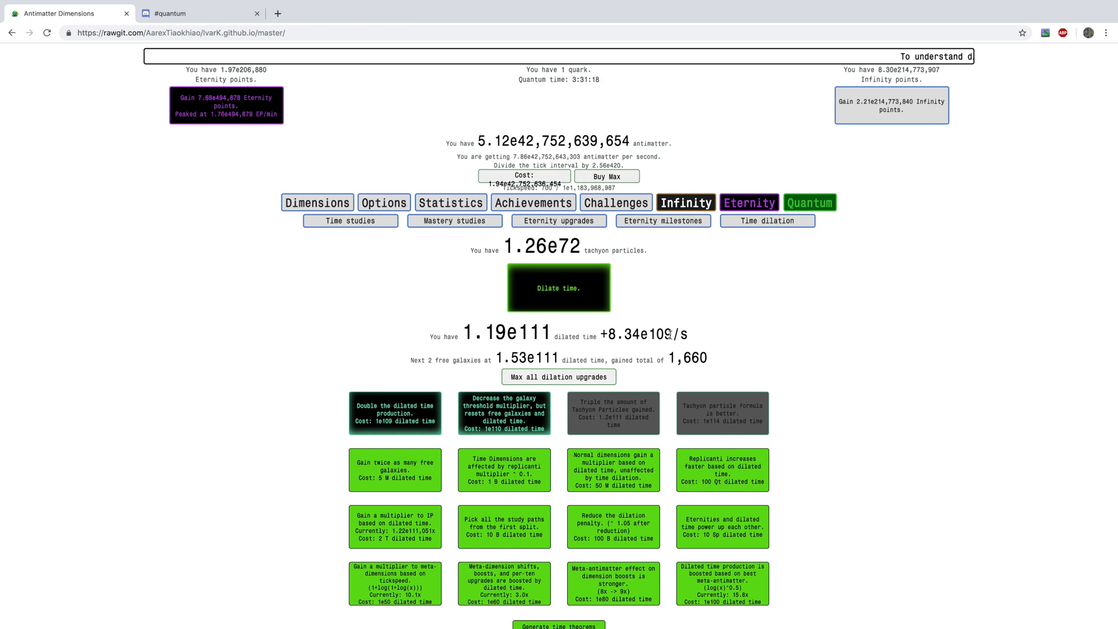
# Step: Buy the dilated-time doubling upgrade and dilate time, raising tachyon particles to 3.62e74
pyautogui.click(395, 414)
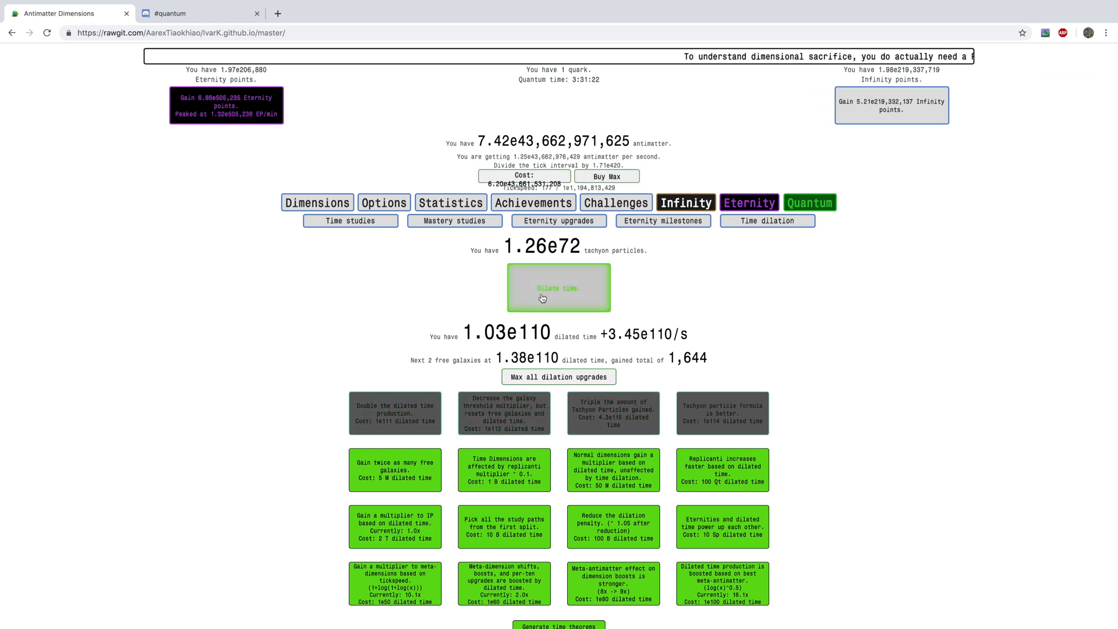
pyautogui.click(558, 288)
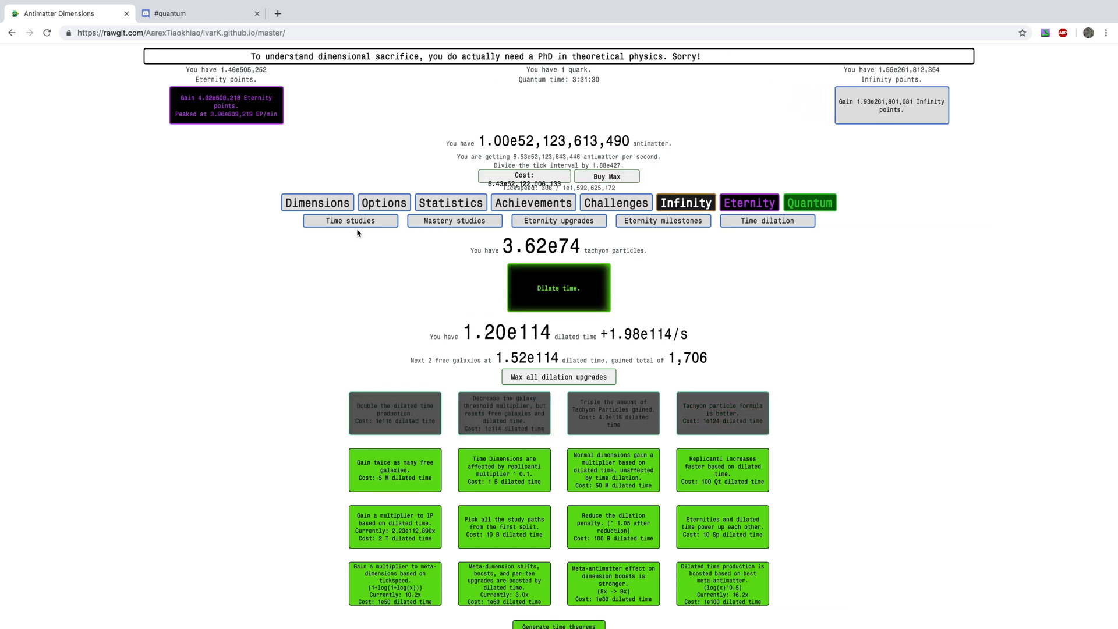
pyautogui.click(455, 221)
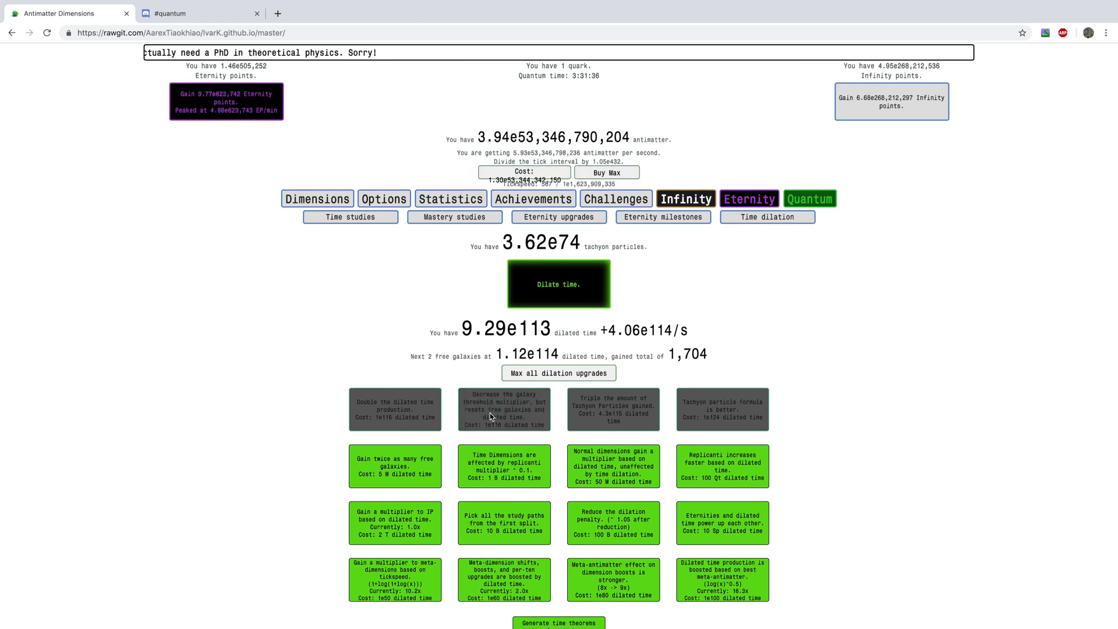
pyautogui.click(558, 283)
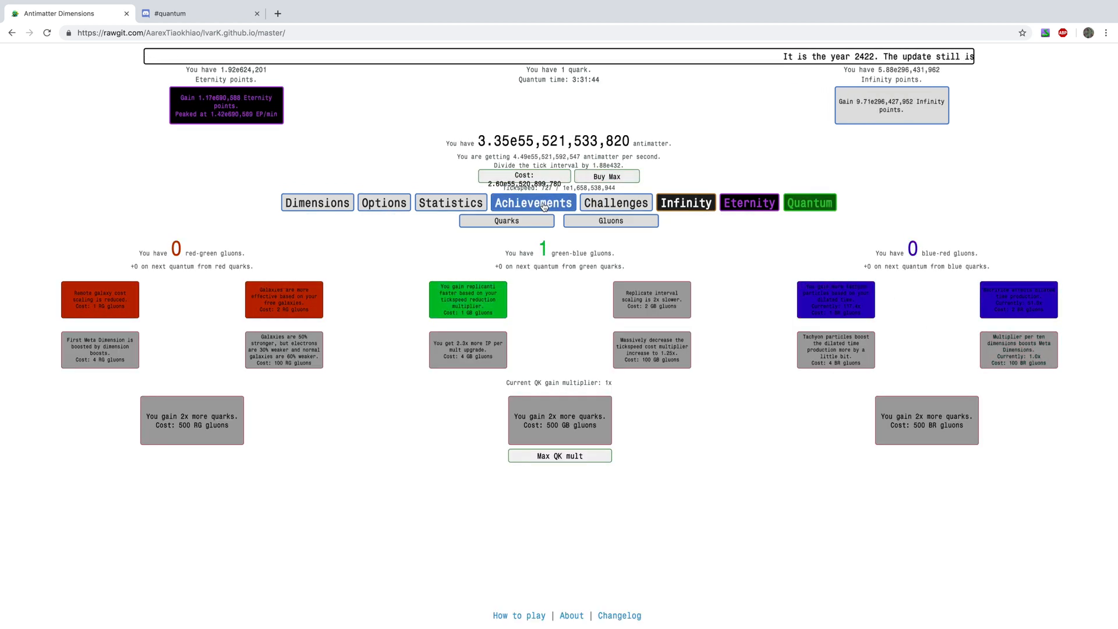
# Step: Visit the Replicanti view, then the mastery studies tree showing 2.53e73 Time Theorems
pyautogui.click(685, 202)
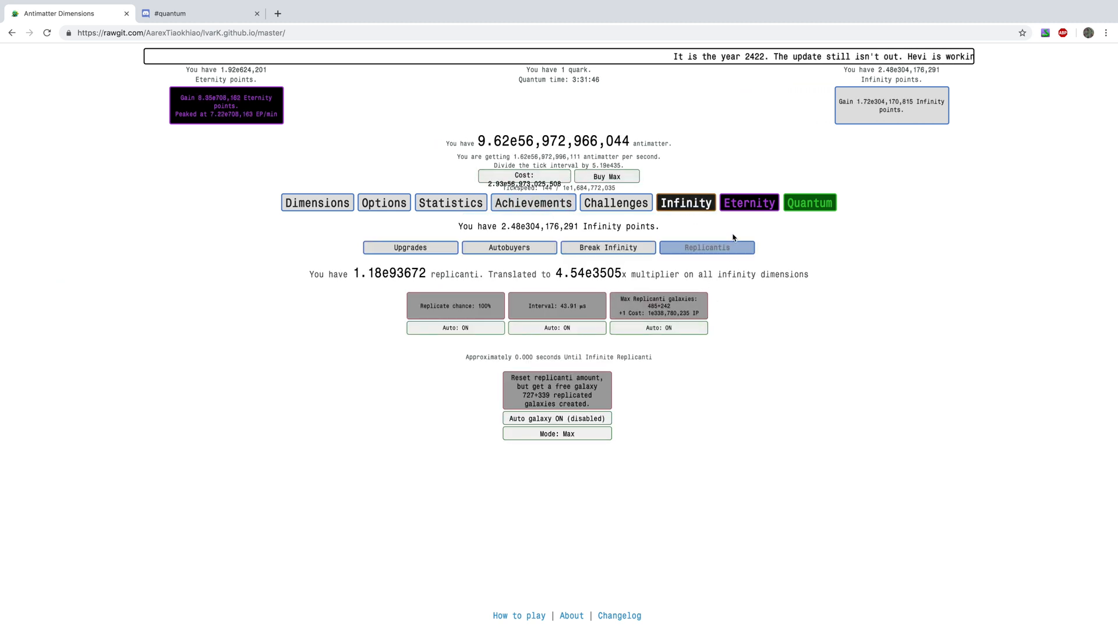
pyautogui.click(748, 202)
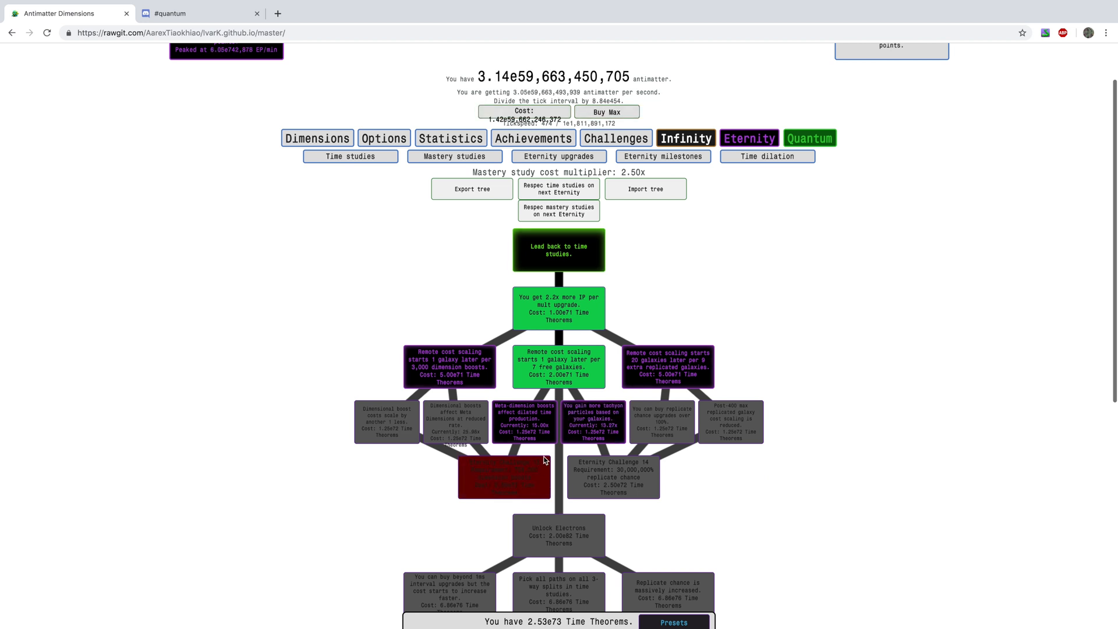
# Step: Run two more time dilations, bringing tachyon particles to 1.06e78 and 1,828 free galaxies
pyautogui.click(767, 156)
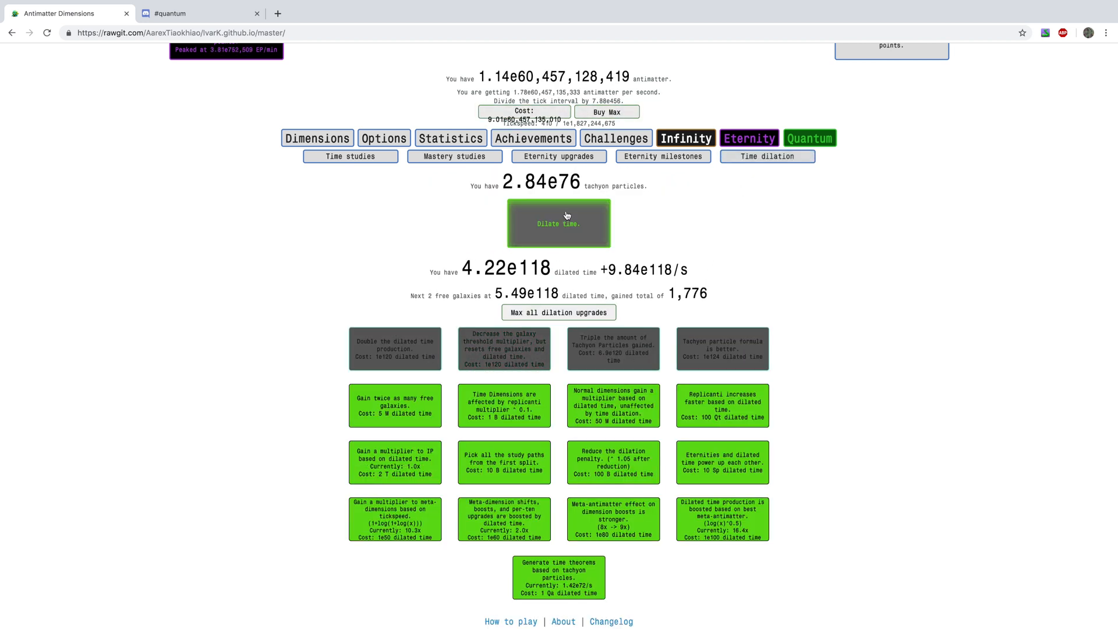
pyautogui.click(558, 224)
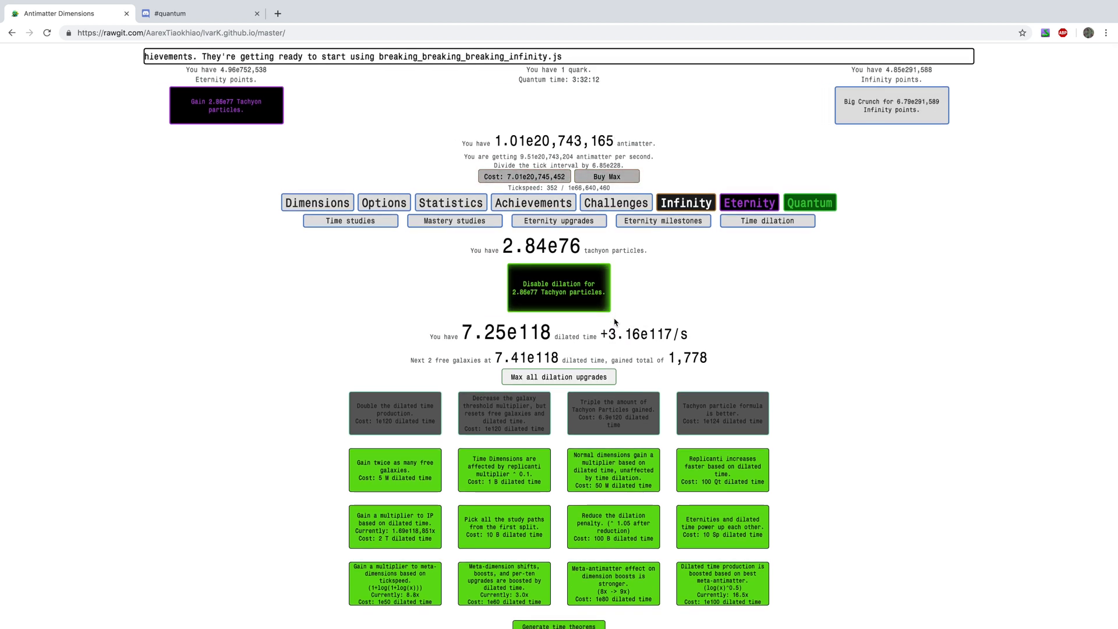
pyautogui.click(558, 288)
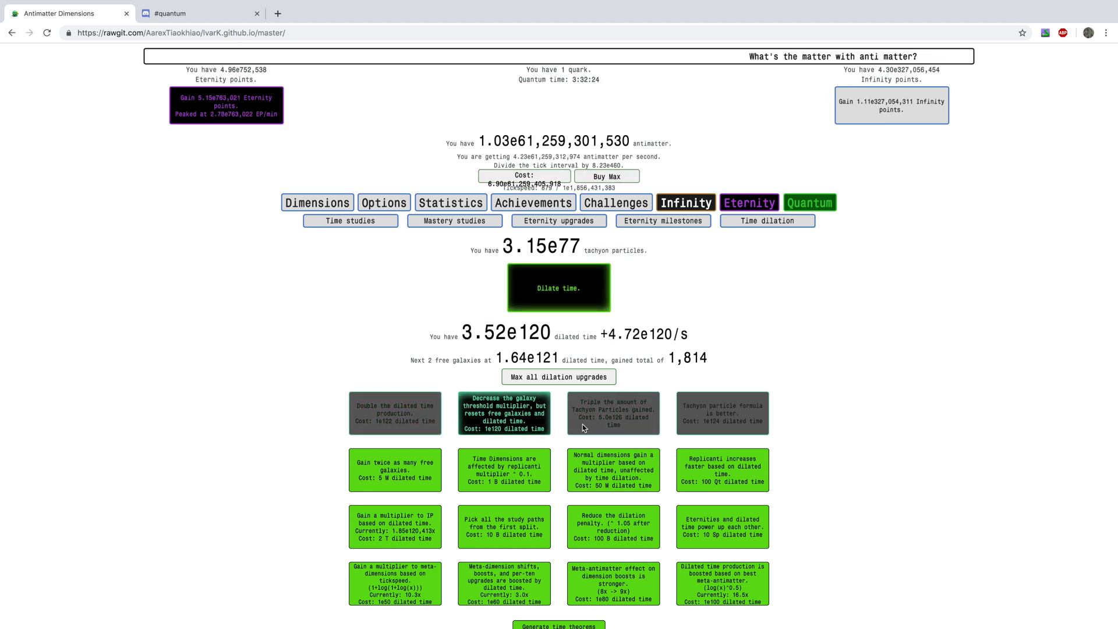
pyautogui.click(558, 287)
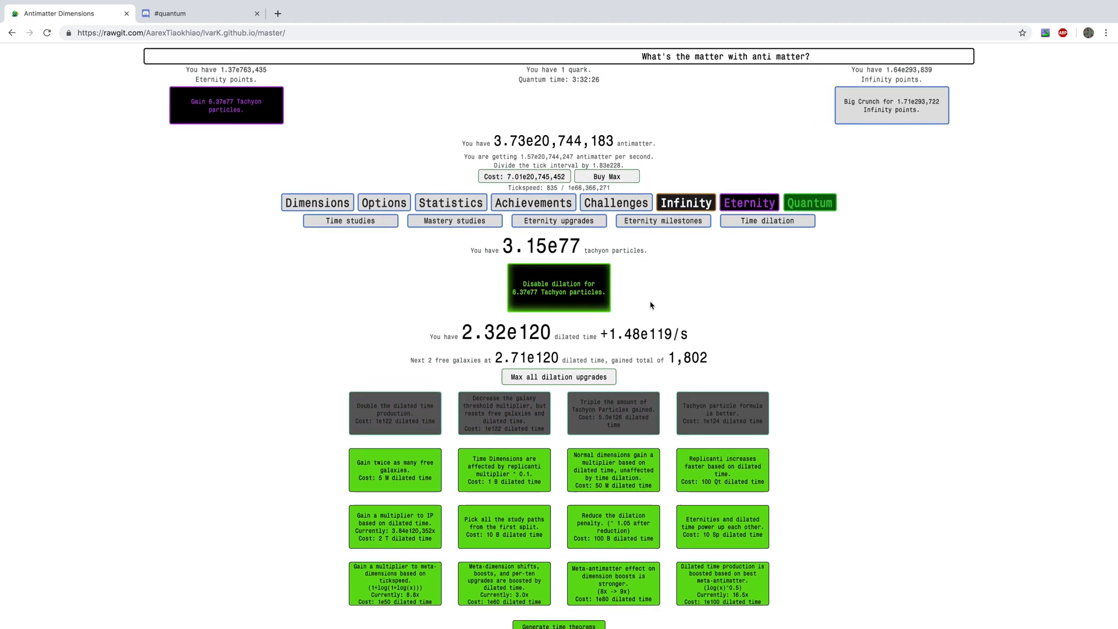
pyautogui.click(558, 288)
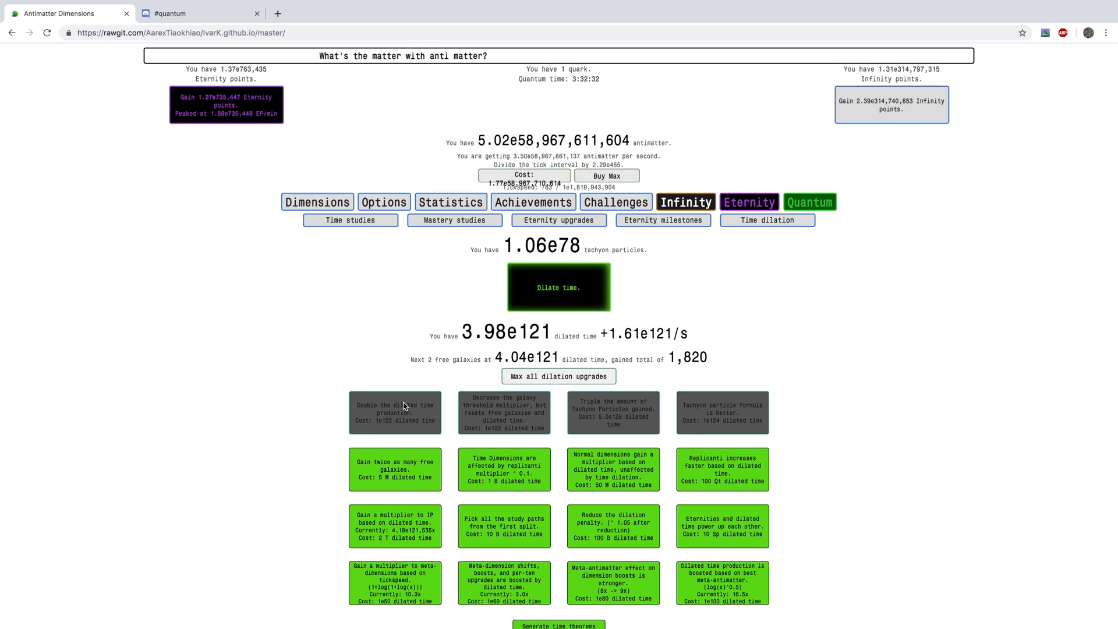
# Step: Buy the dilated-time doubling upgrade and bring up Meta Dimensions at 5.29e293 meta-antimatter
pyautogui.click(350, 220)
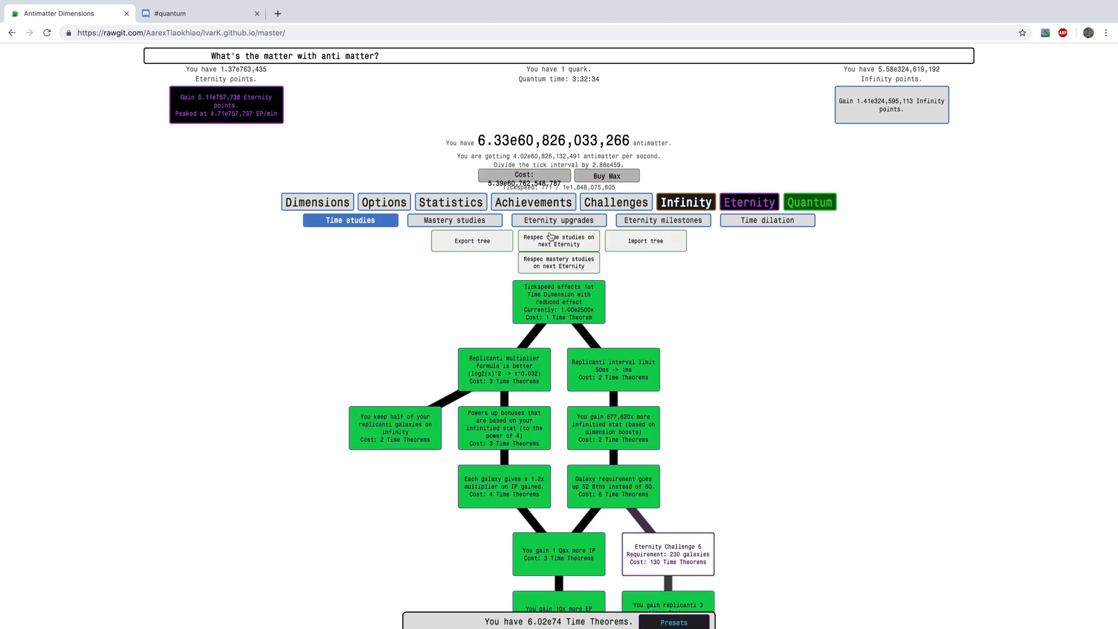
pyautogui.click(766, 220)
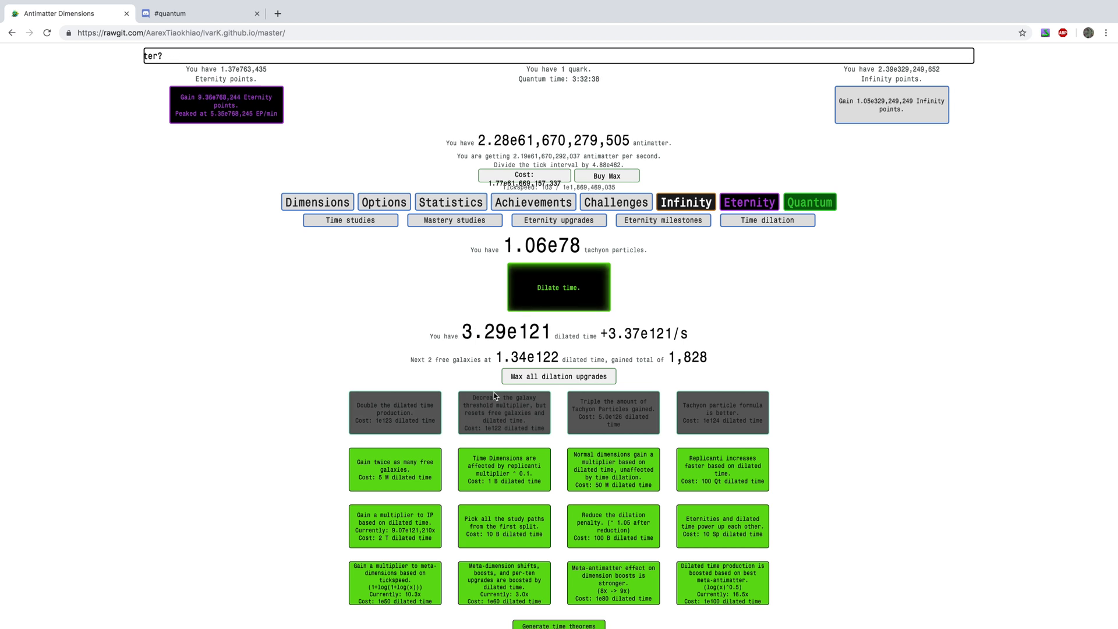
pyautogui.click(351, 220)
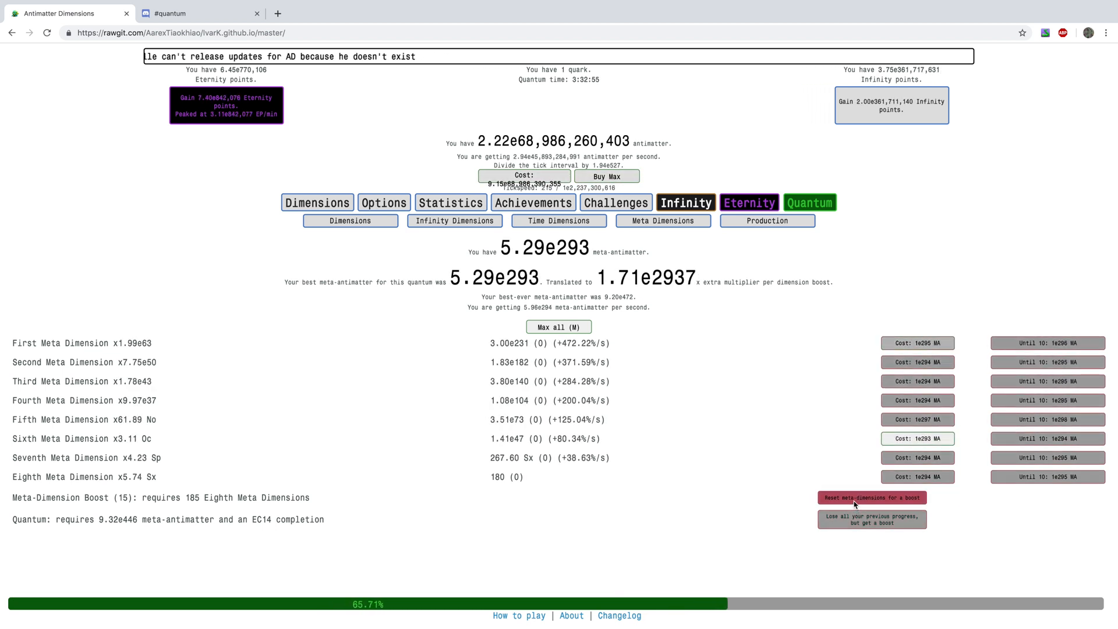
# Step: Take a meta-dimension boost and buy the dilated-time doubling upgrade on Time dilation
pyautogui.click(871, 498)
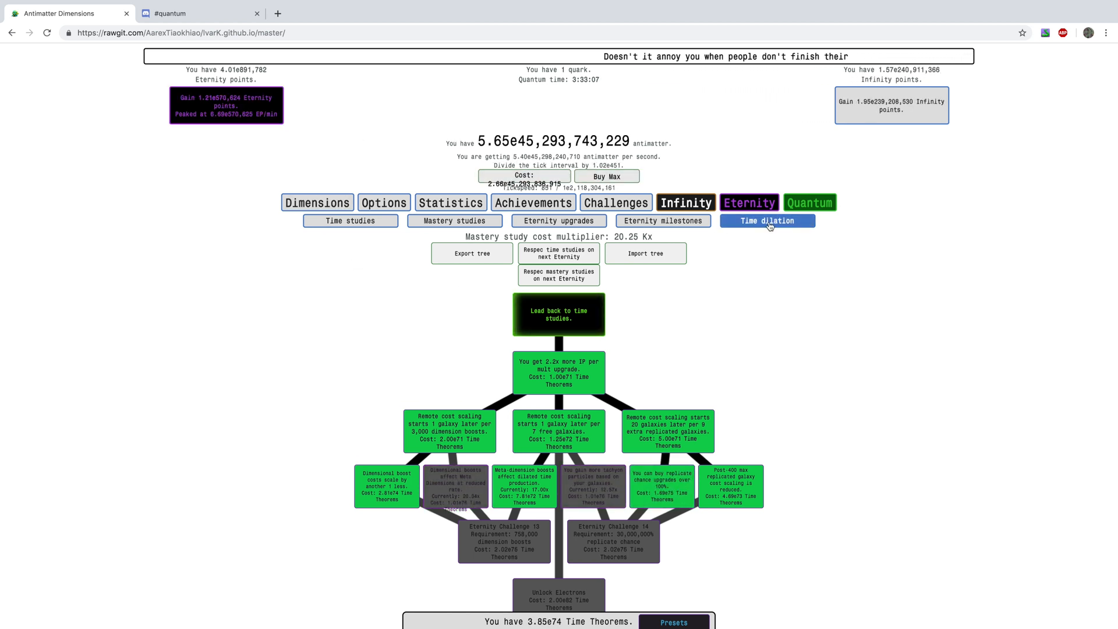
pyautogui.click(766, 220)
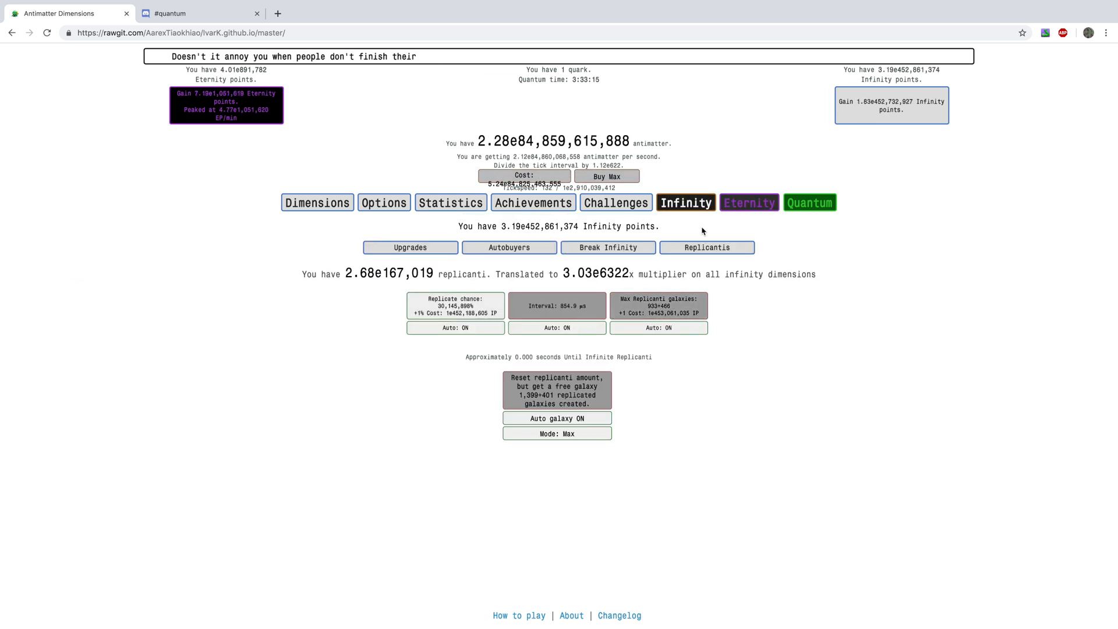
pyautogui.click(768, 220)
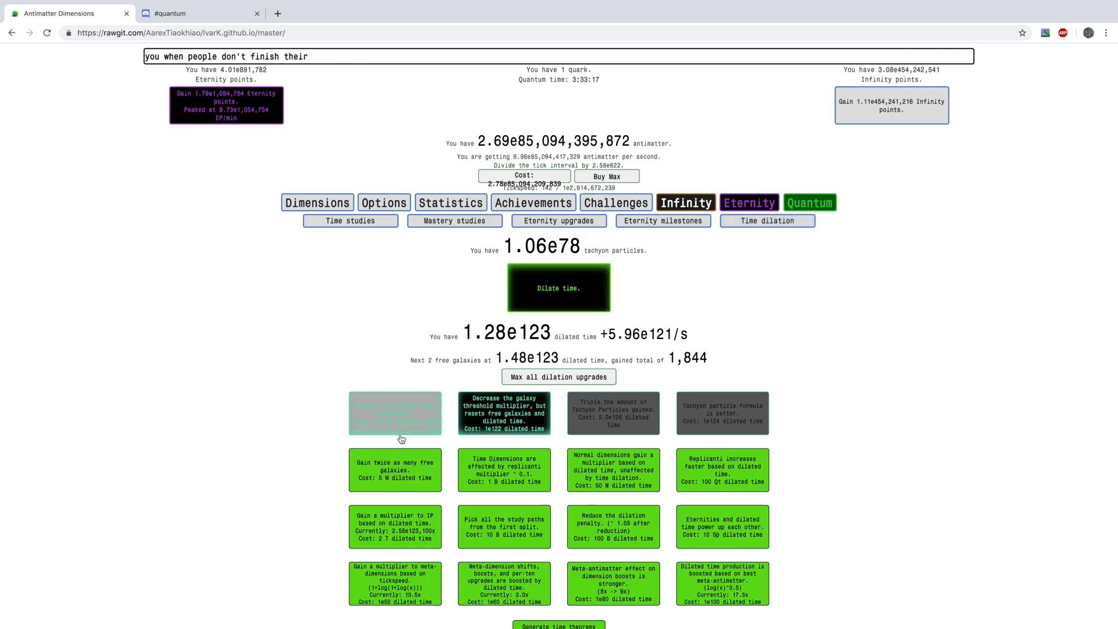
pyautogui.click(395, 413)
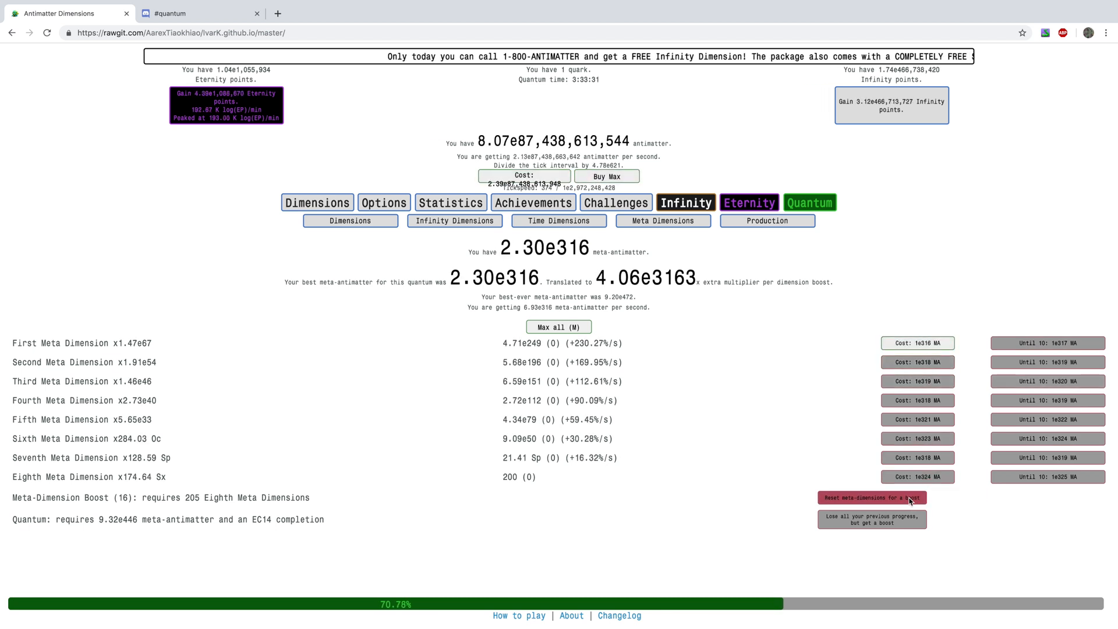
# Step: Boost again and check other sections until 1 quark is available at 1,848 free galaxies
pyautogui.click(768, 220)
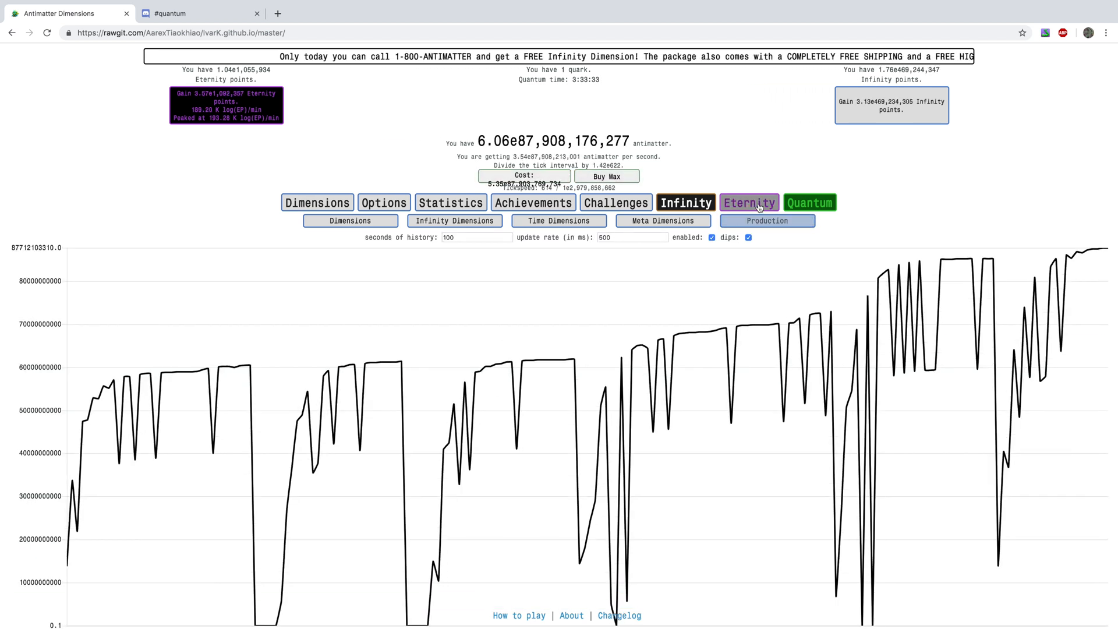
pyautogui.click(748, 203)
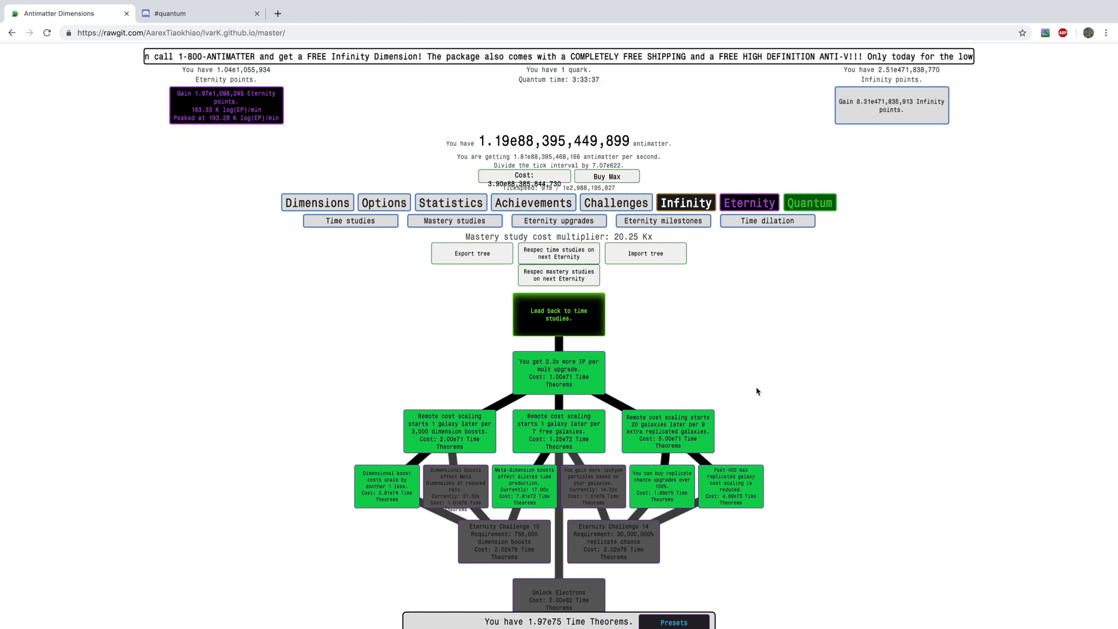
pyautogui.click(768, 220)
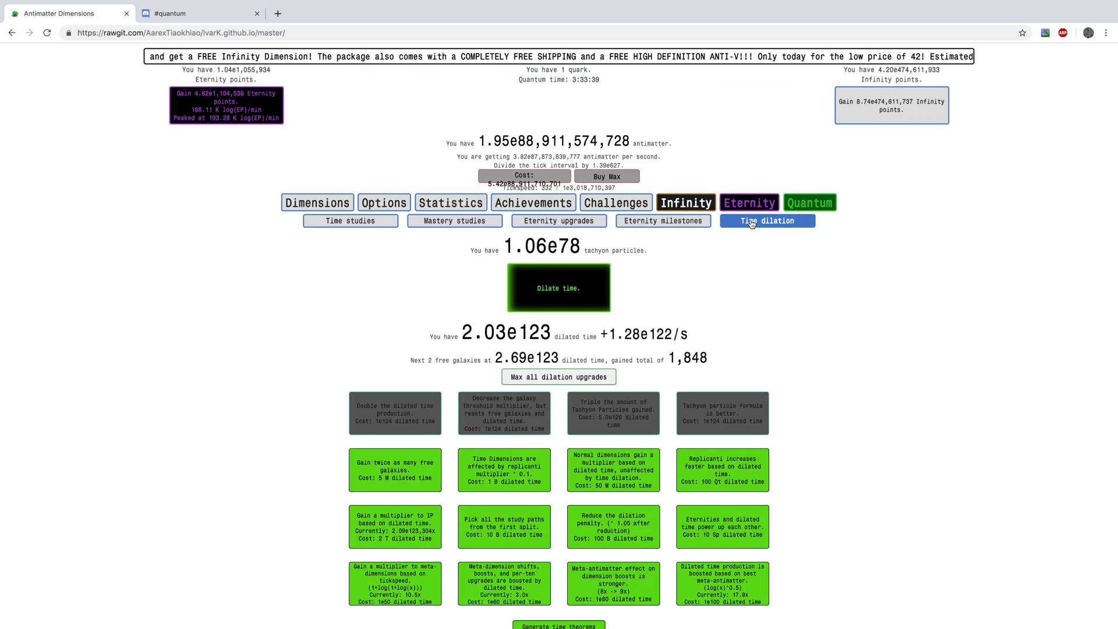
pyautogui.click(685, 203)
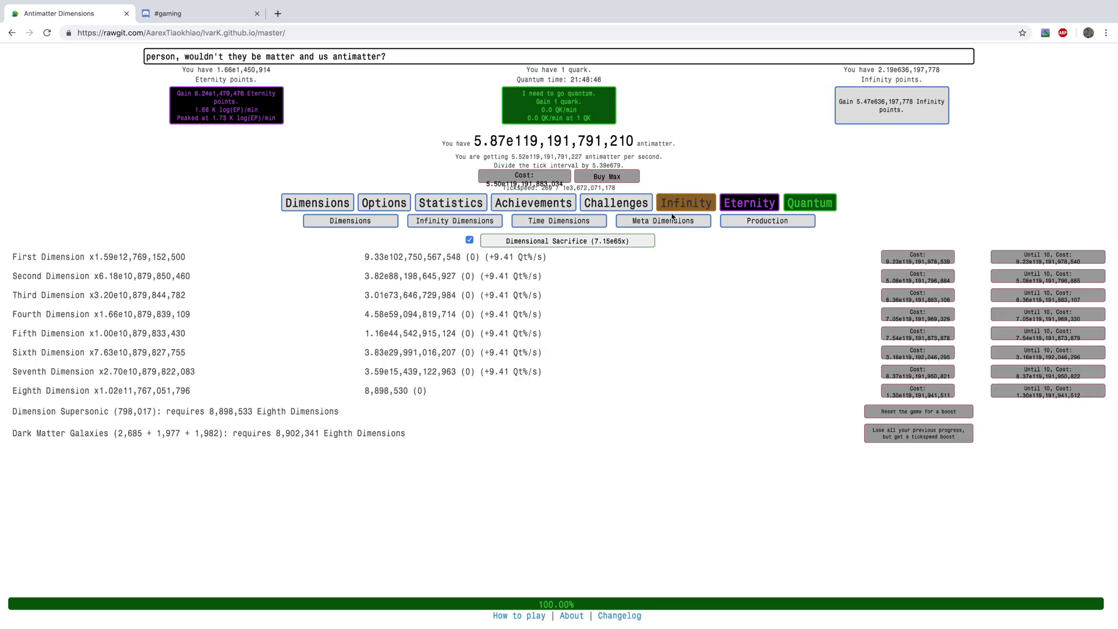
# Step: Go from Meta Dimensions to the Quantum gluons page showing 1 green-blue gluon
pyautogui.click(662, 220)
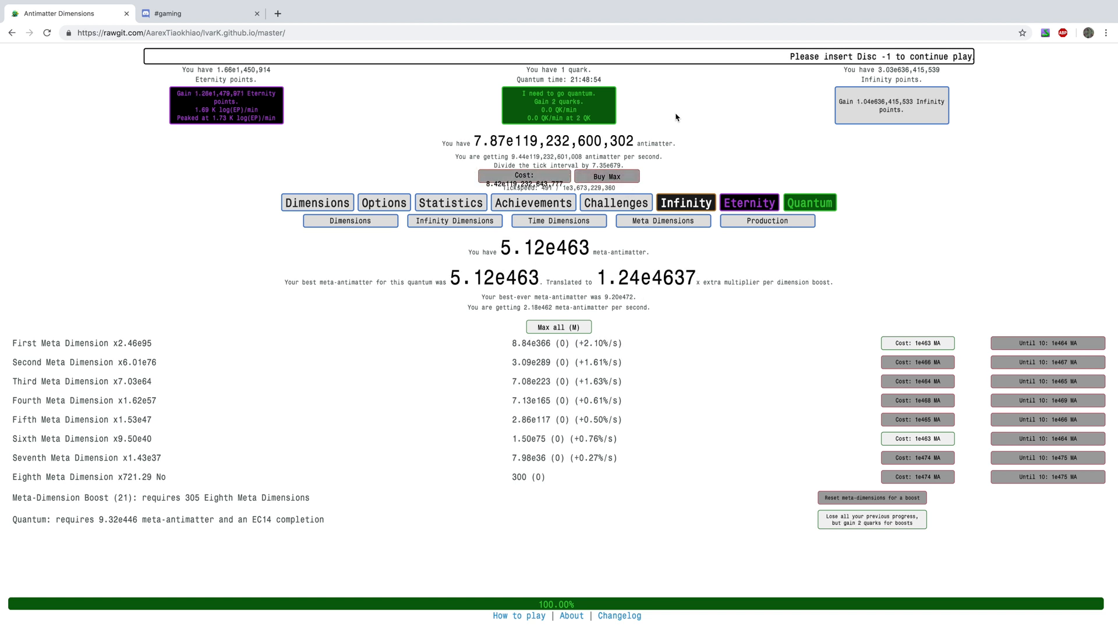
pyautogui.click(810, 203)
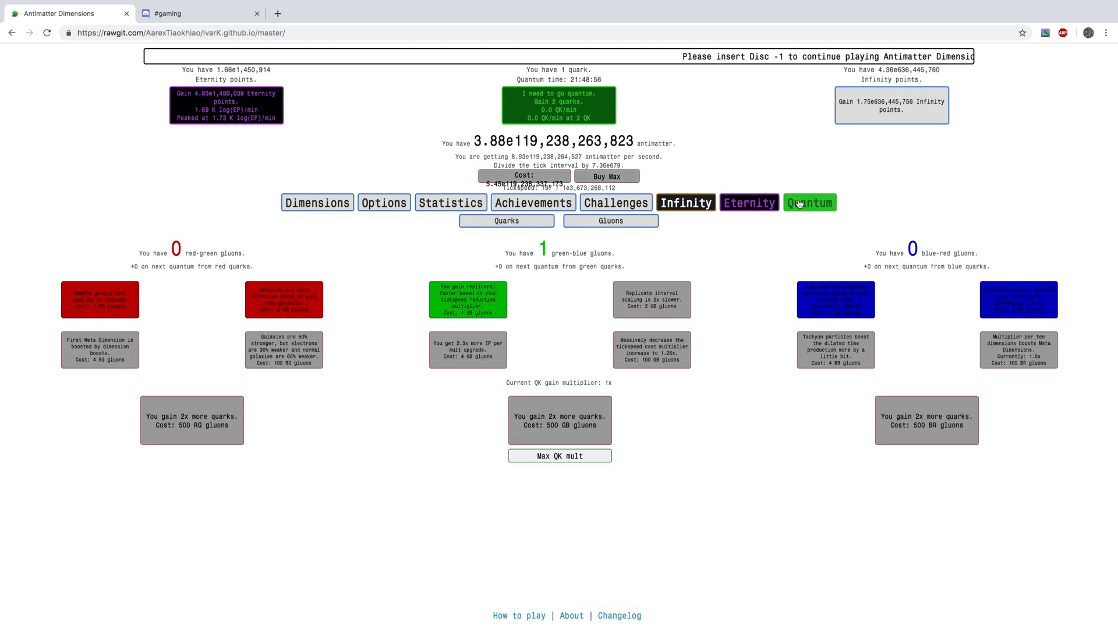
# Step: Assign the spare quark to green in Quarks, then return to the Gluons page
pyautogui.click(506, 220)
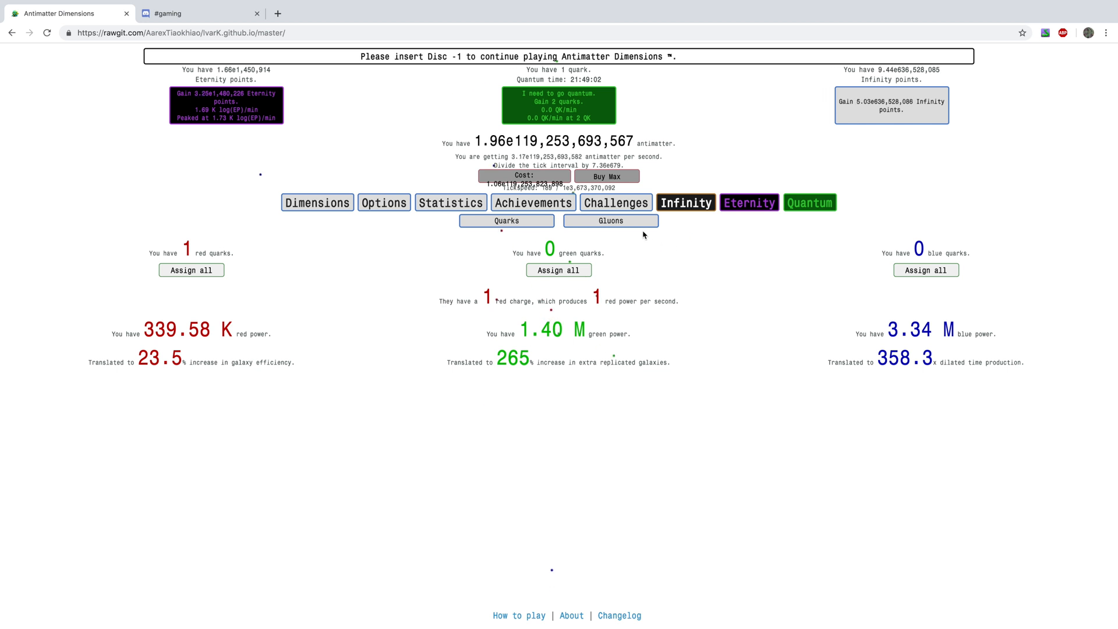
pyautogui.click(609, 221)
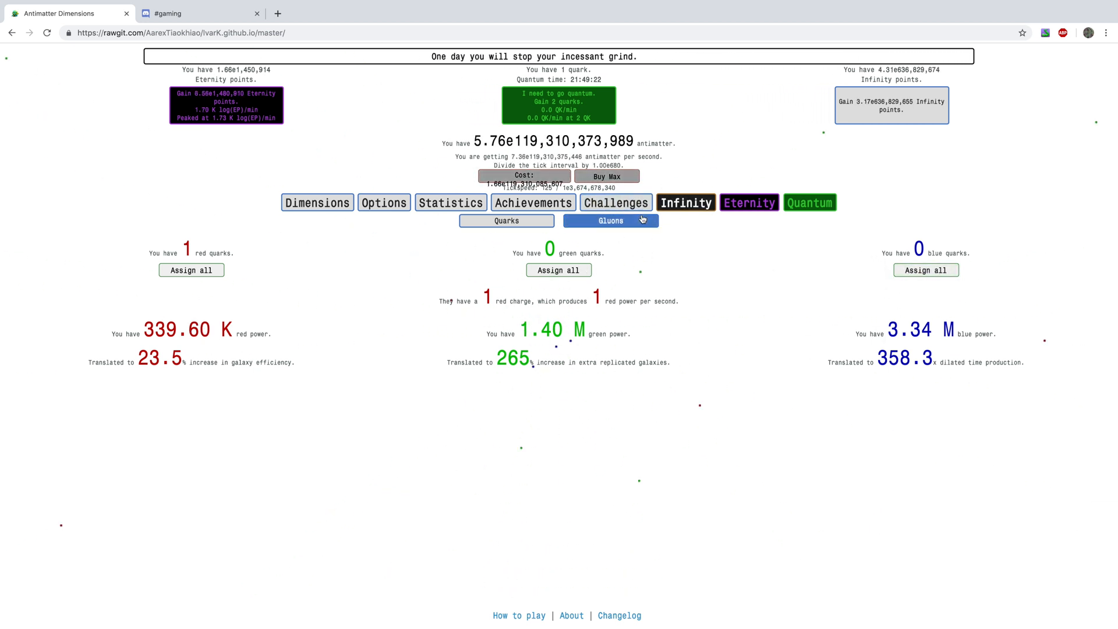
pyautogui.click(610, 220)
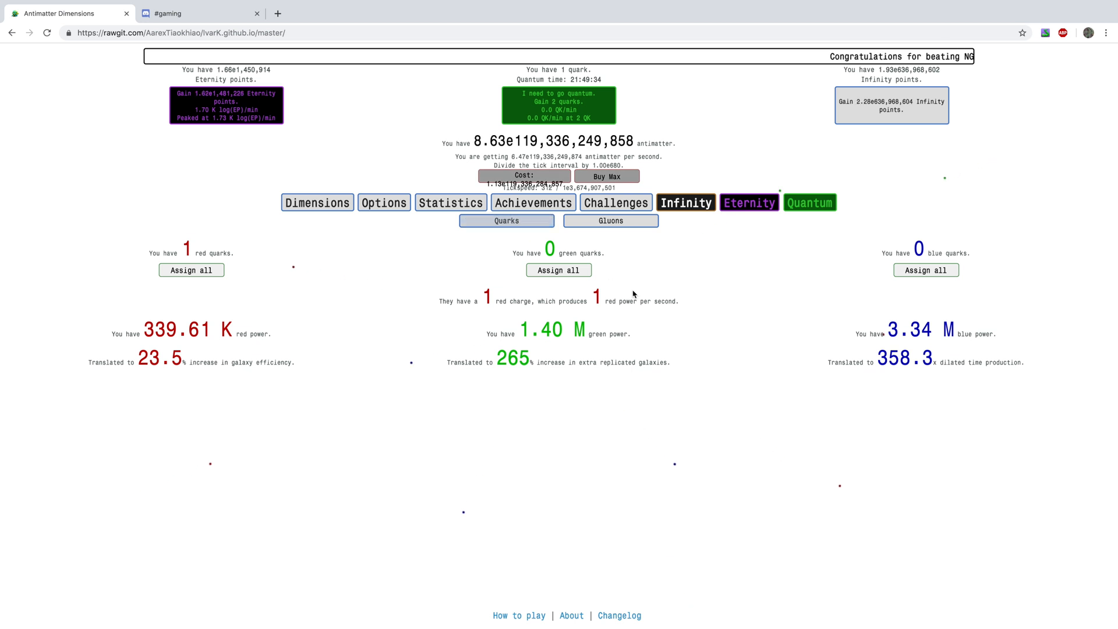
pyautogui.click(558, 270)
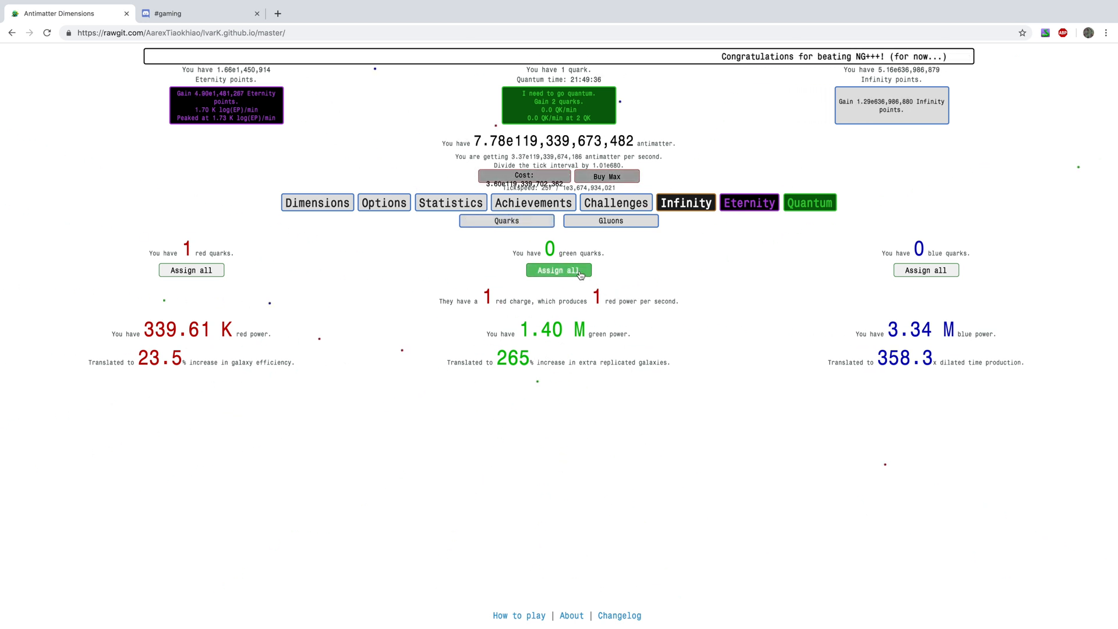
pyautogui.click(558, 269)
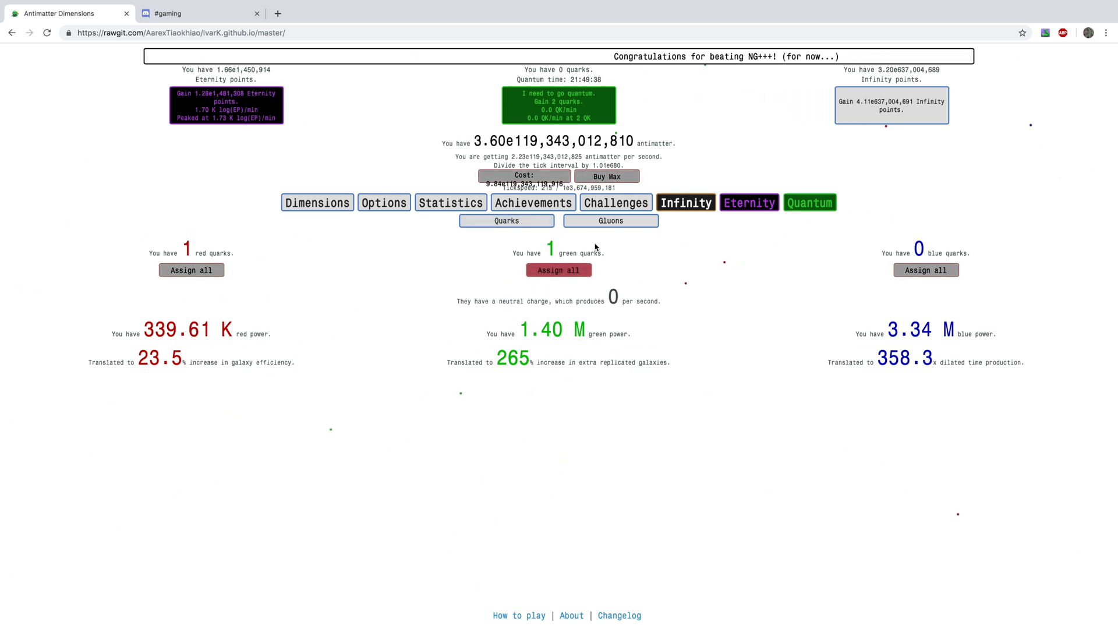
pyautogui.click(610, 220)
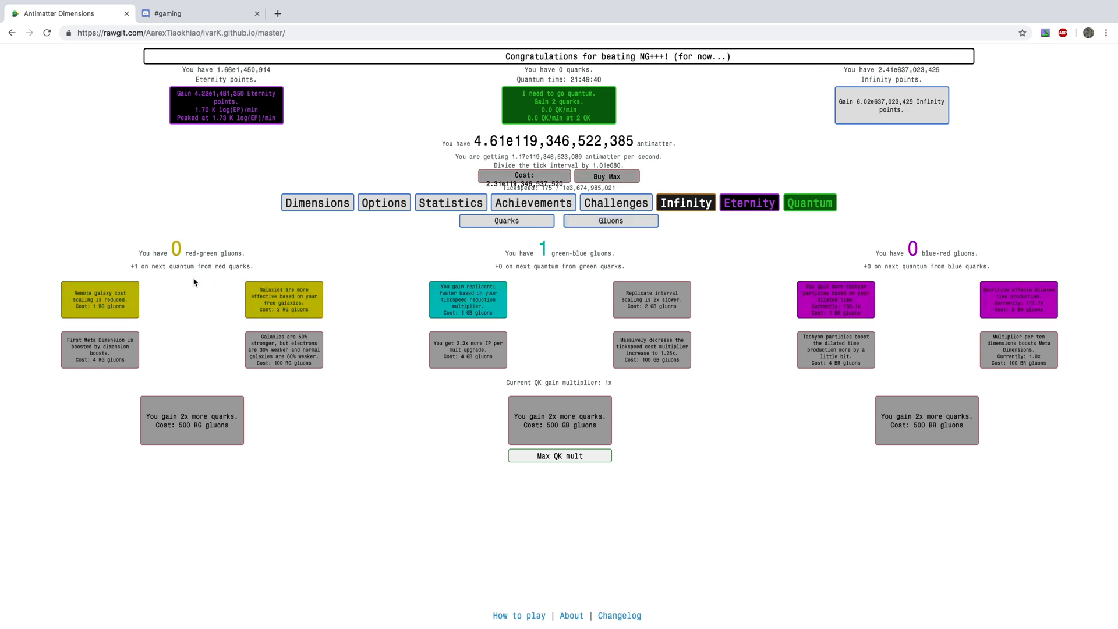